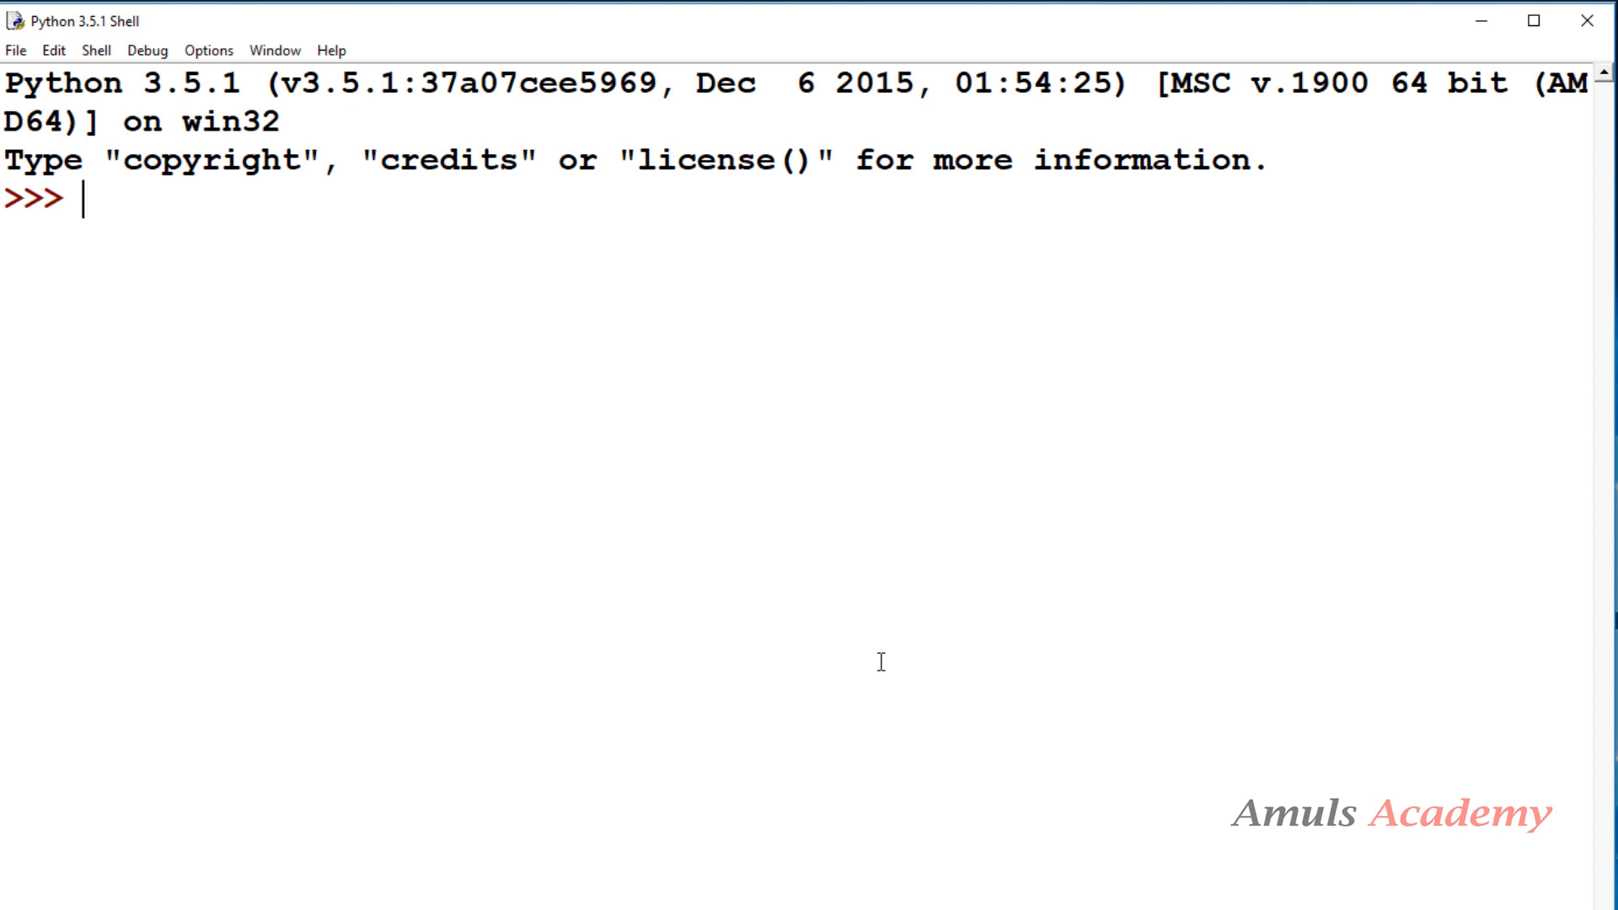
# Import numpy as np, then begin the help(np.ones) call.
pyautogui.write('imp')
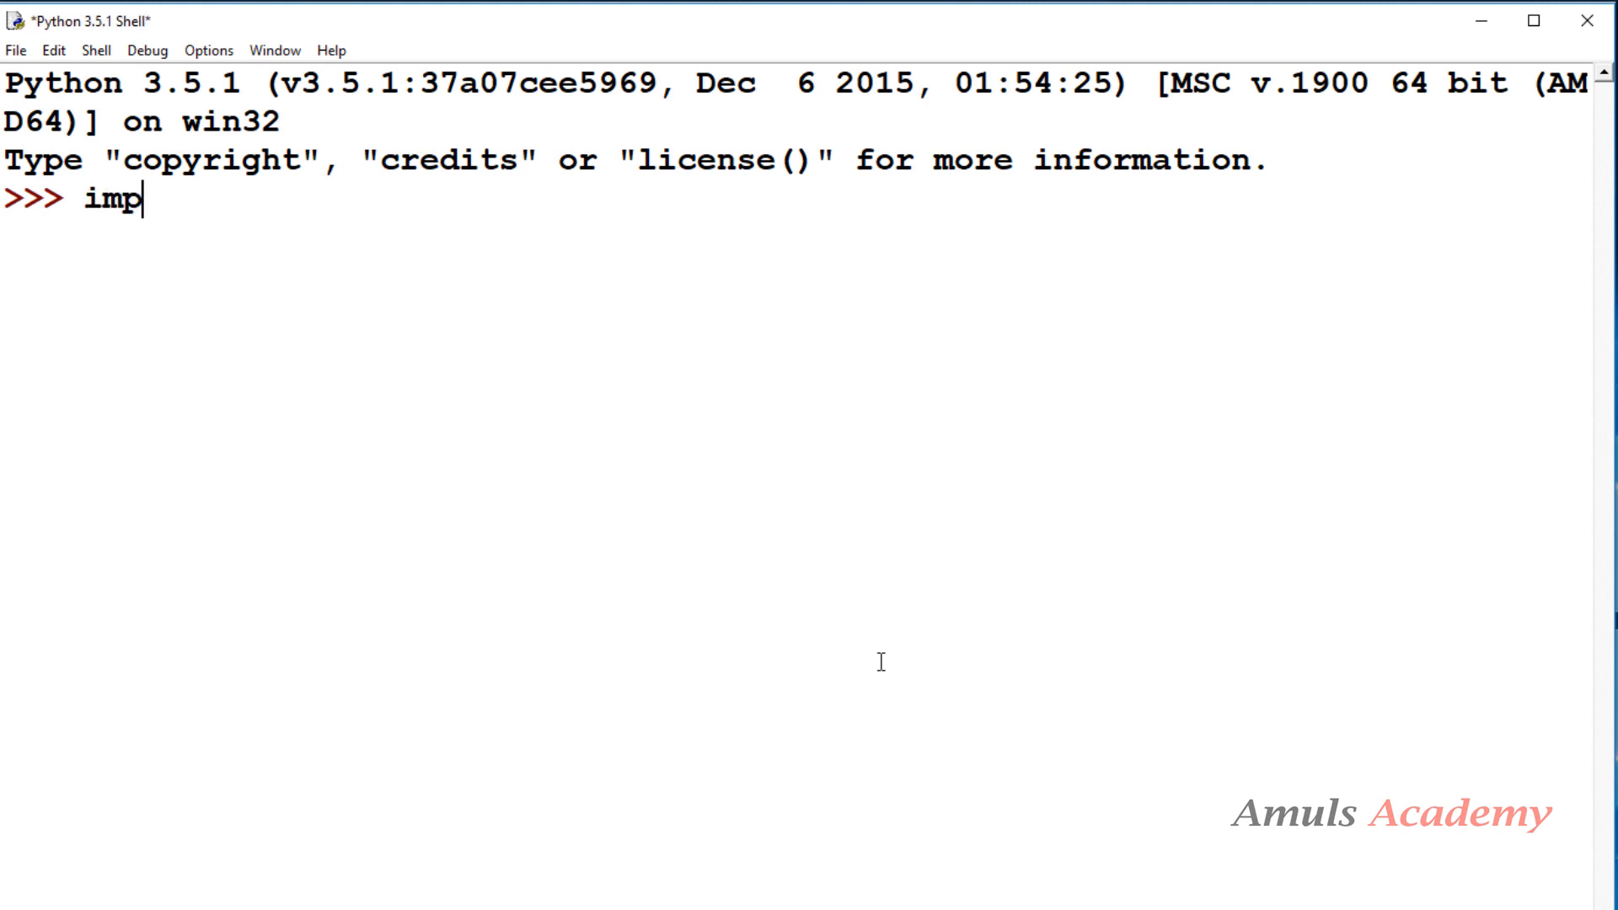
pyautogui.write('ort nump')
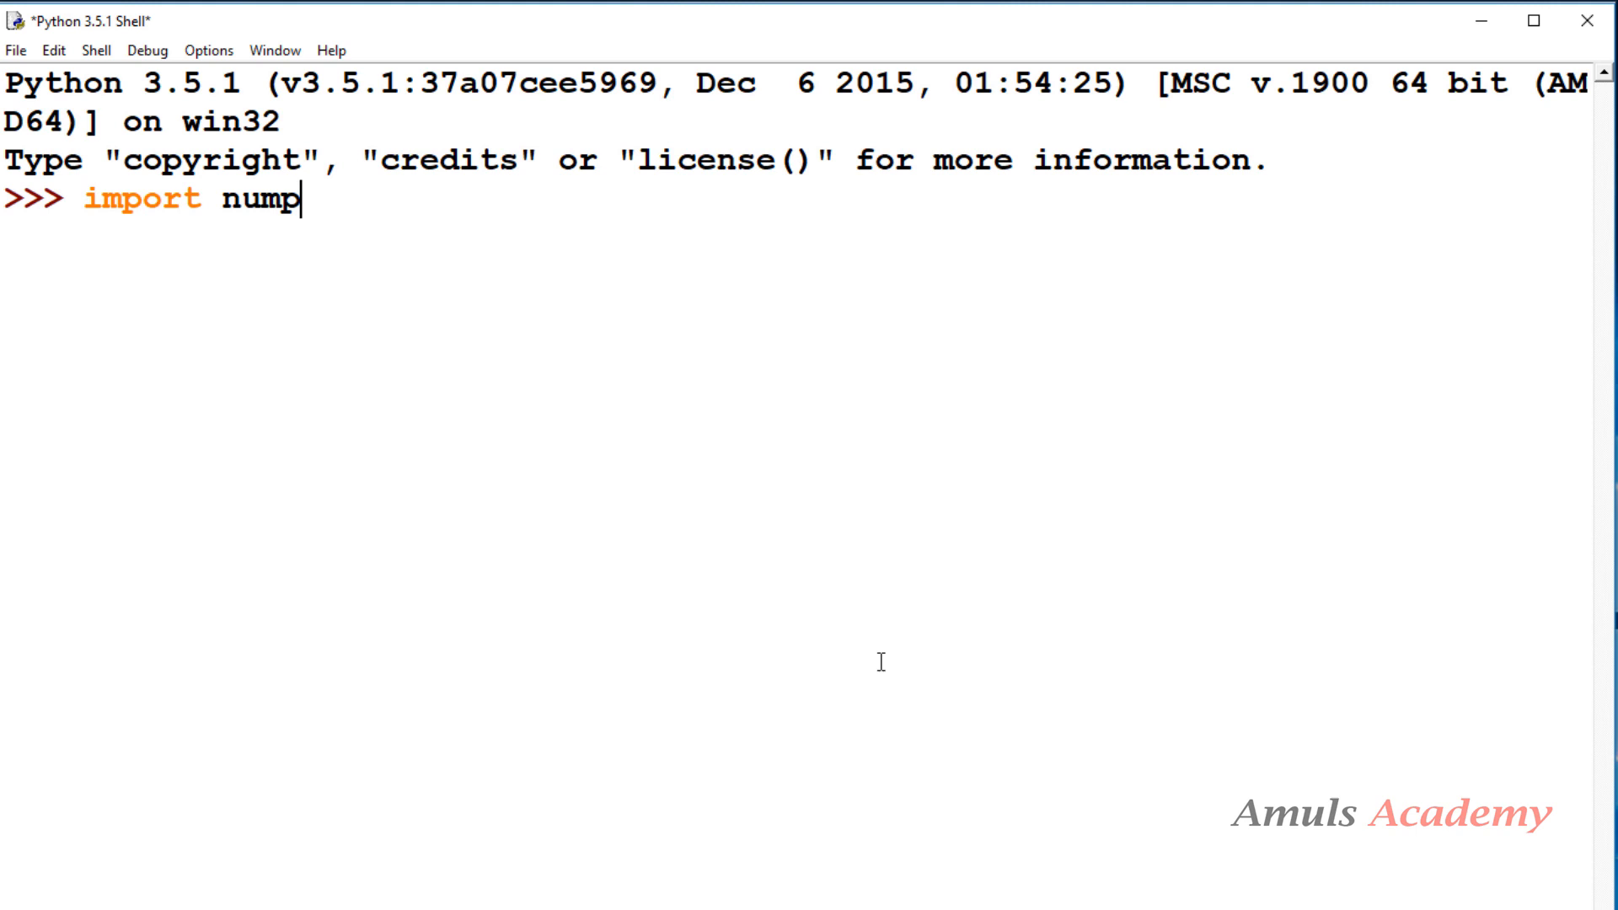
pyautogui.write('y as np')
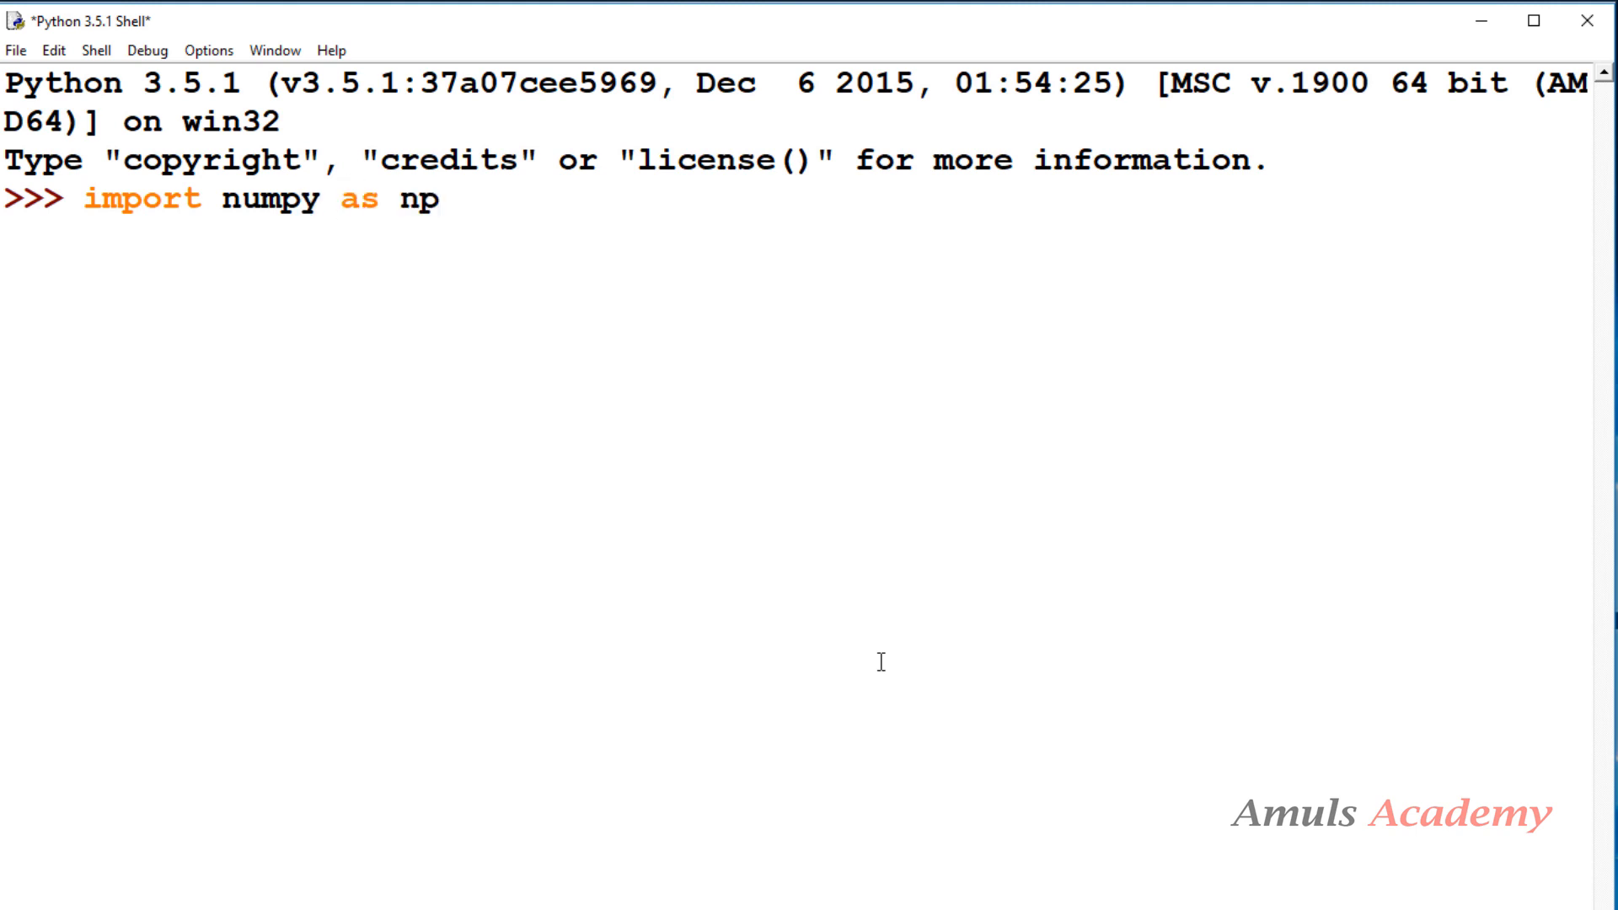
pyautogui.write('help(')
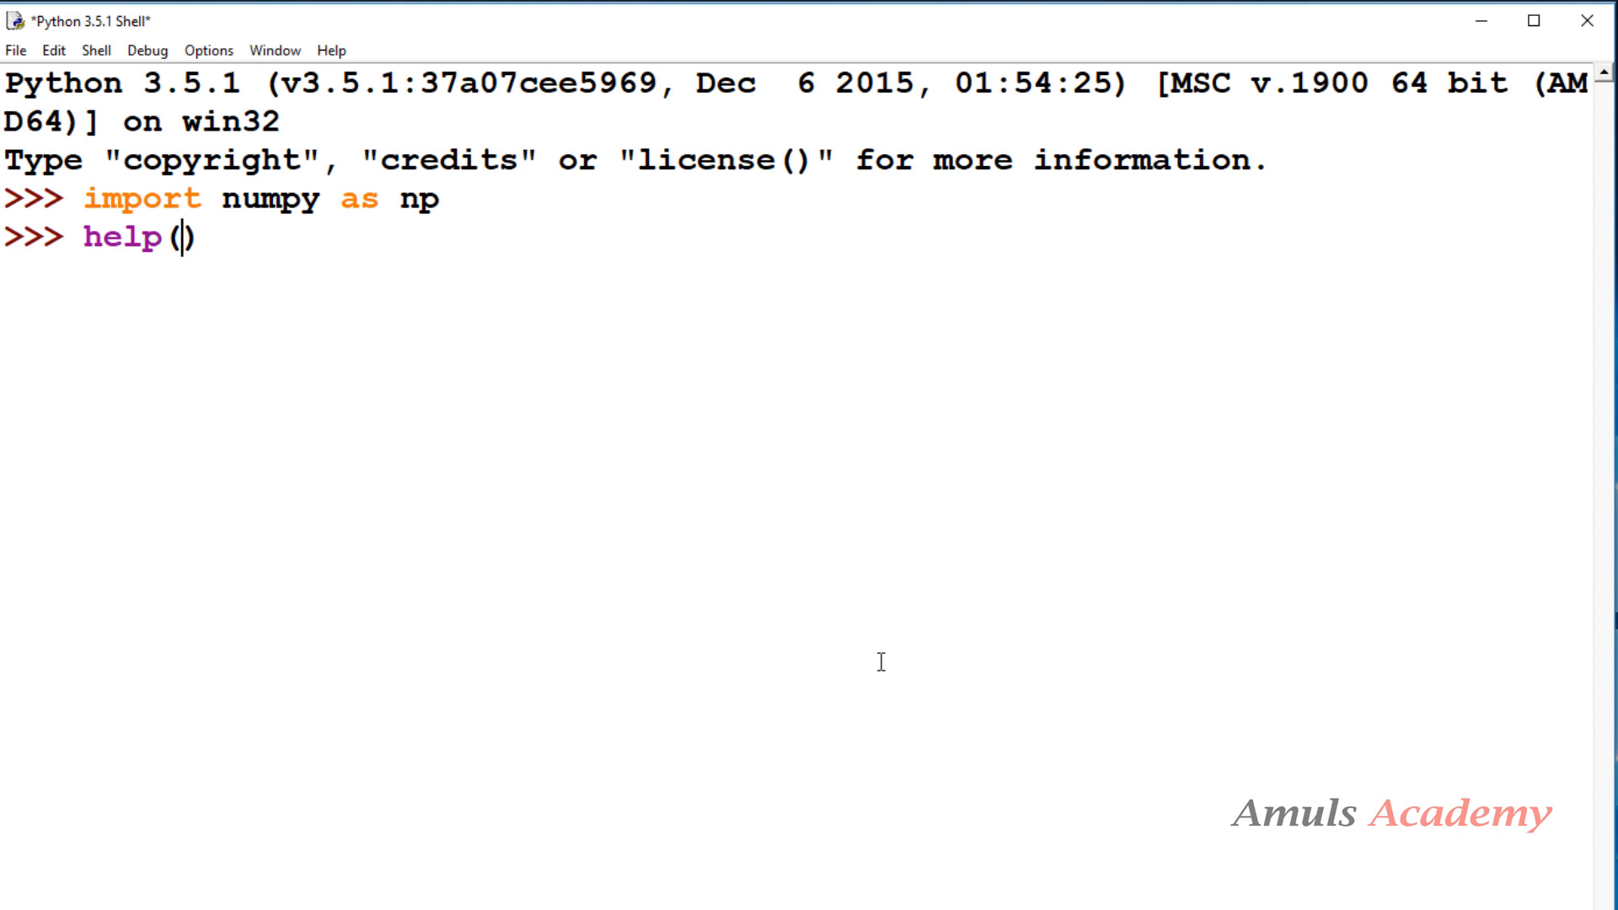
pyautogui.write('np.ones')
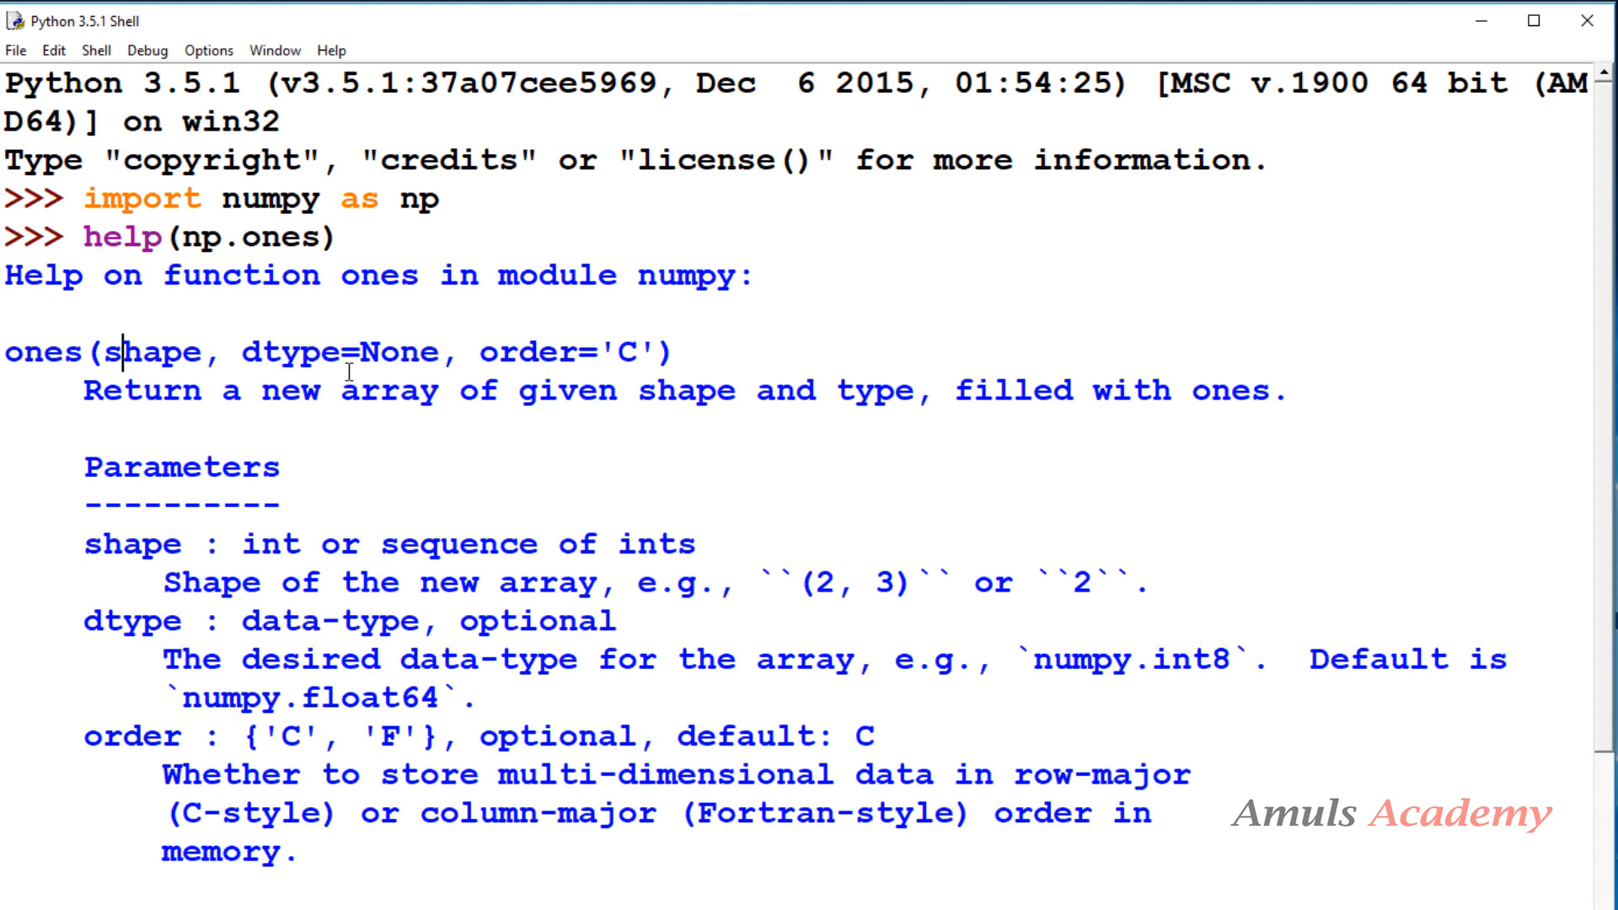
pyautogui.moveTo(365, 413)
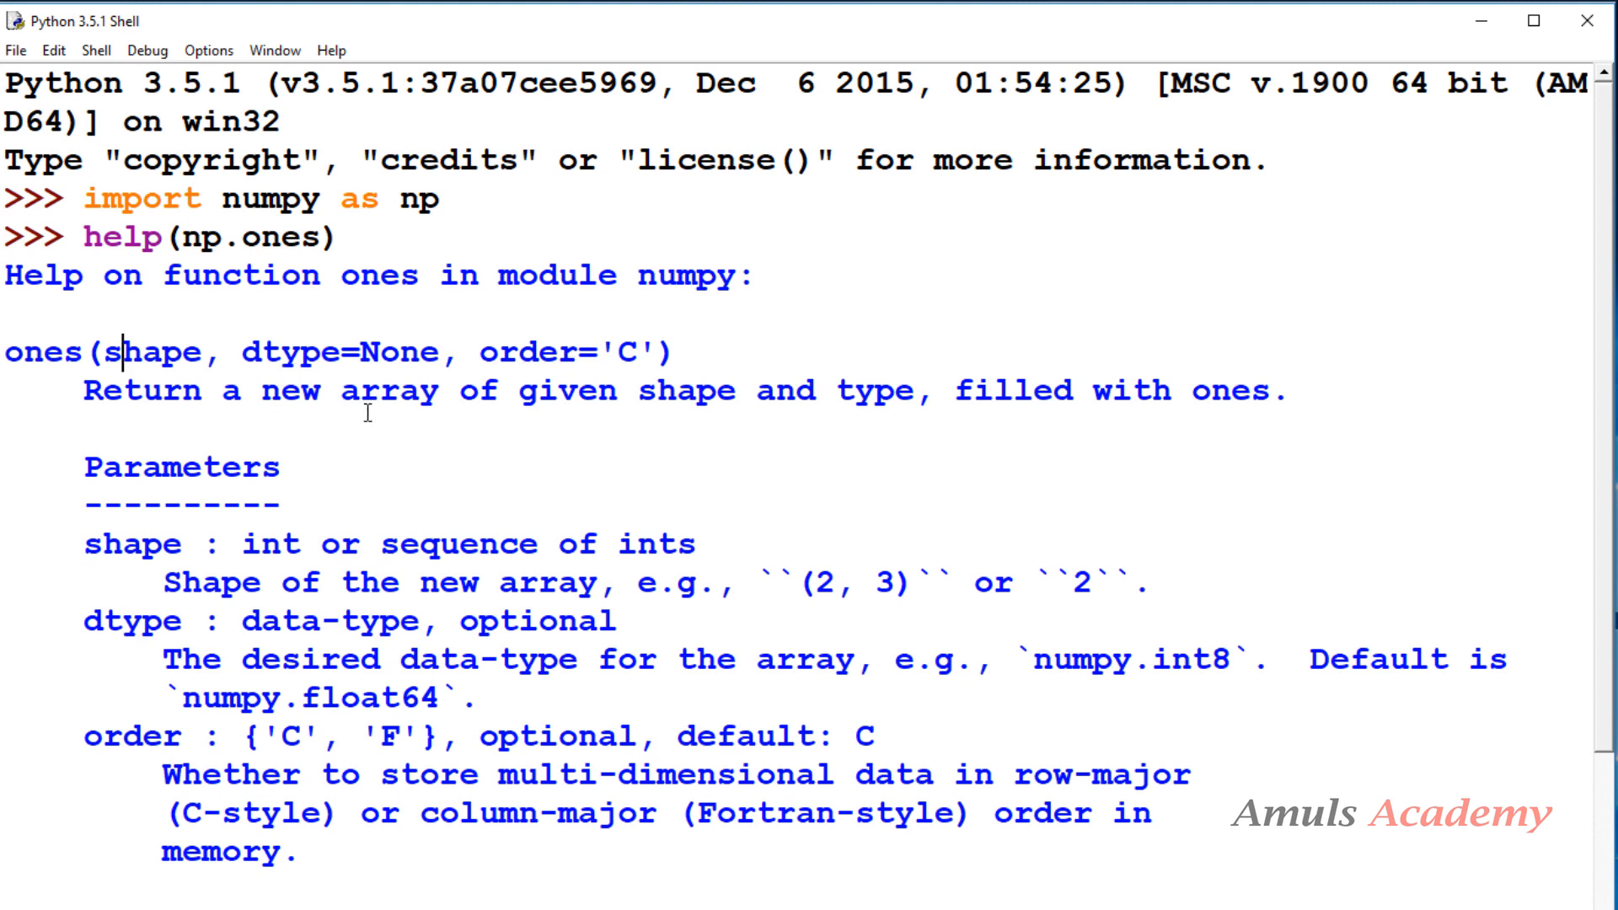
pyautogui.moveTo(1042, 423)
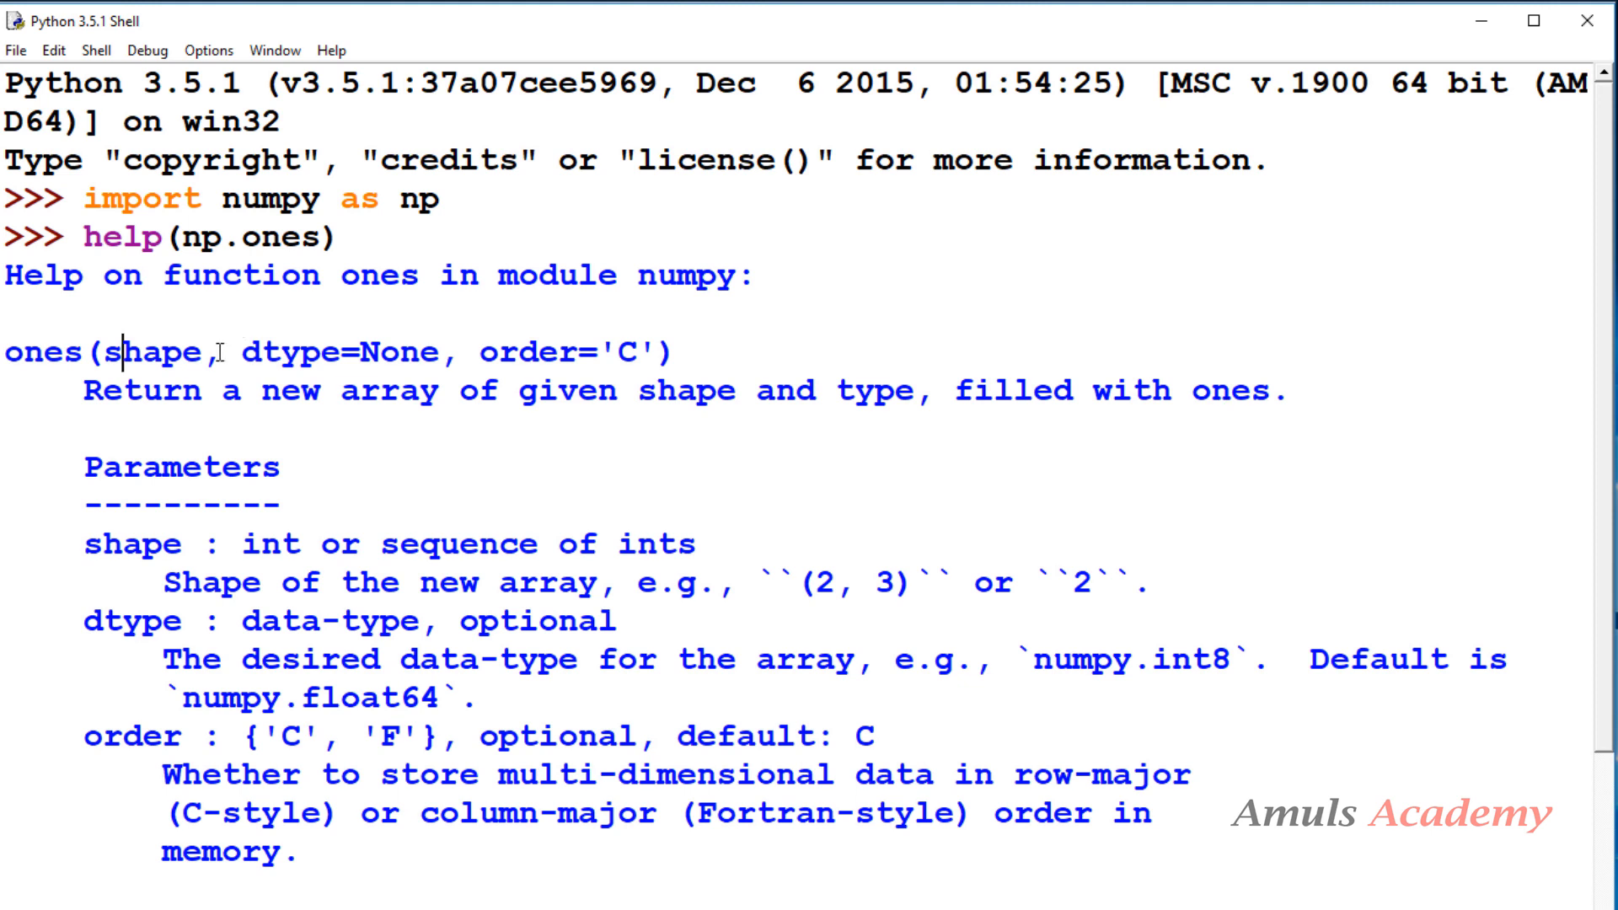
# Highlight the shape parameter in the np.ones signature.
pyautogui.doubleClick(155, 352)
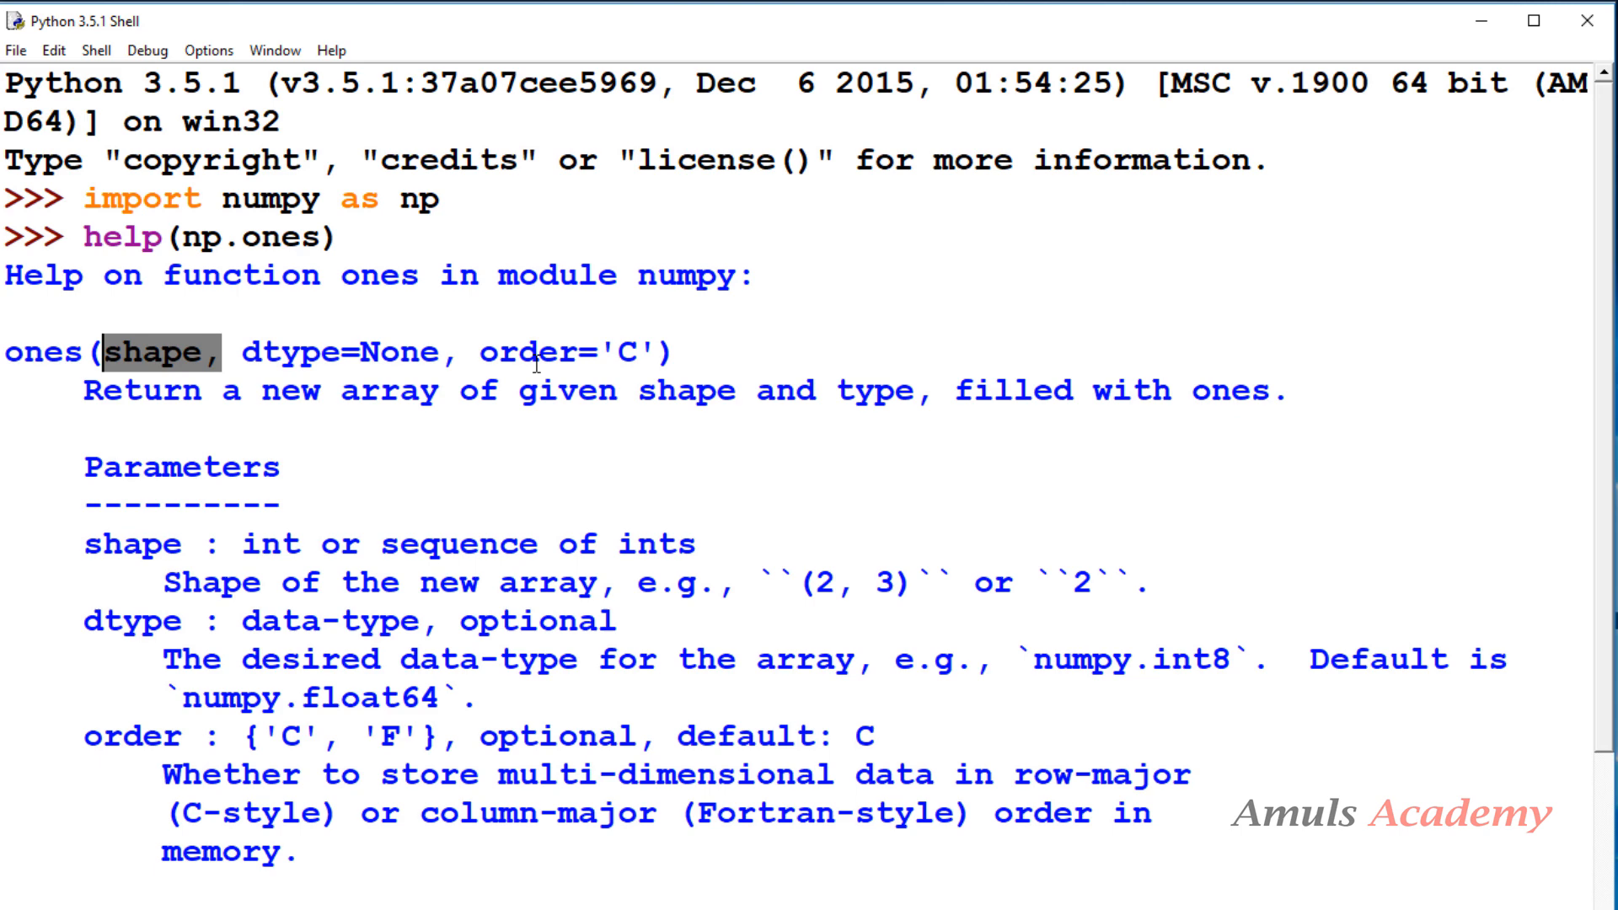
pyautogui.scroll(-3)
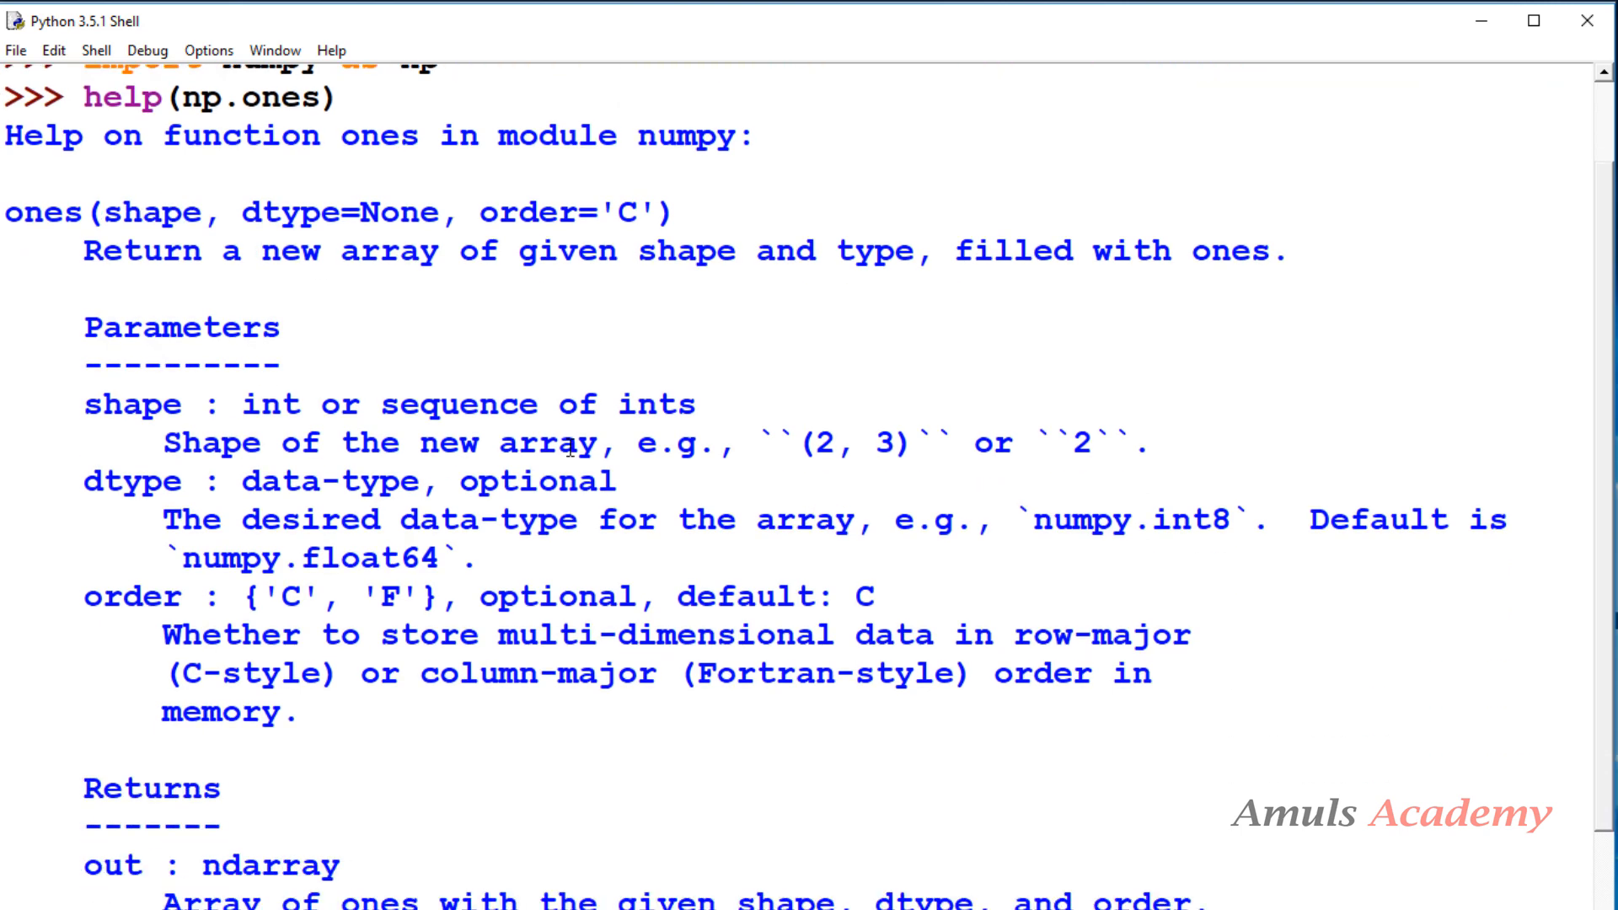
pyautogui.scroll(-3)
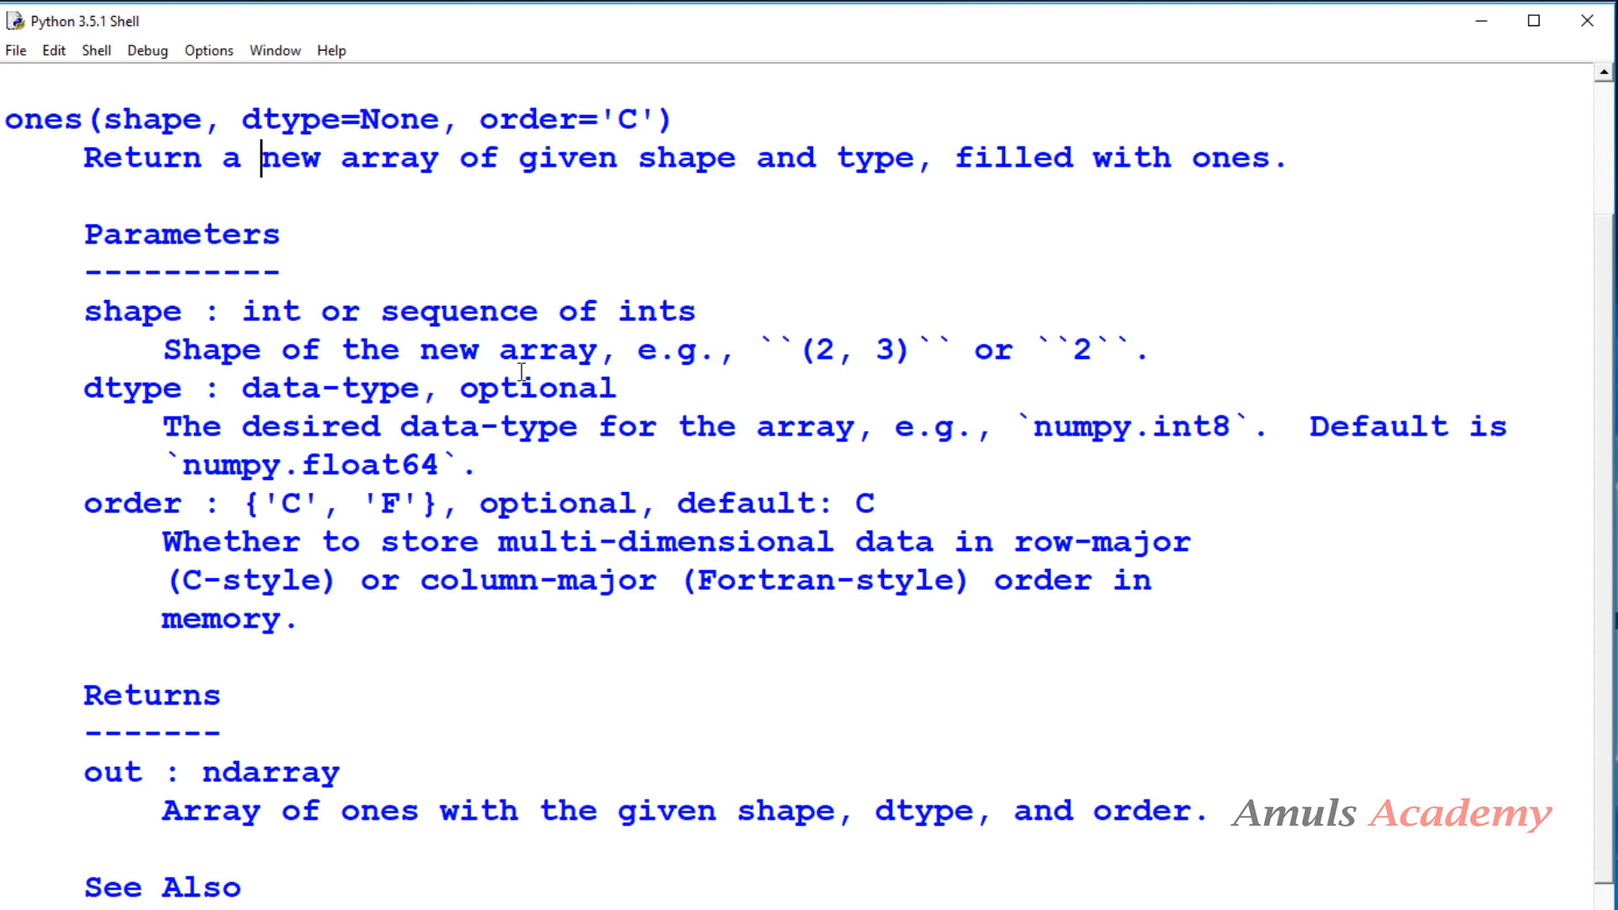
pyautogui.moveTo(667, 403)
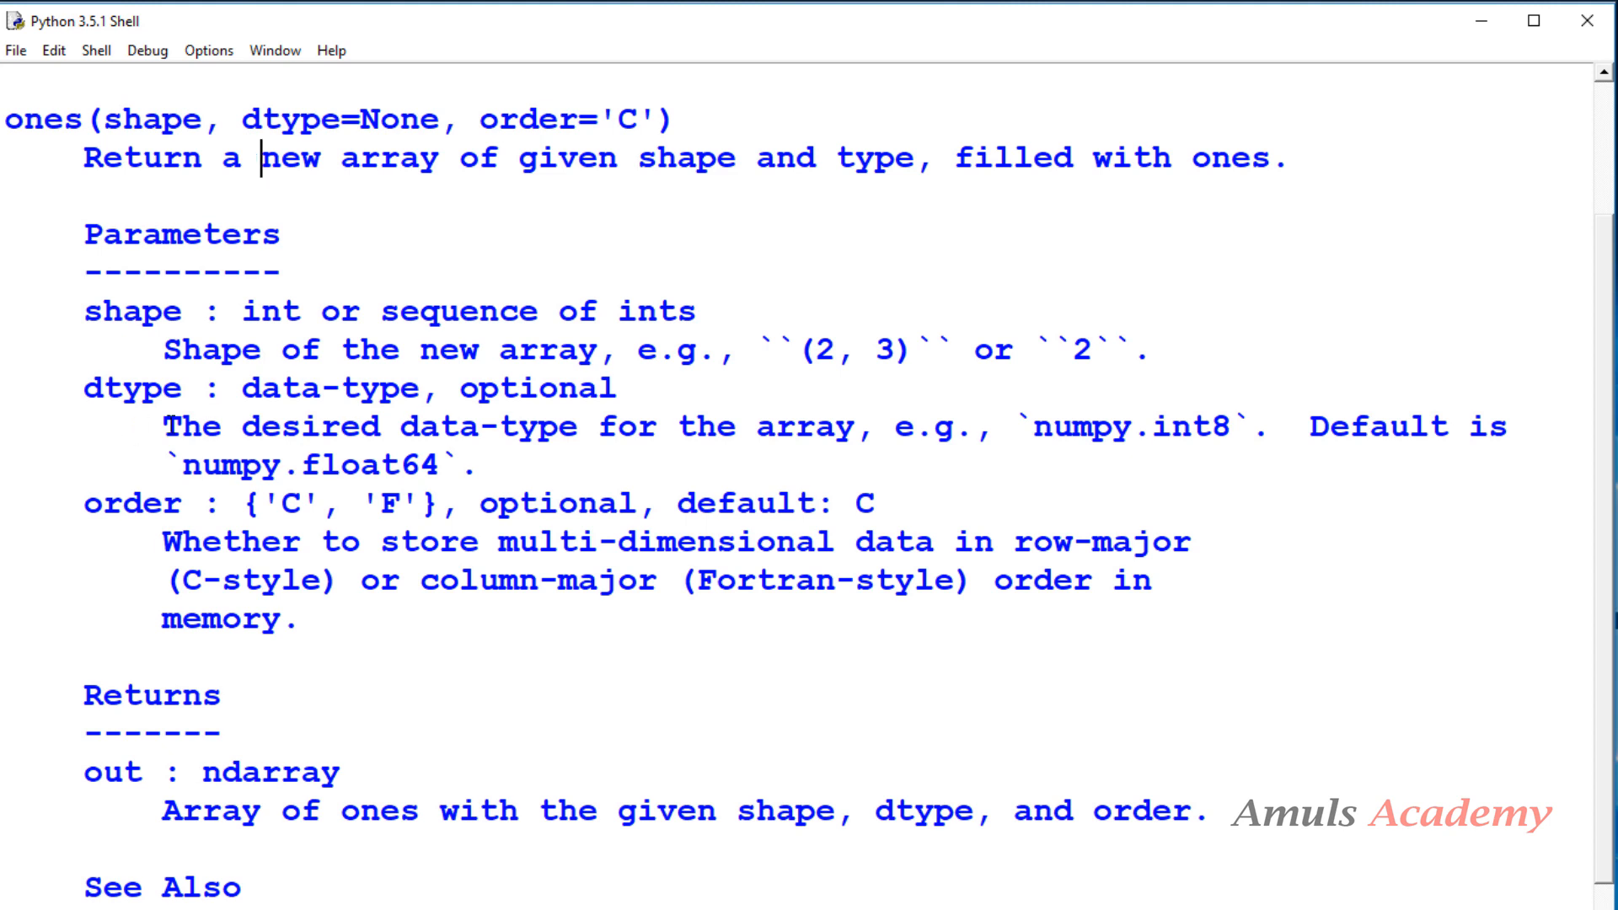
pyautogui.moveTo(529, 409)
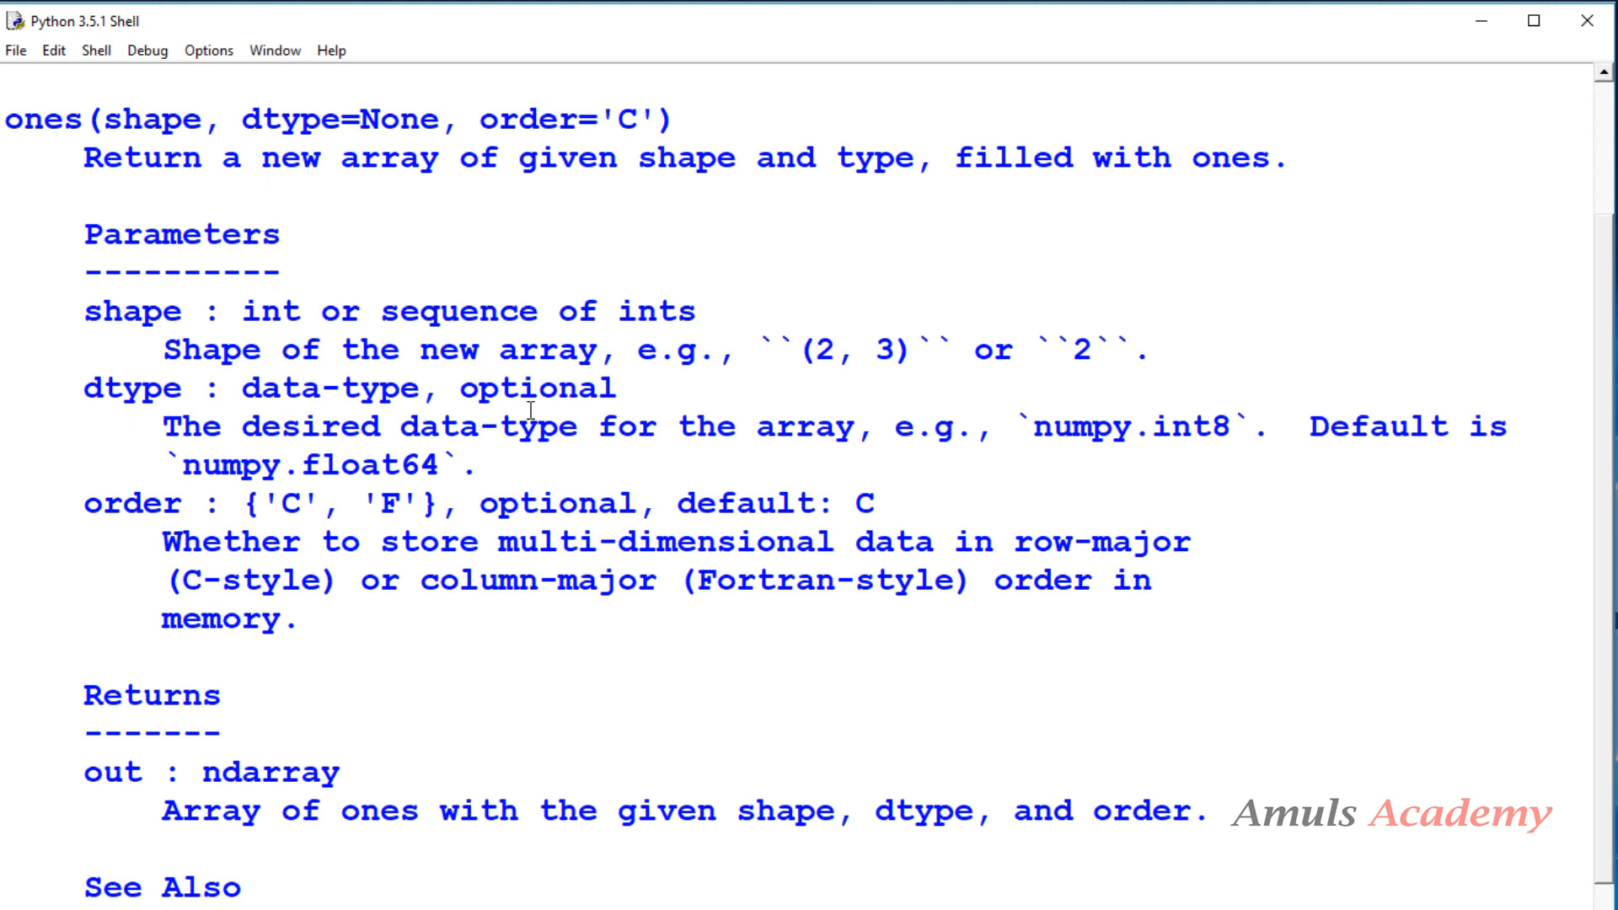
pyautogui.click(261, 156)
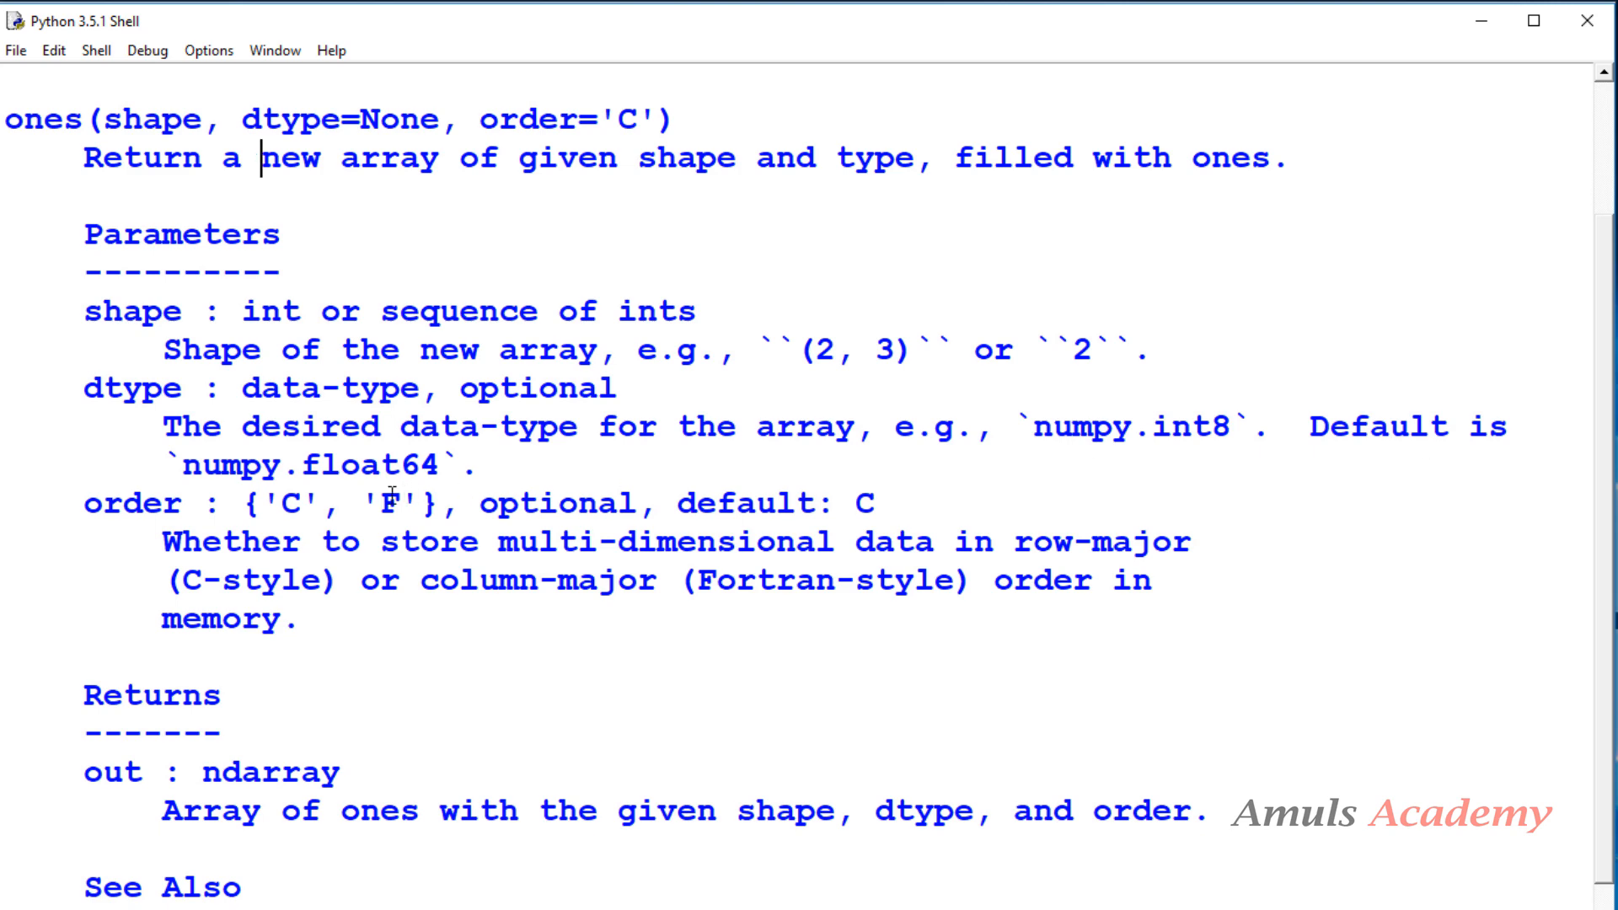
pyautogui.scroll(-3)
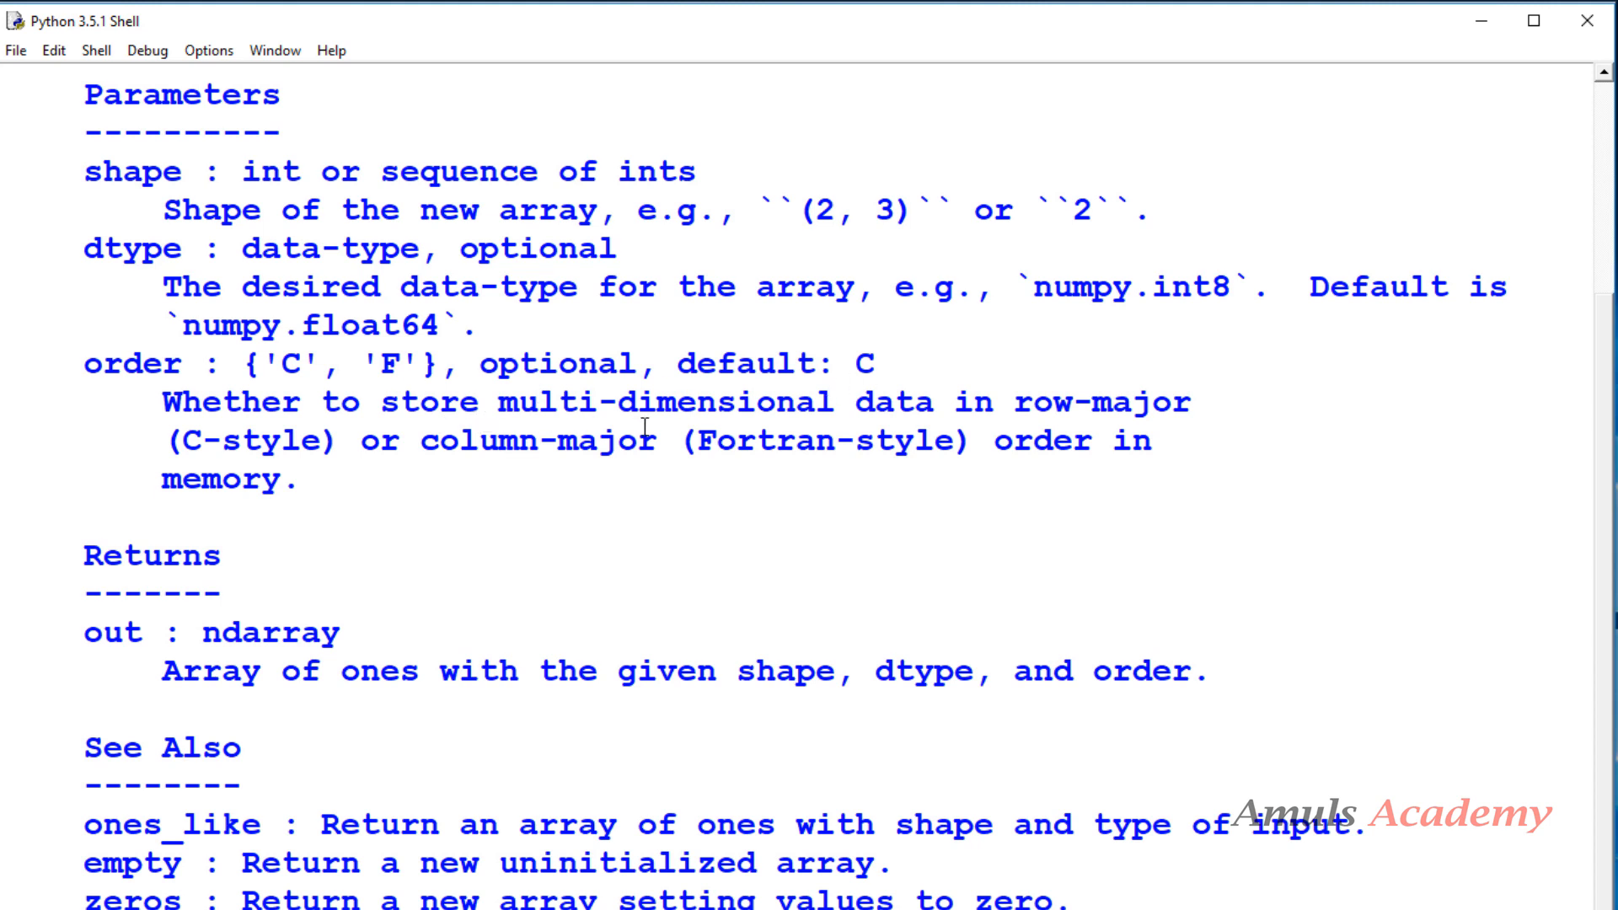
pyautogui.moveTo(1159, 408)
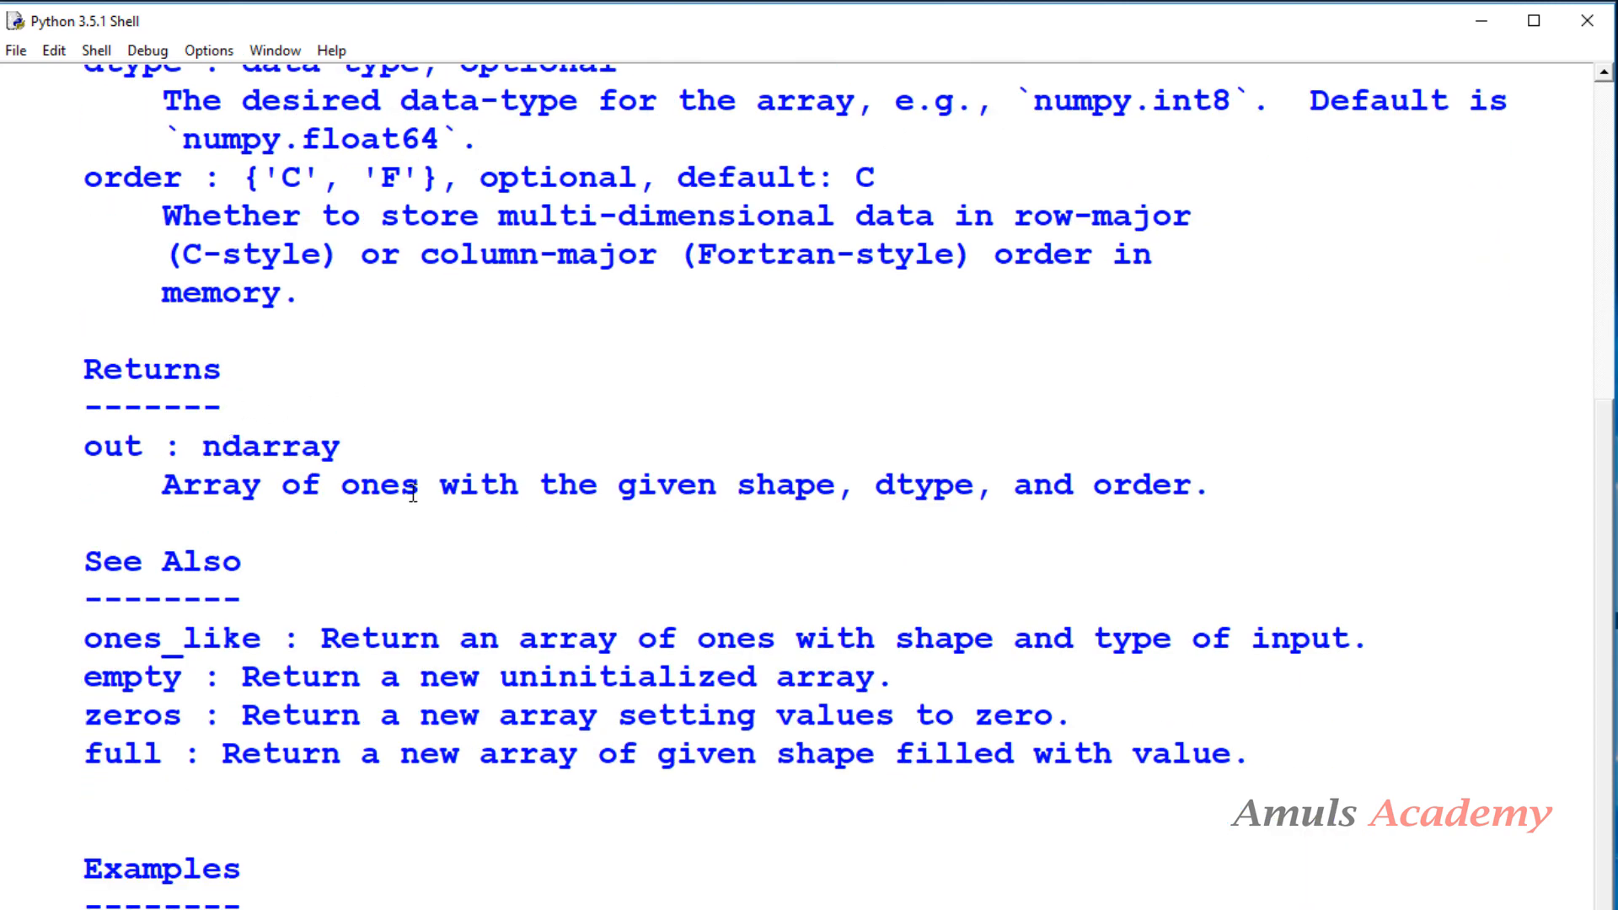
pyautogui.moveTo(986, 528)
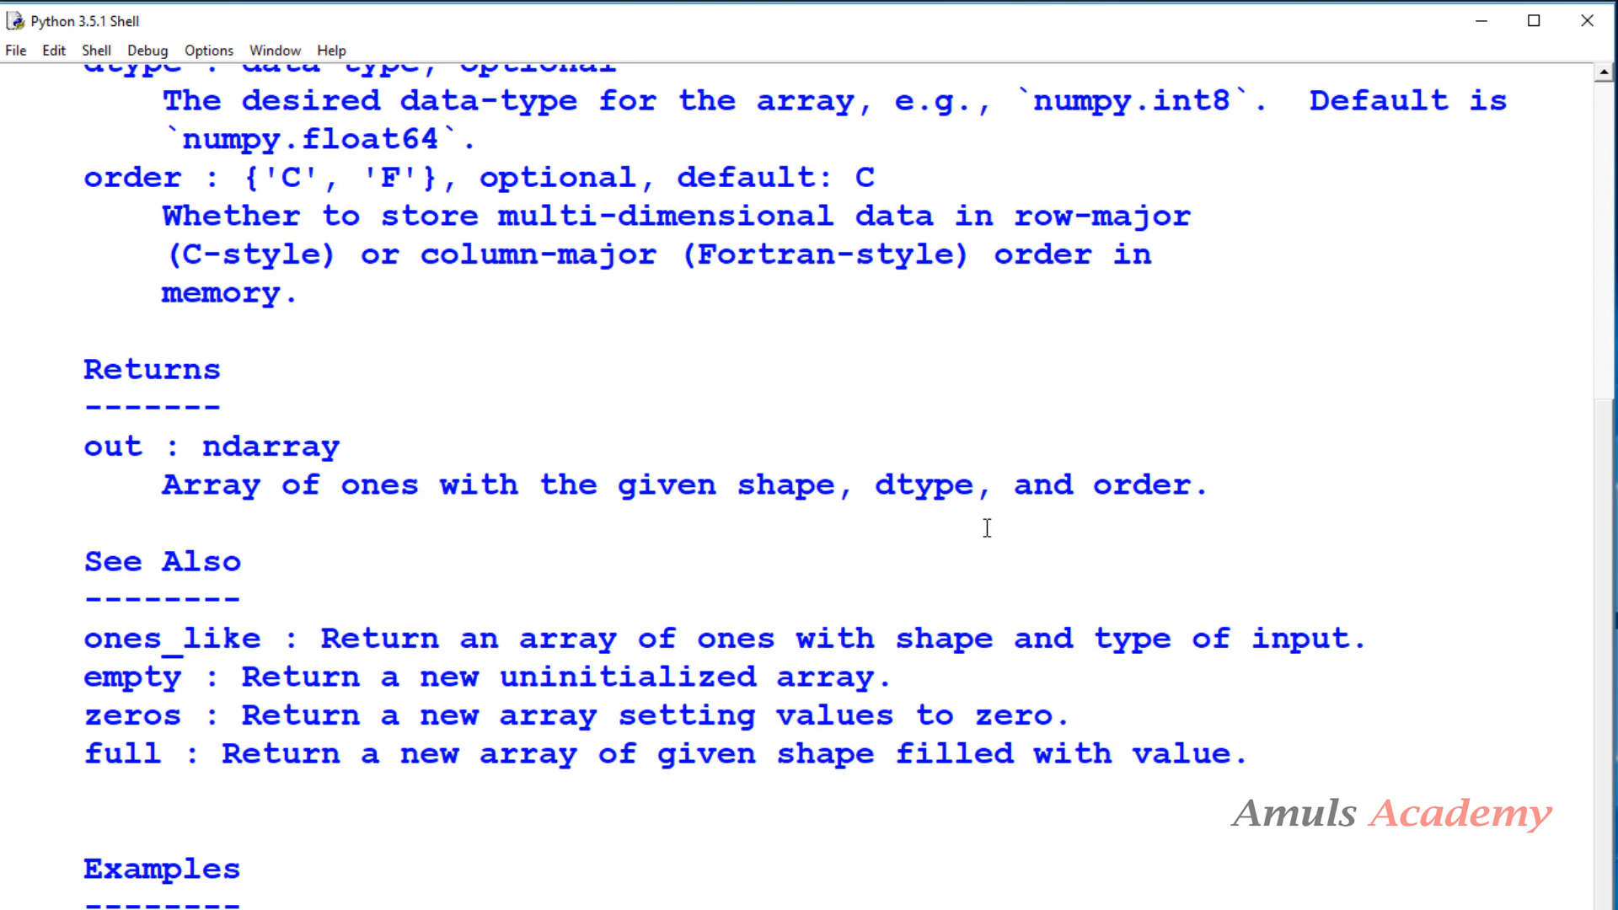
pyautogui.scroll(-3)
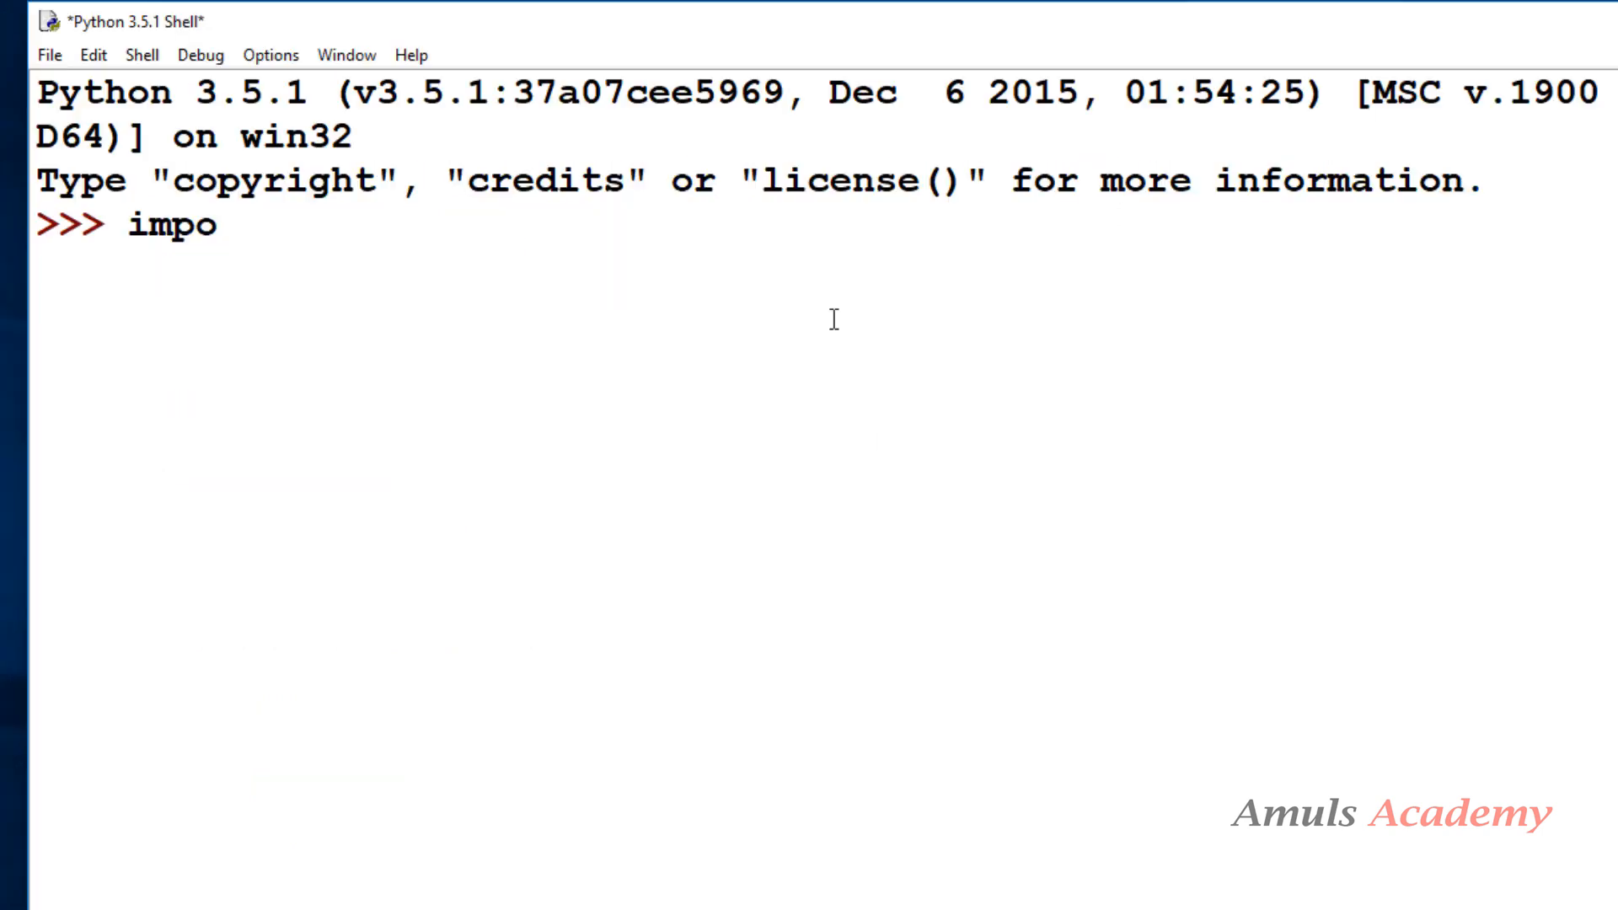
# Import numpy as np, run np.ones(8) and highlight one of the returned 1. values.
pyautogui.write('rt numpy as')
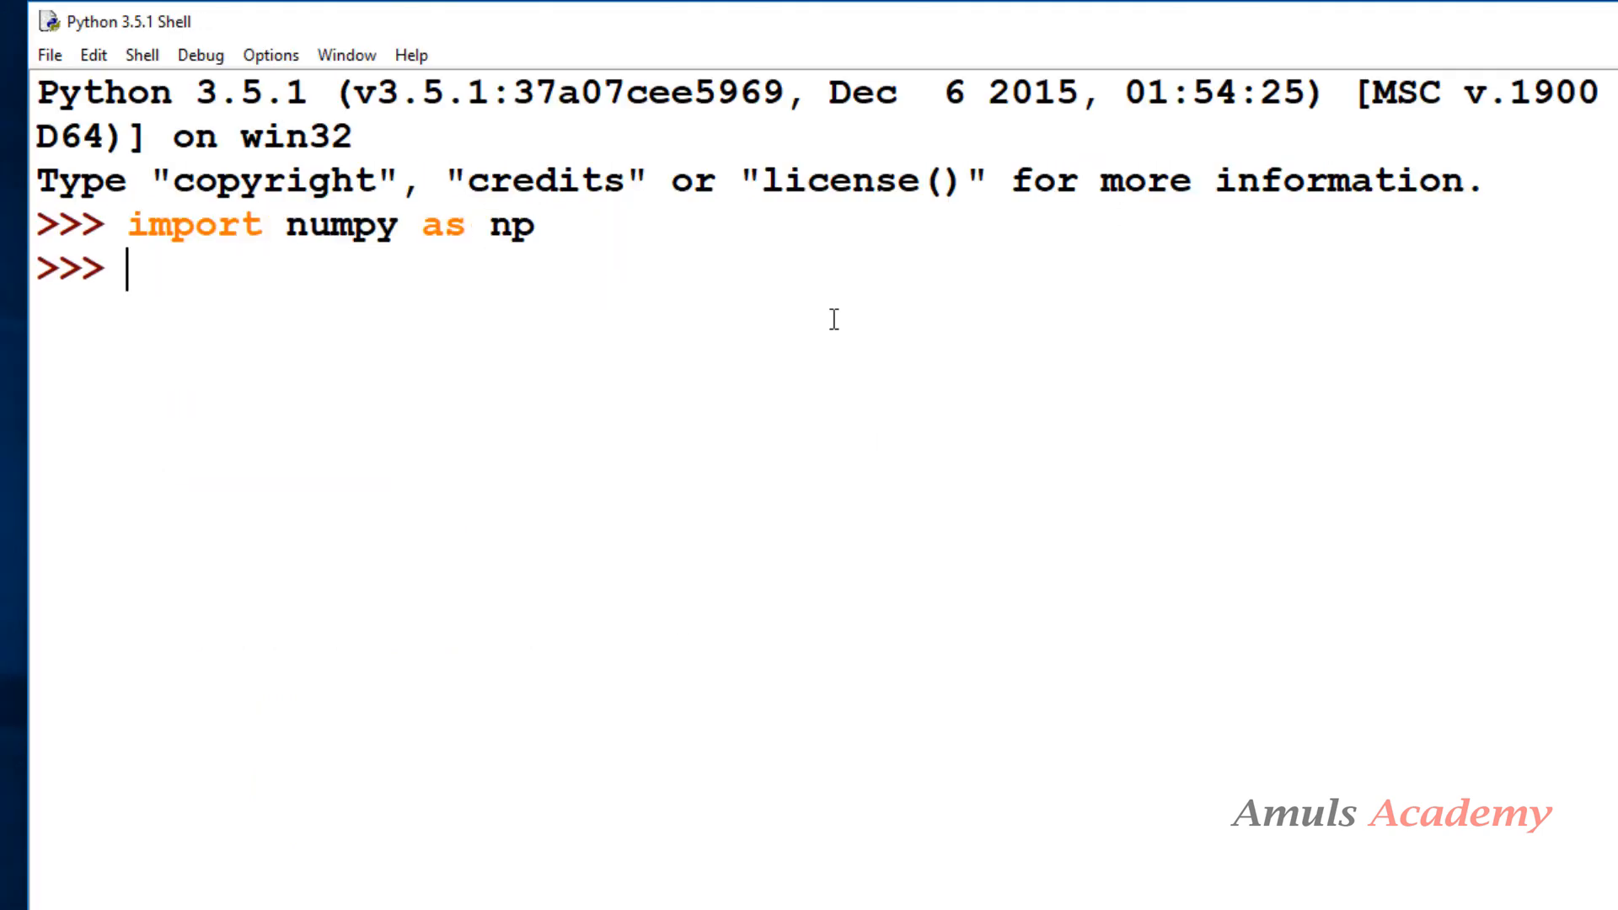
pyautogui.write('n')
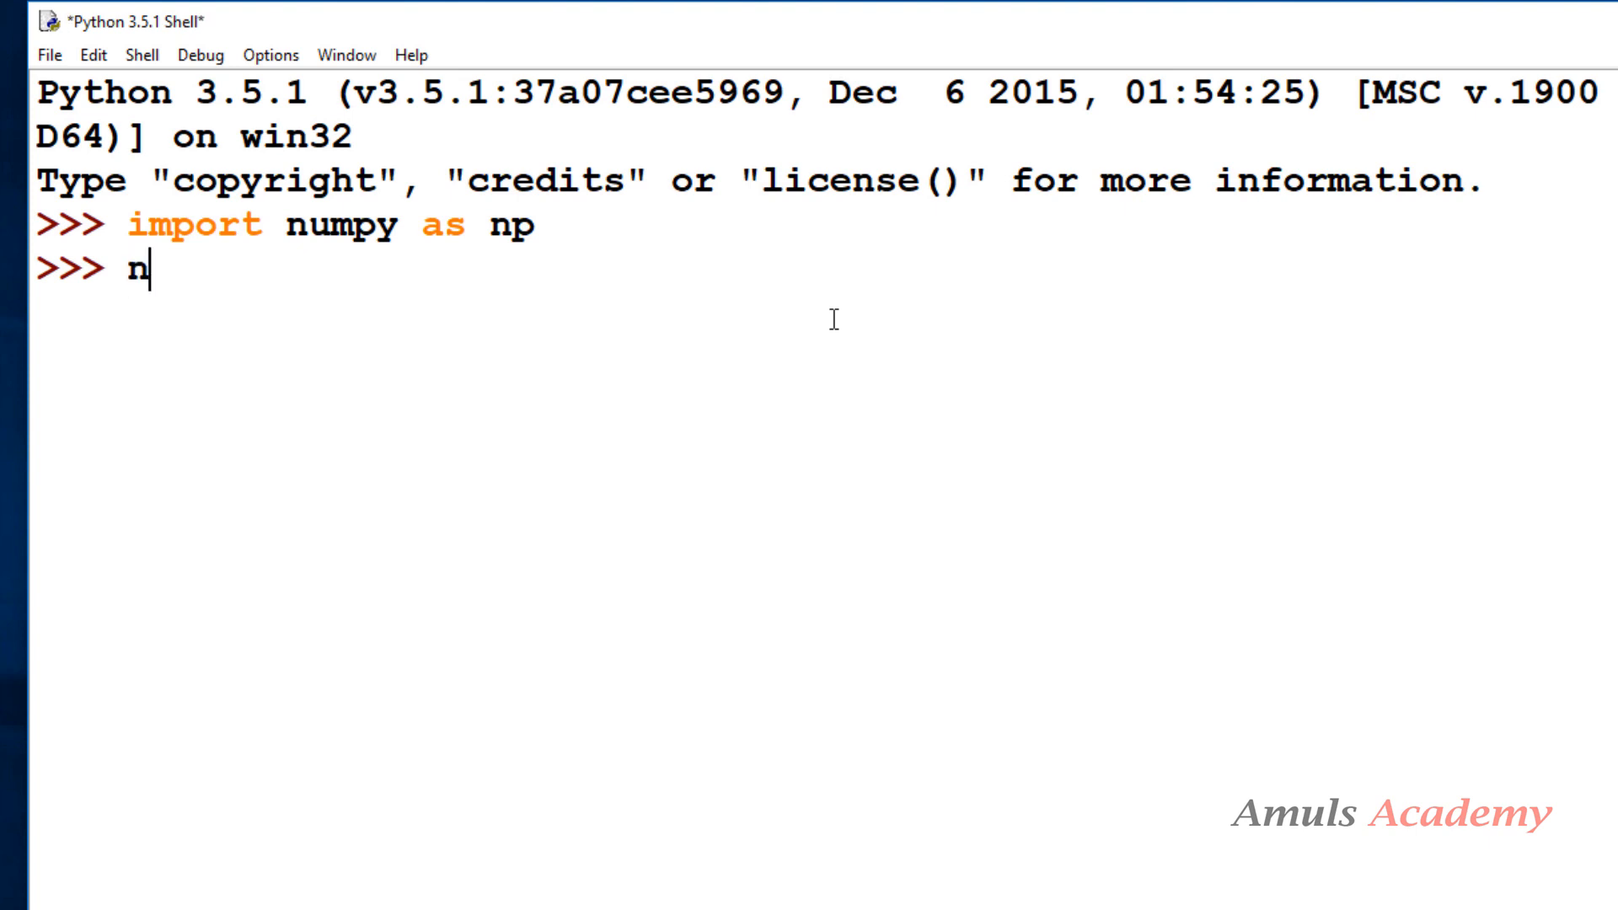
pyautogui.write('p.one')
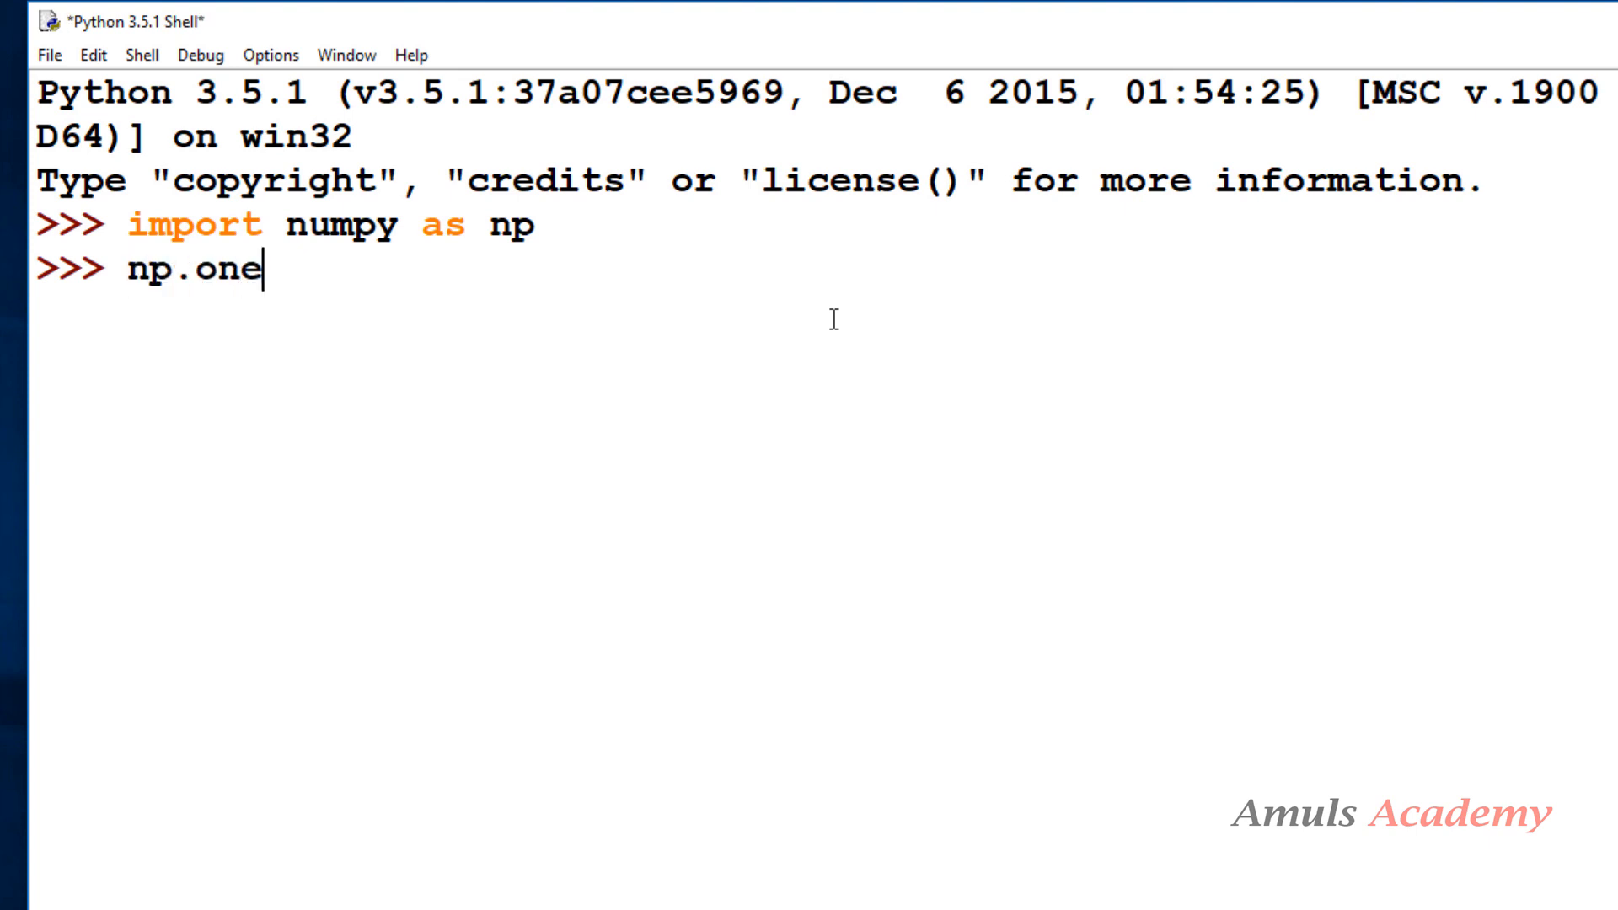
pyautogui.write('s()')
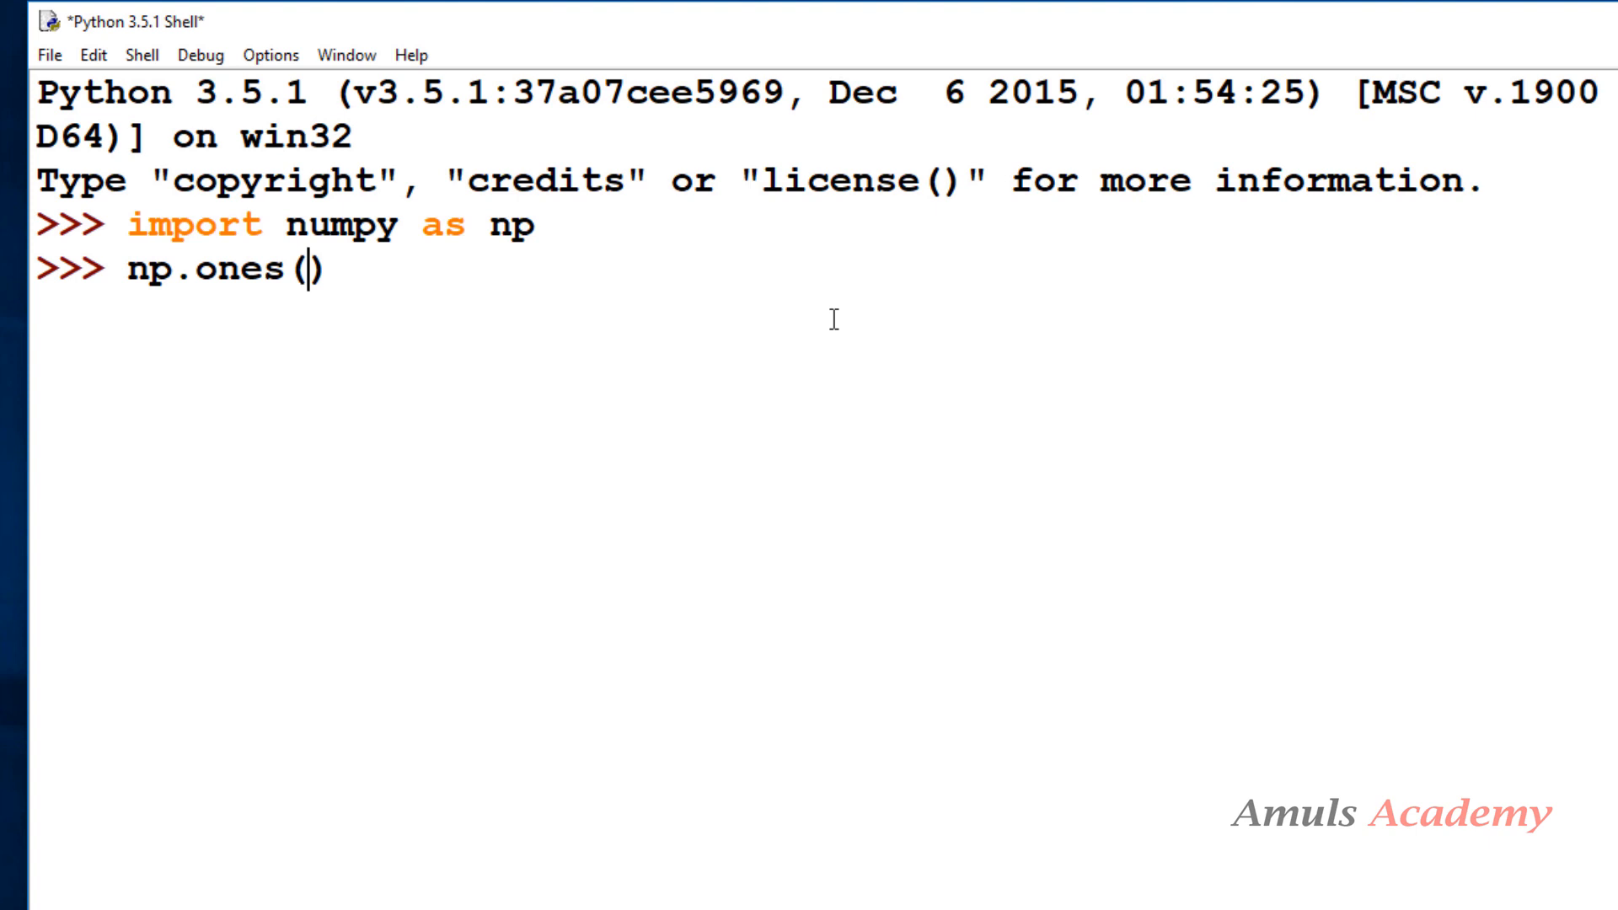
pyautogui.write('8')
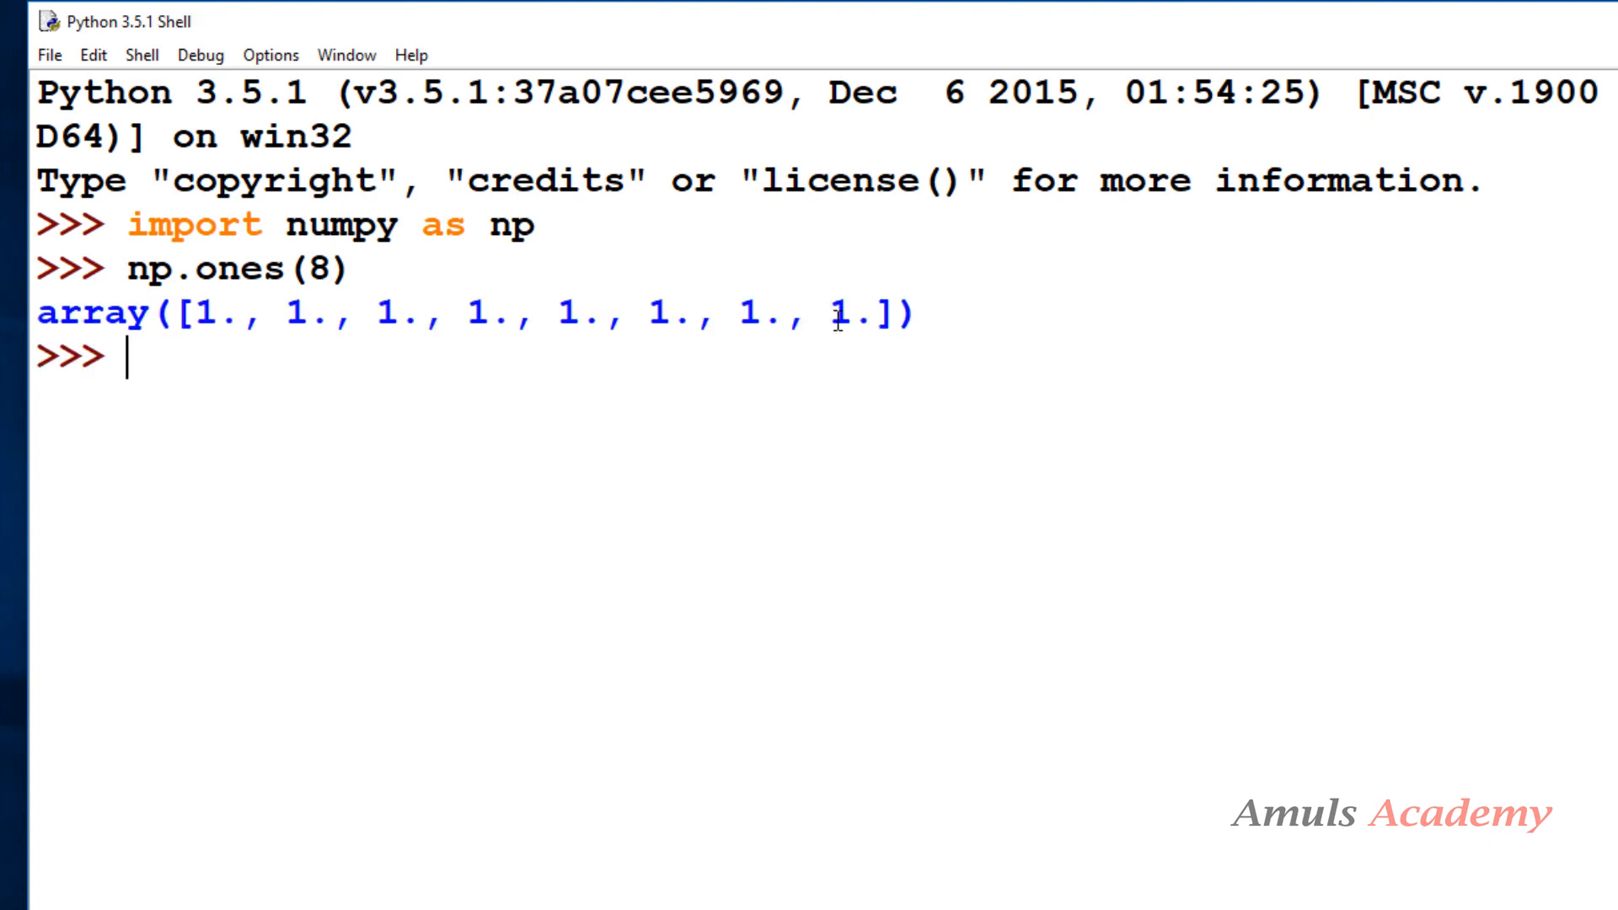
pyautogui.moveTo(419, 401)
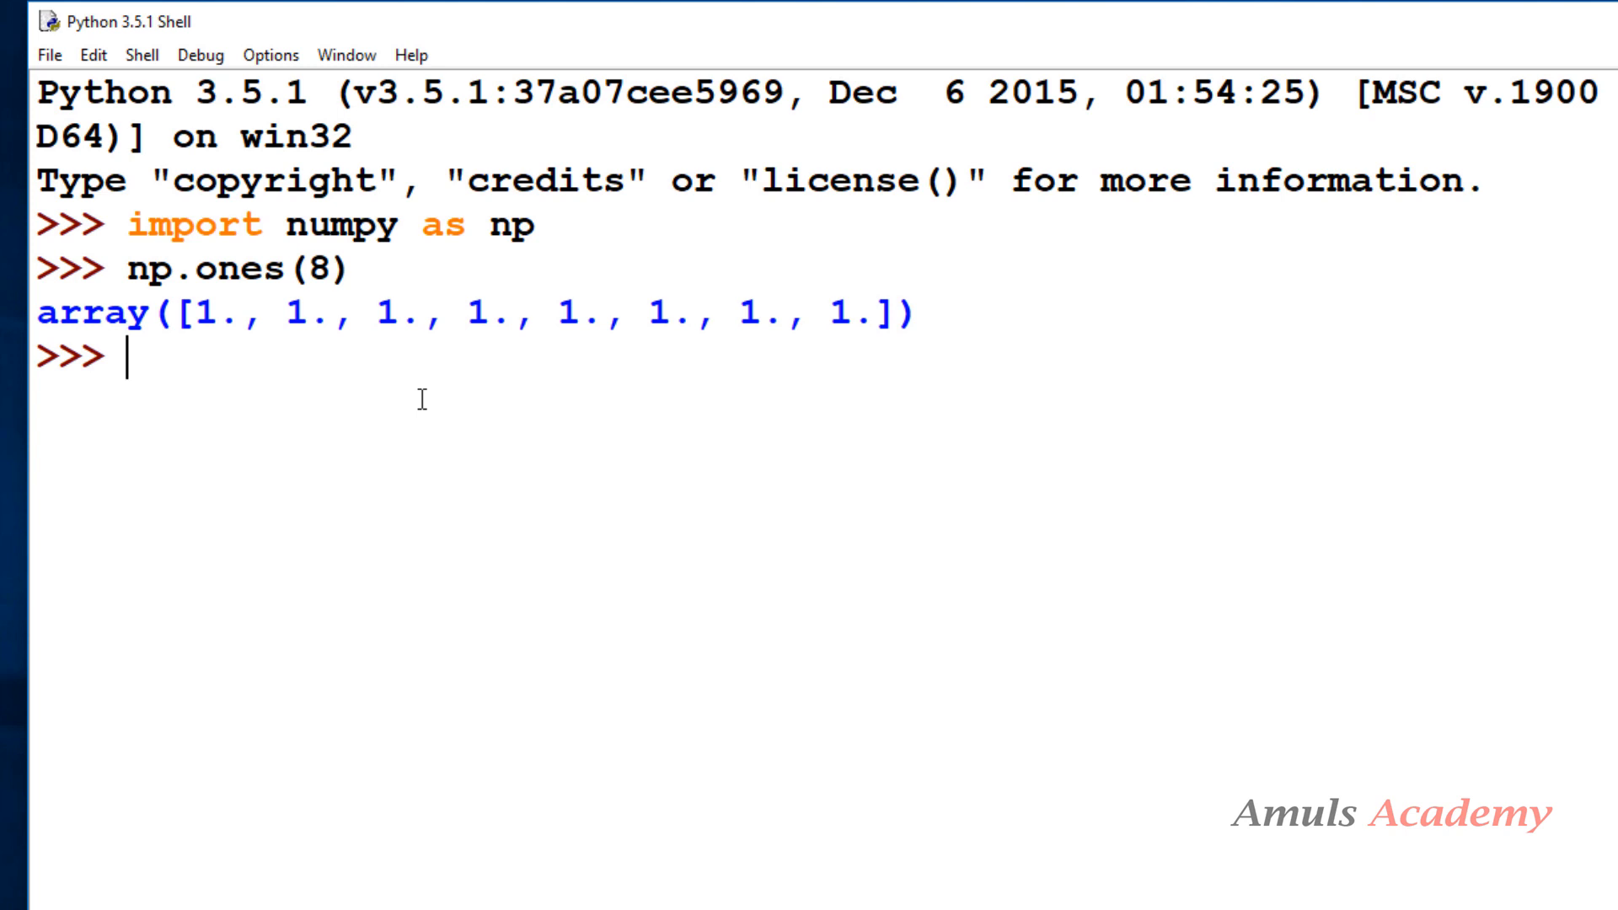
pyautogui.doubleClick(213, 313)
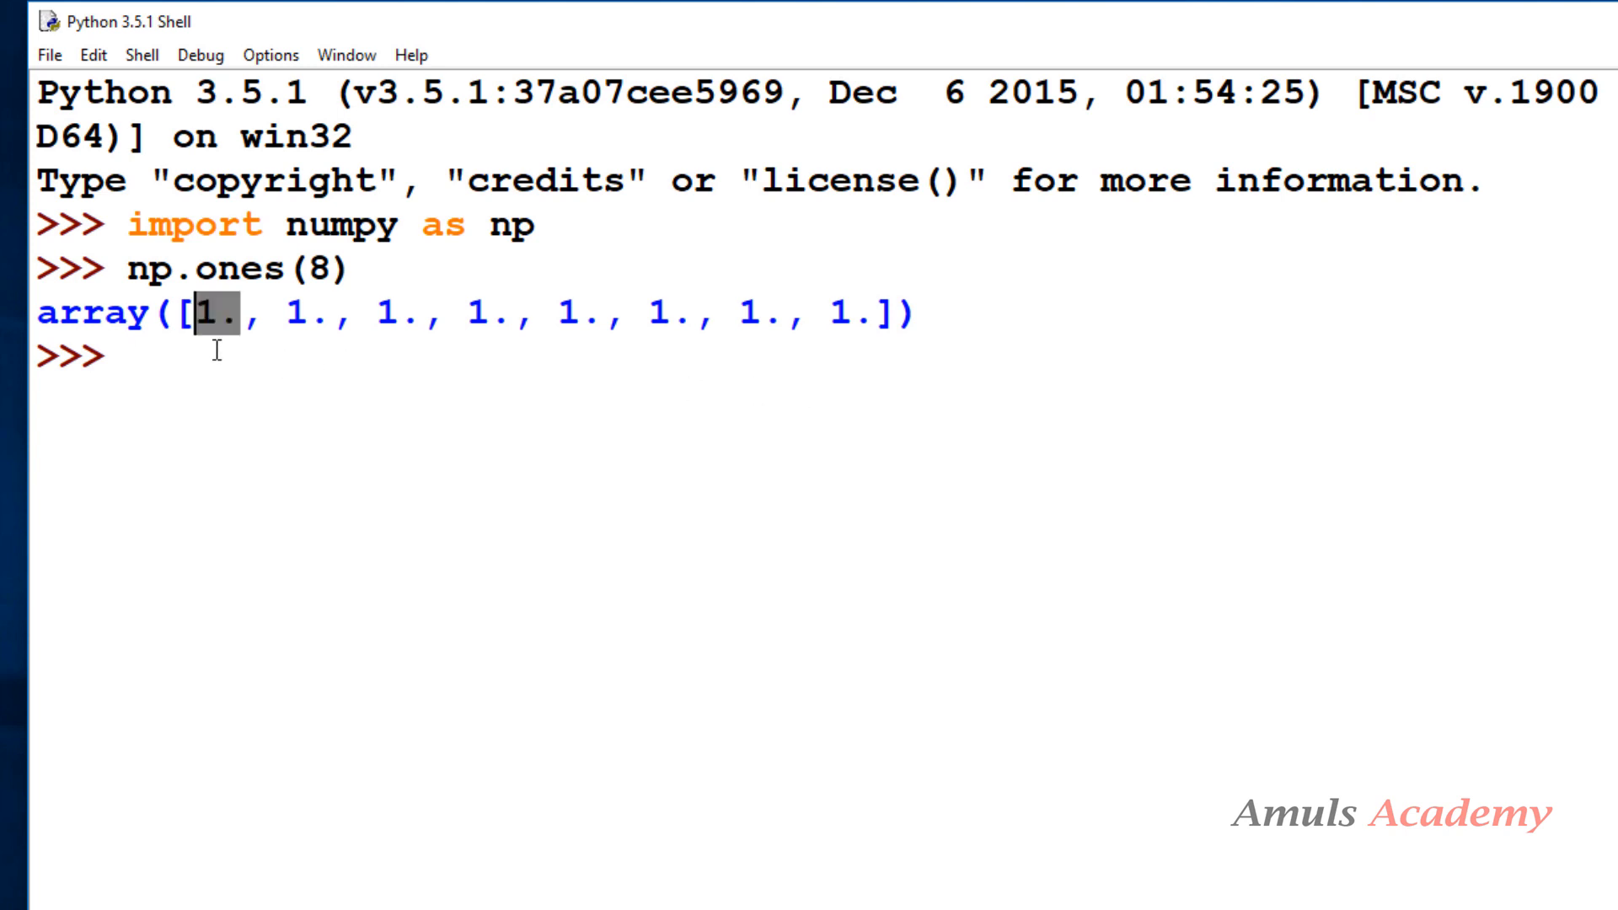
pyautogui.moveTo(417, 300)
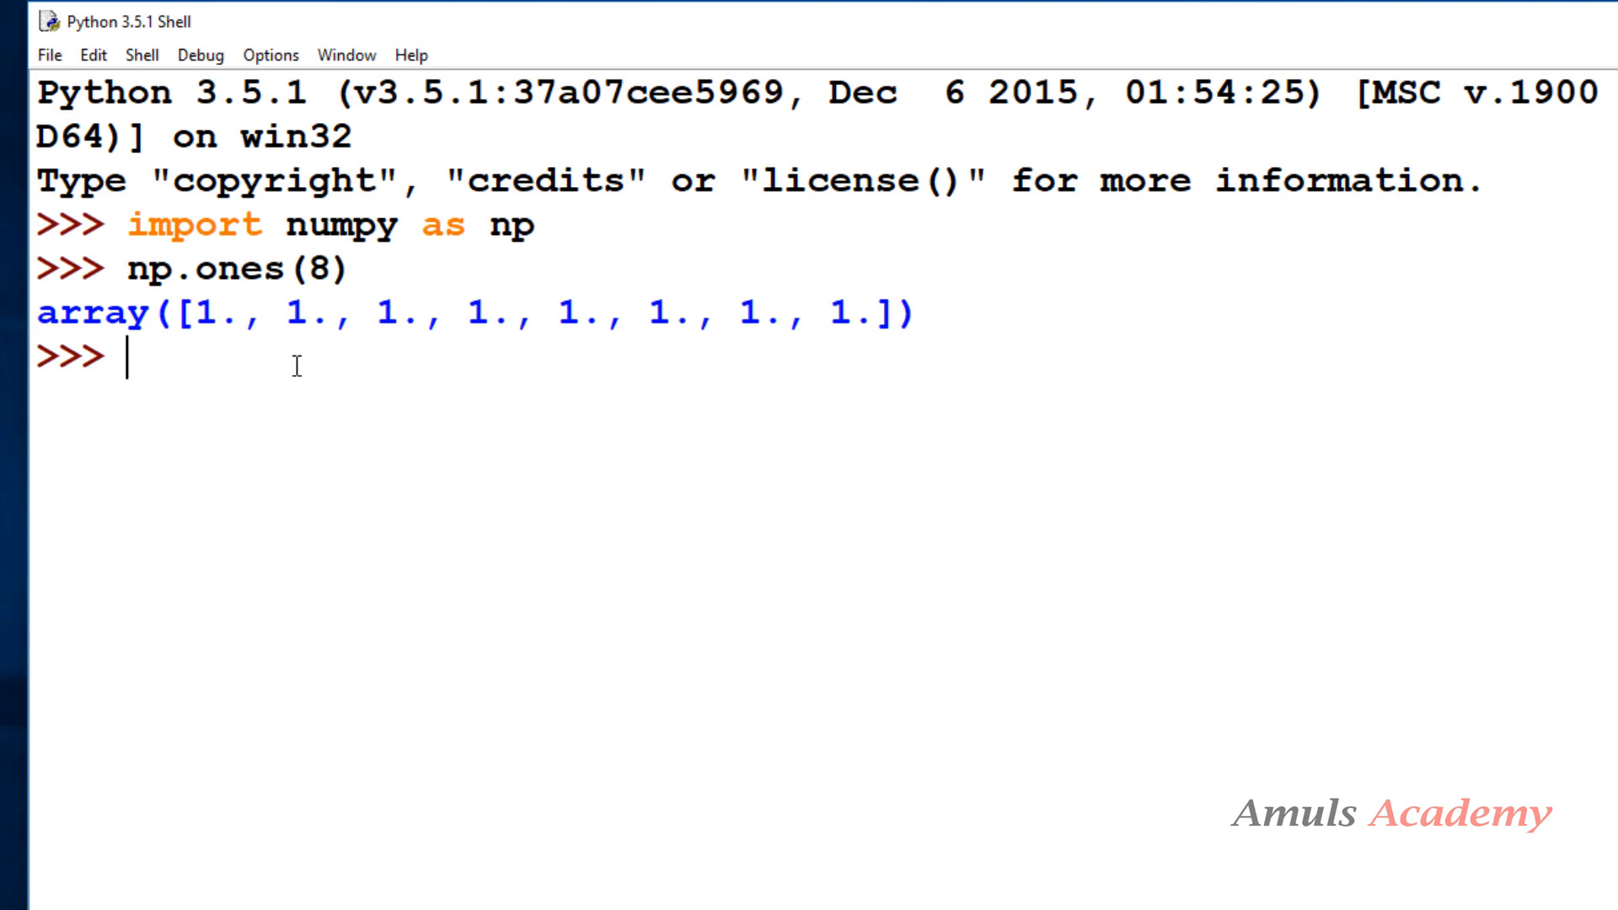
# Run np.ones(7, dtype="int") to get seven integer ones.
pyautogui.write('np.o')
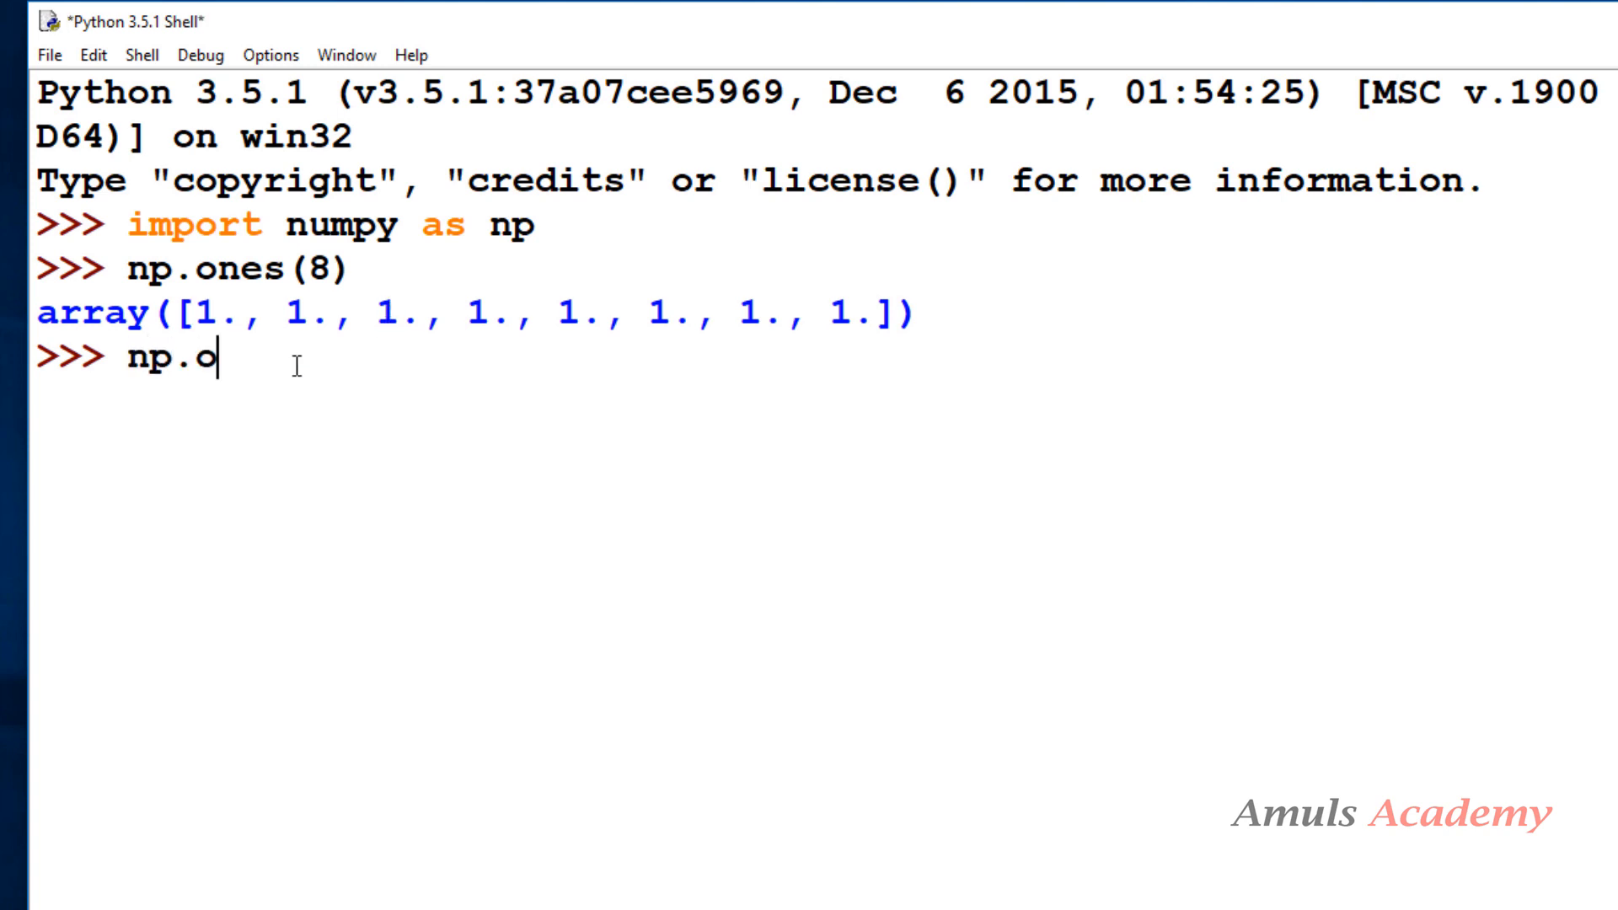
pyautogui.write('nes(7)')
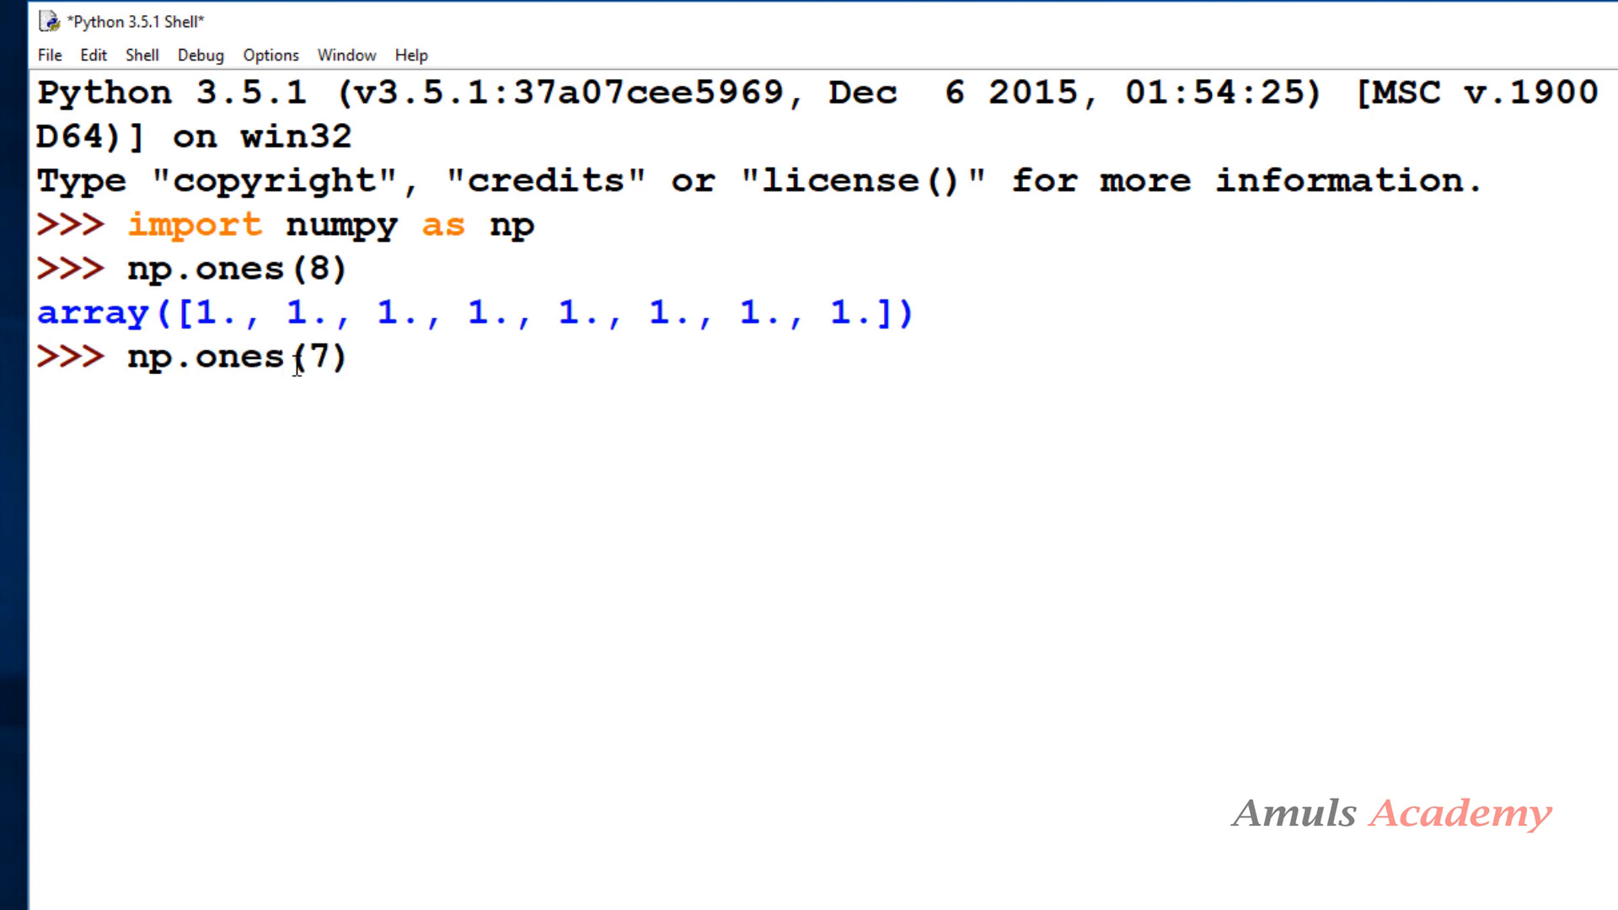
pyautogui.write(',dty')
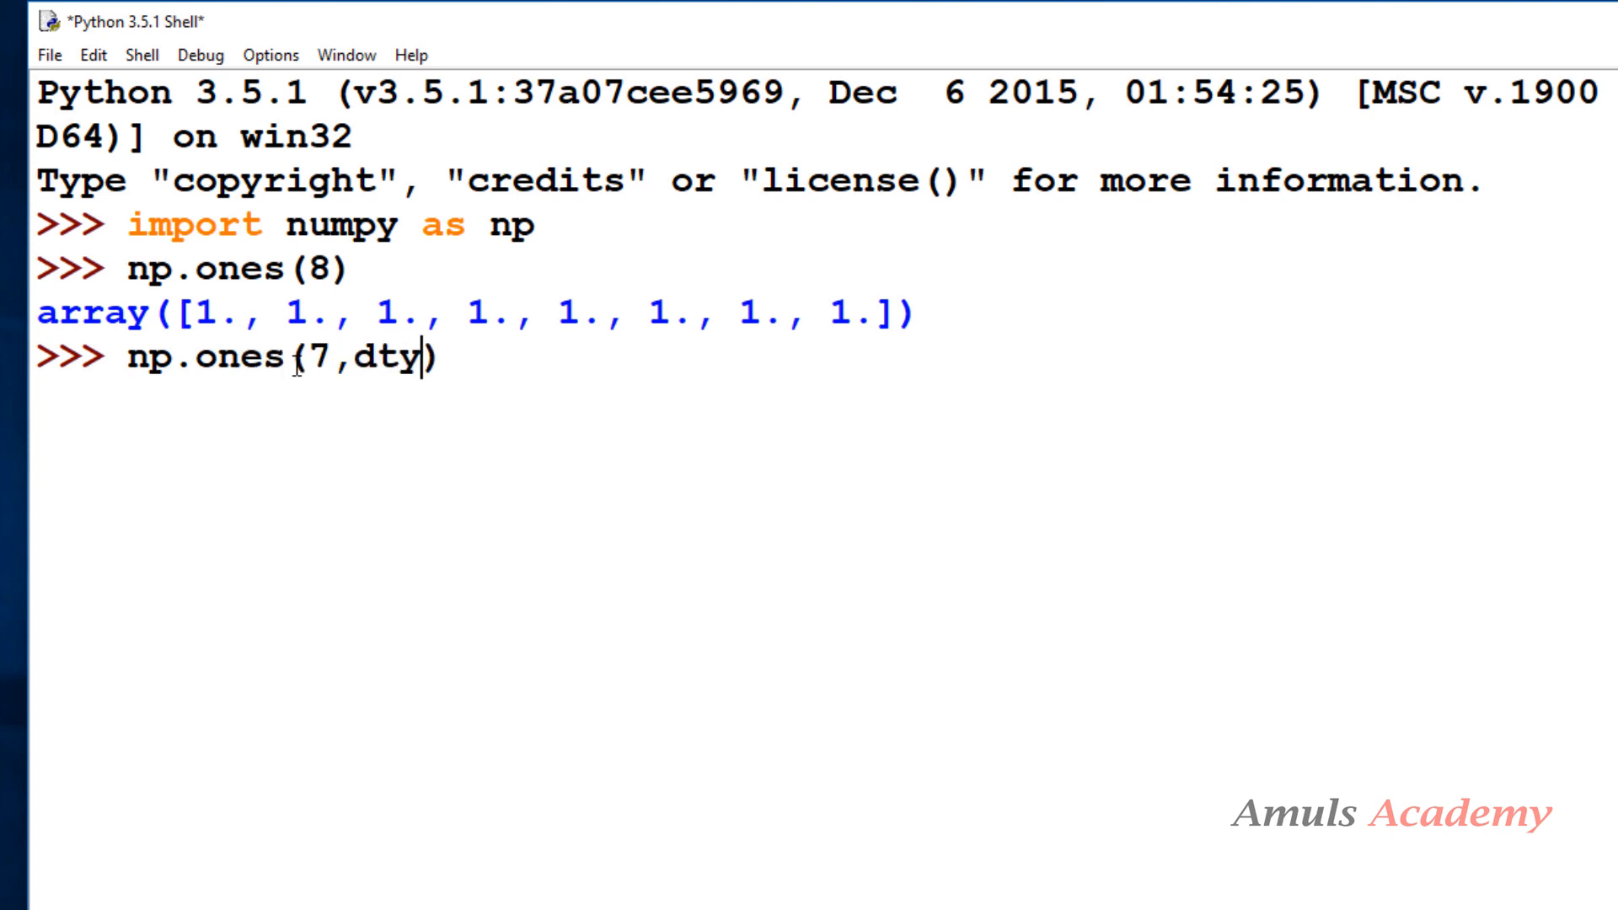
pyautogui.write('pe=')
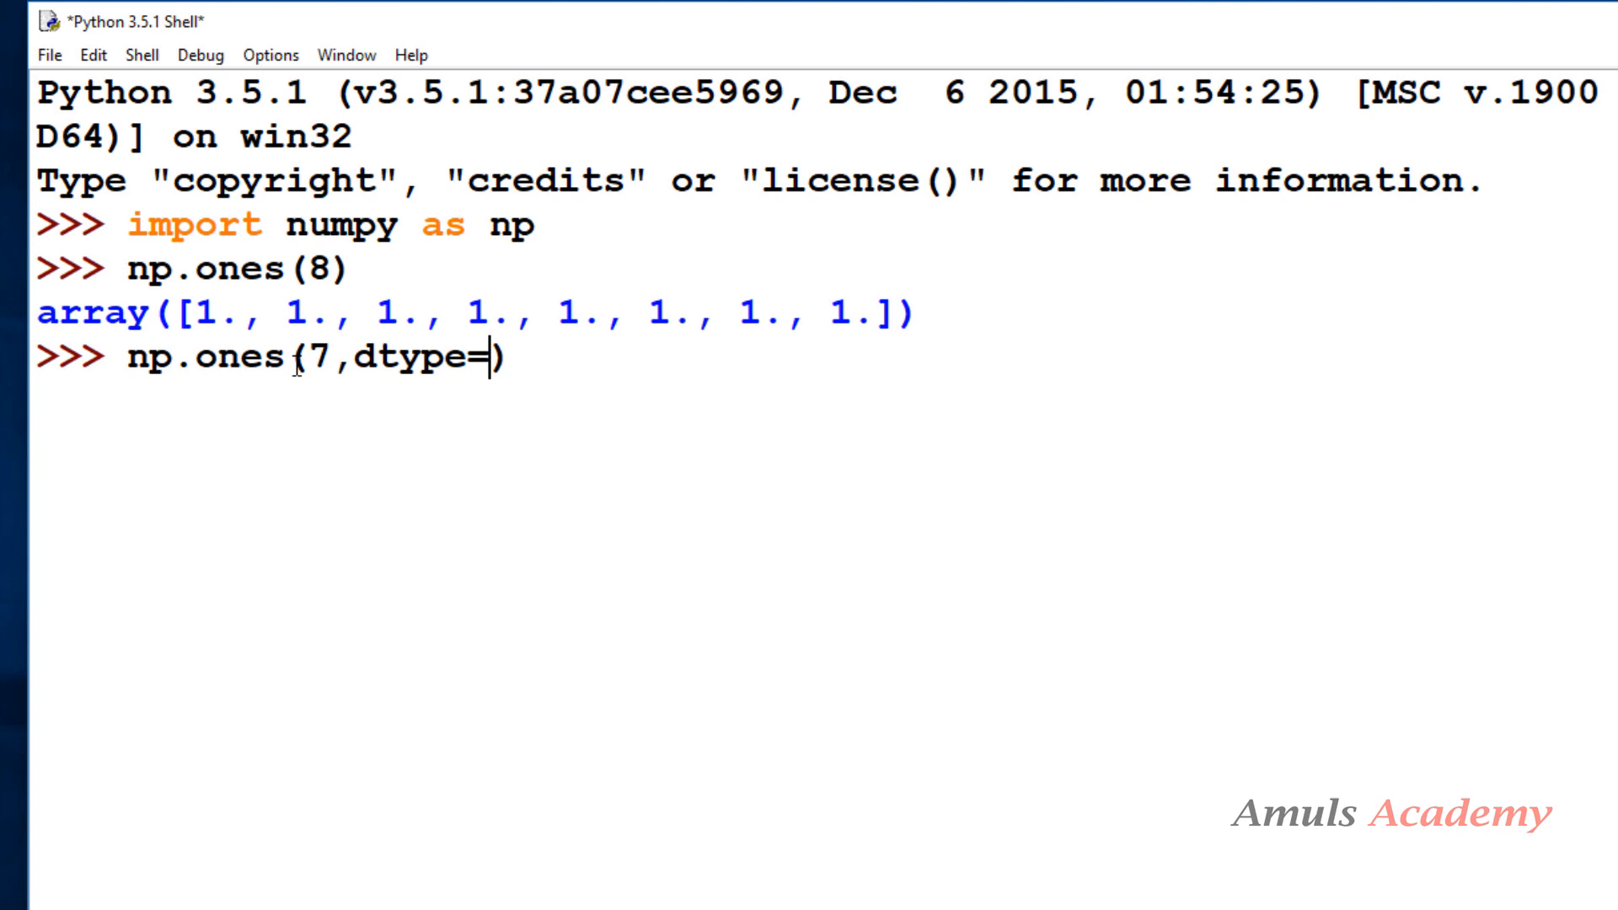
pyautogui.write('"i"')
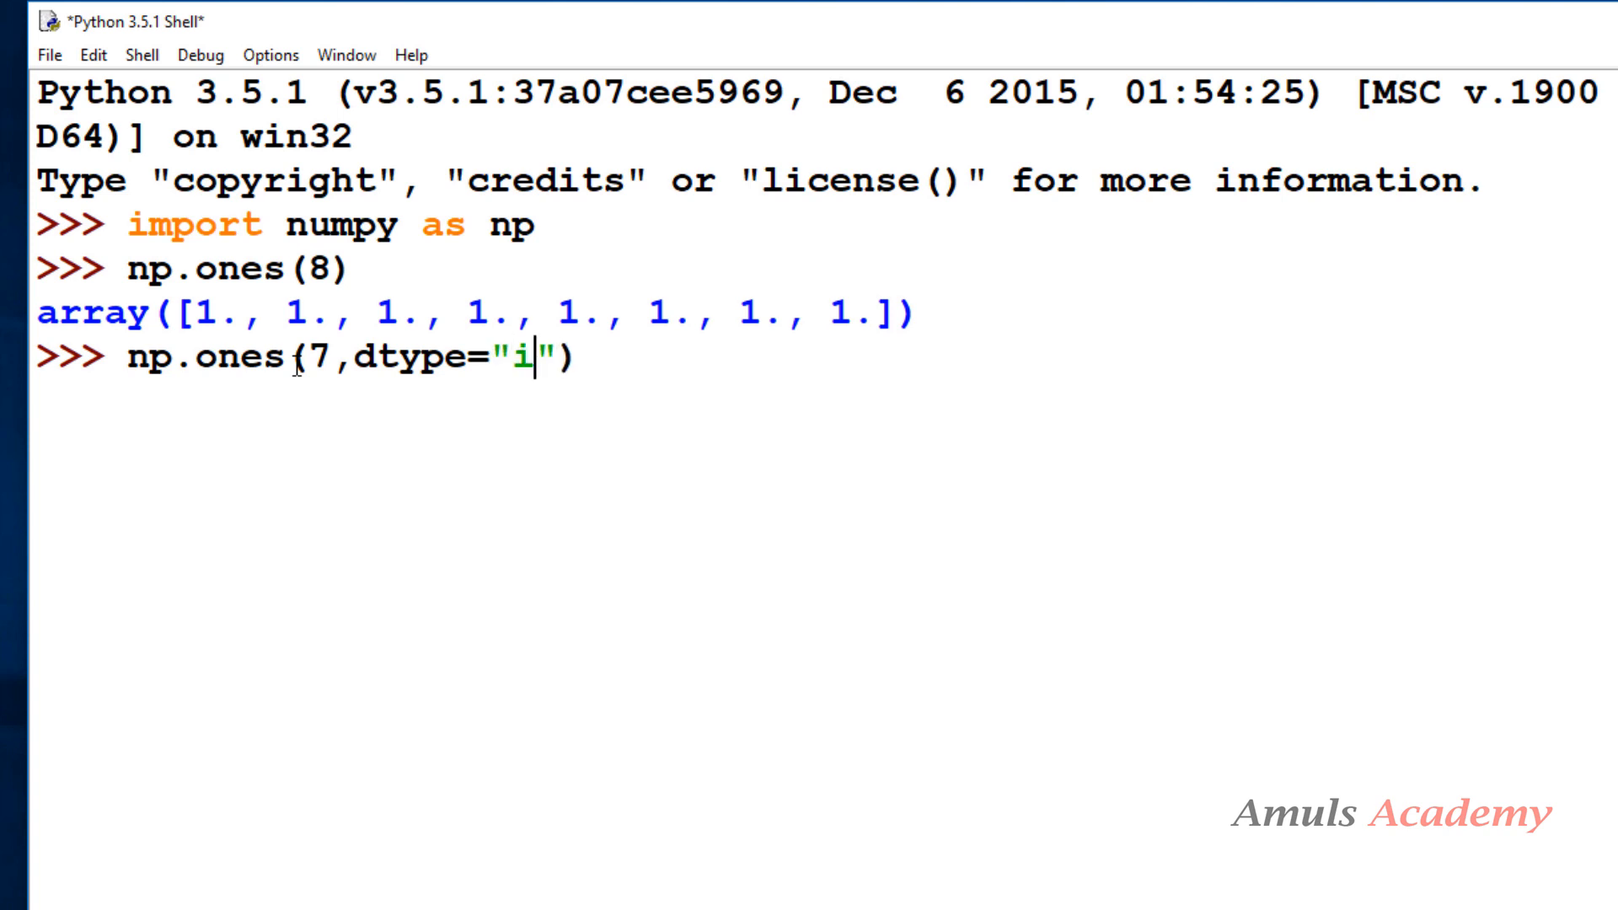
pyautogui.write('nt')
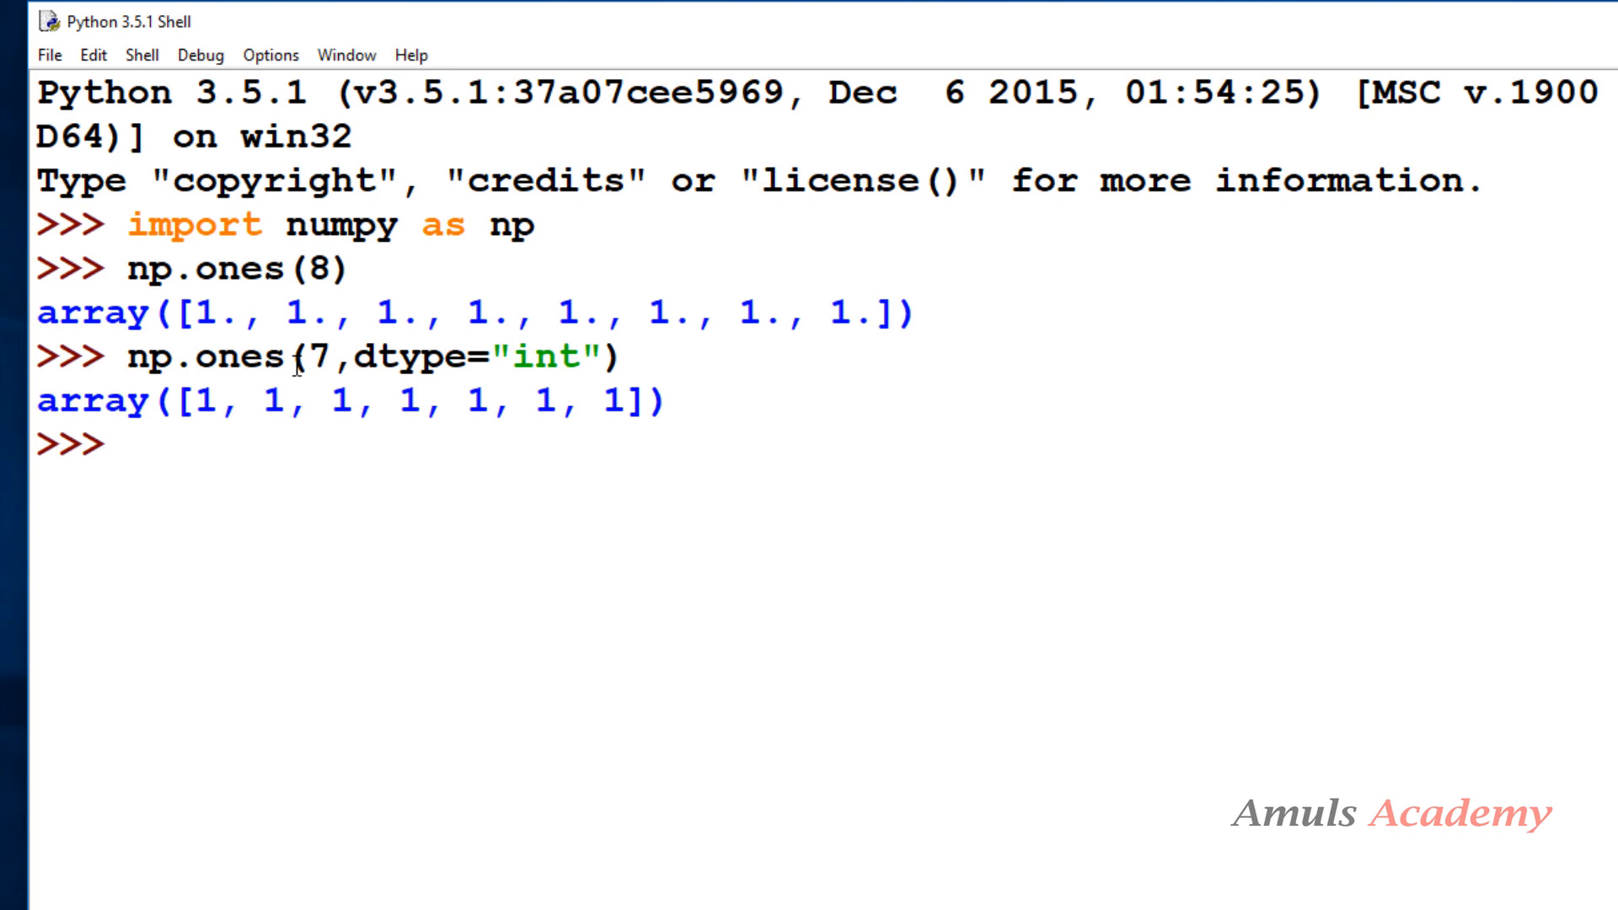
# Enter np.ones((3,4)) with a tuple shape of 3 by 4.
pyautogui.write('np.ones')
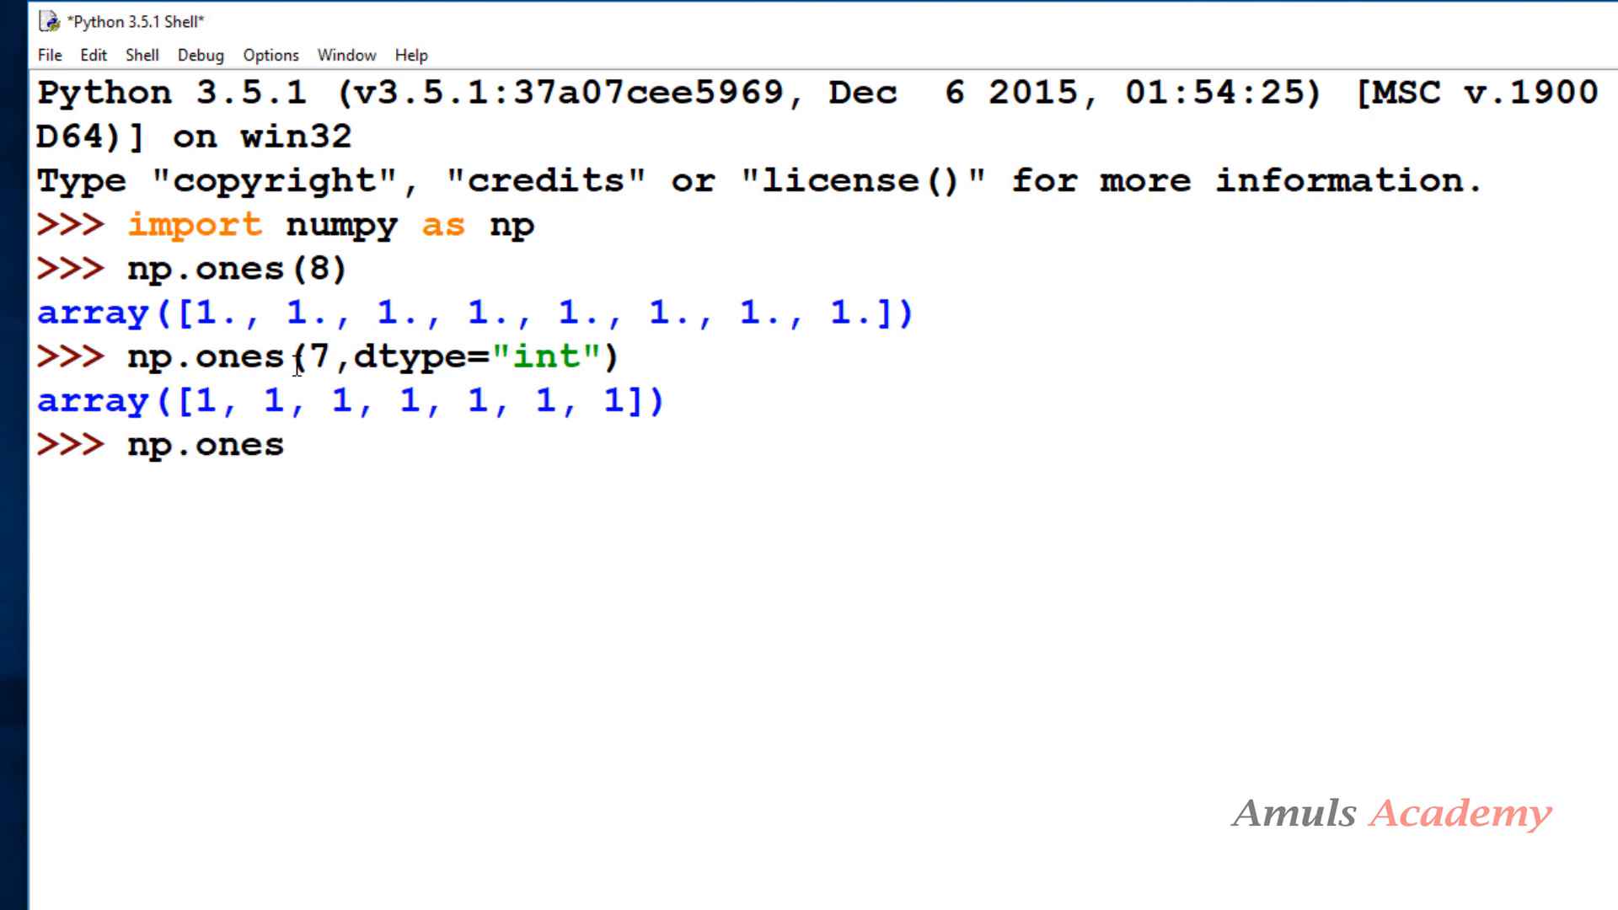
pyautogui.write('(())')
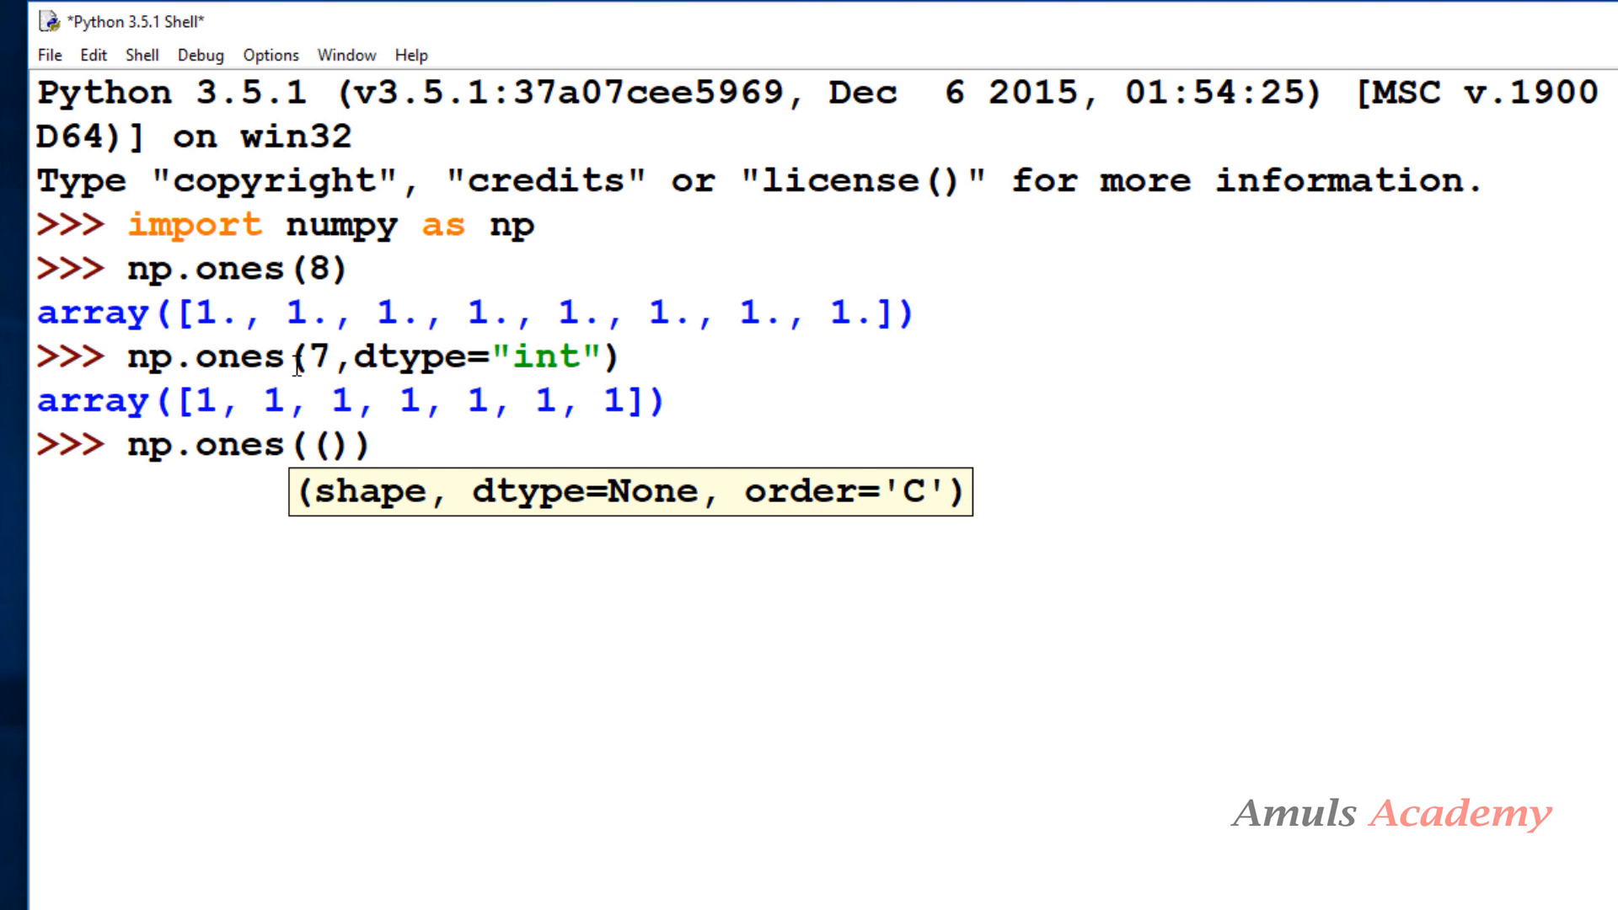
pyautogui.write('(3,4')
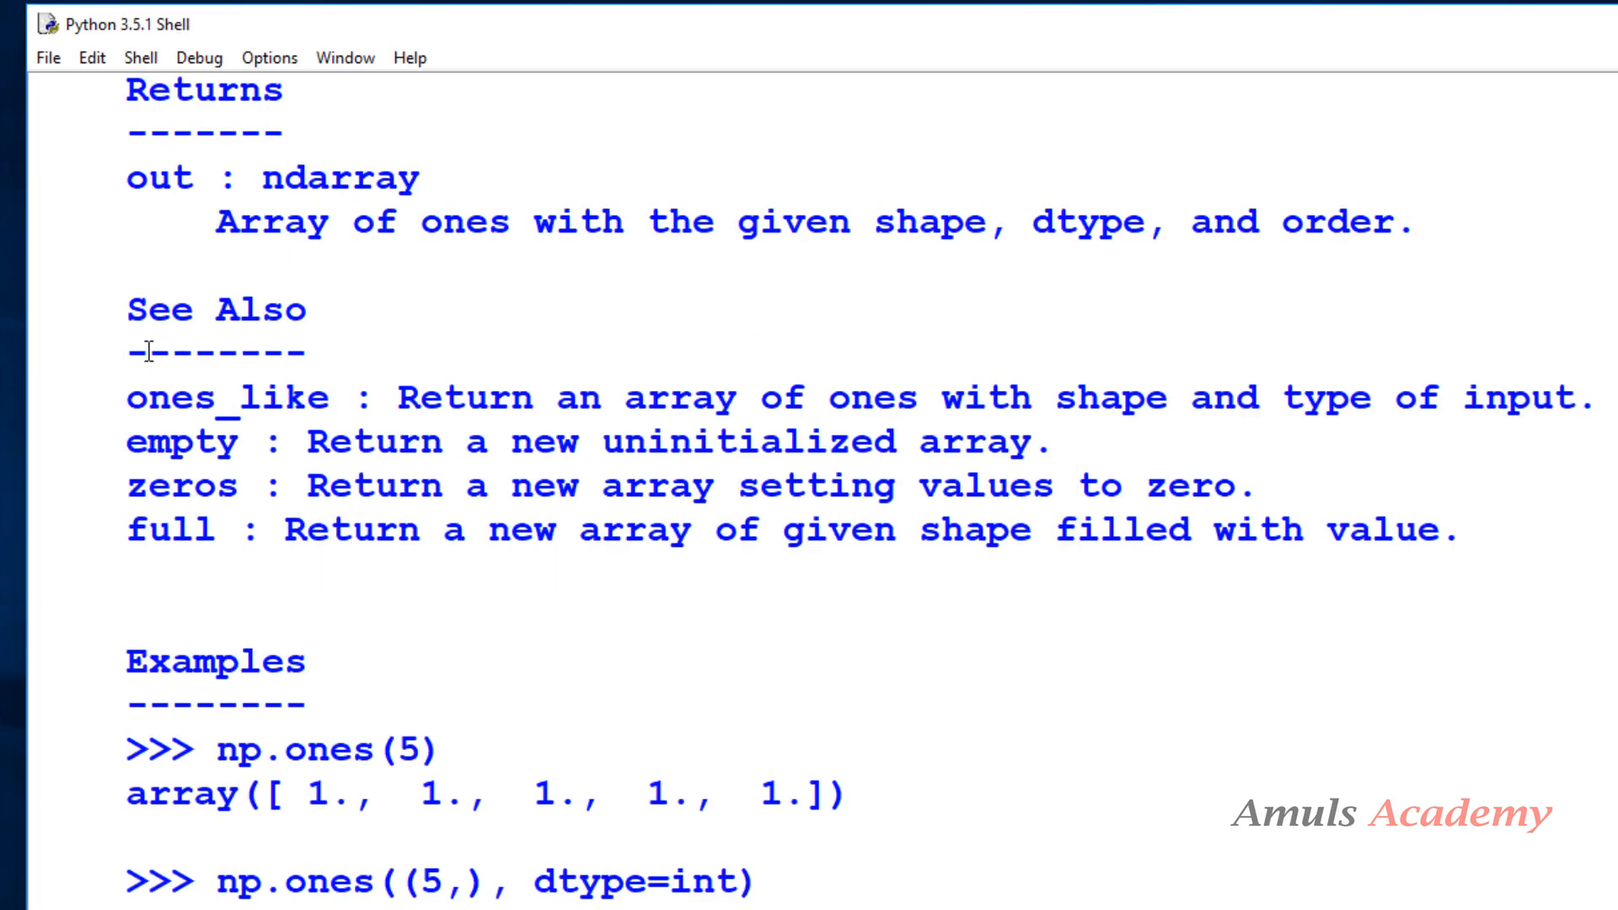
pyautogui.moveTo(856, 470)
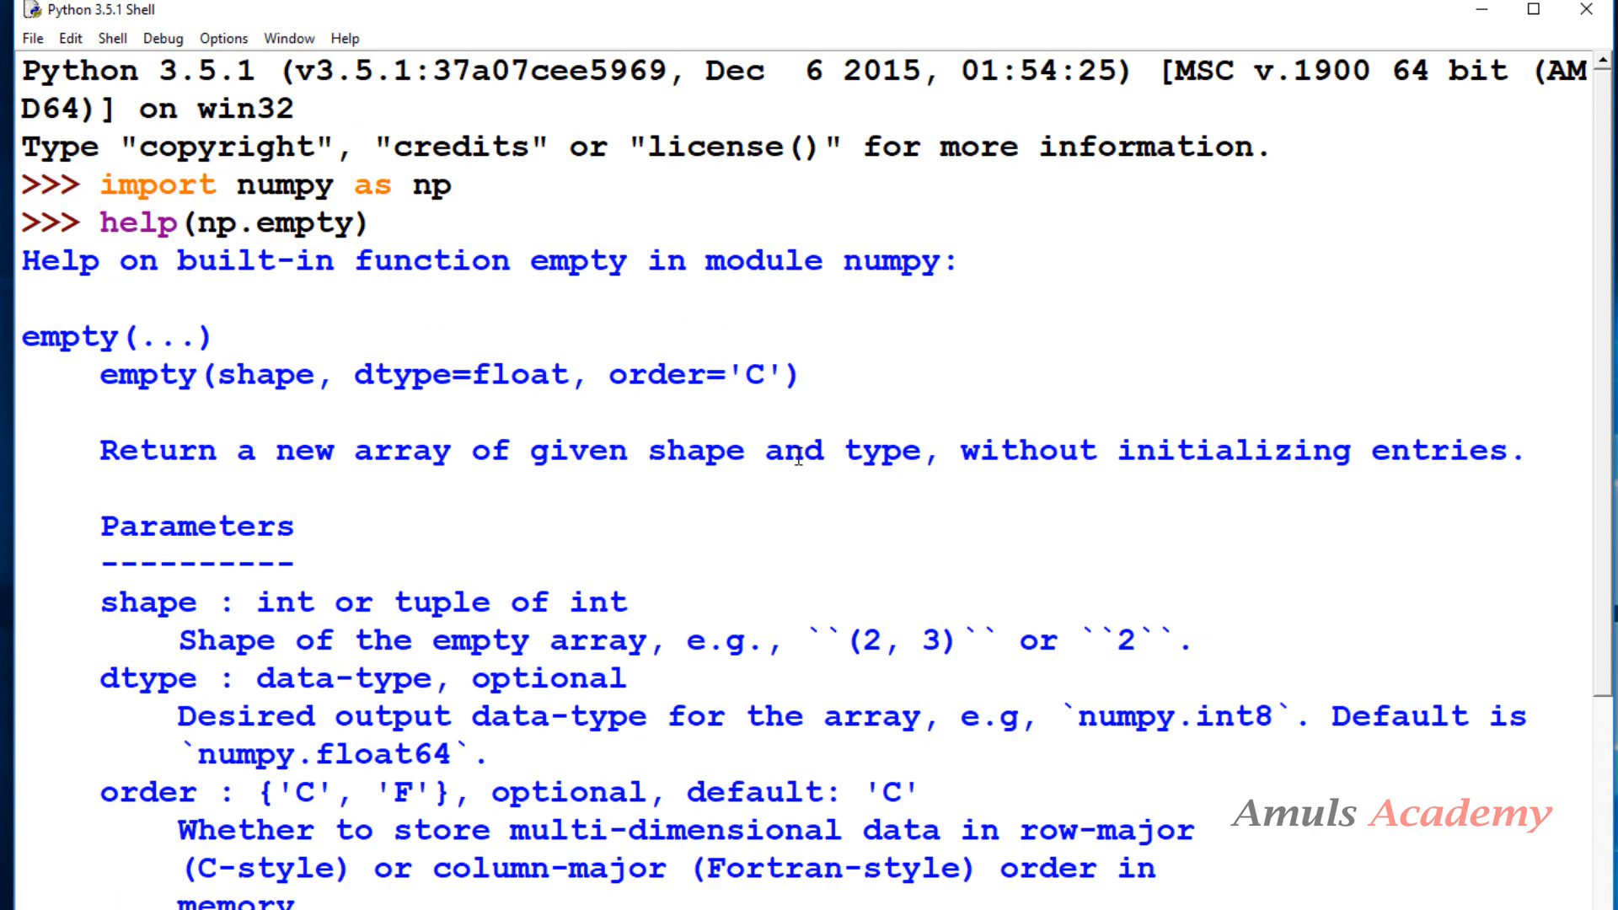
pyautogui.moveTo(431, 421)
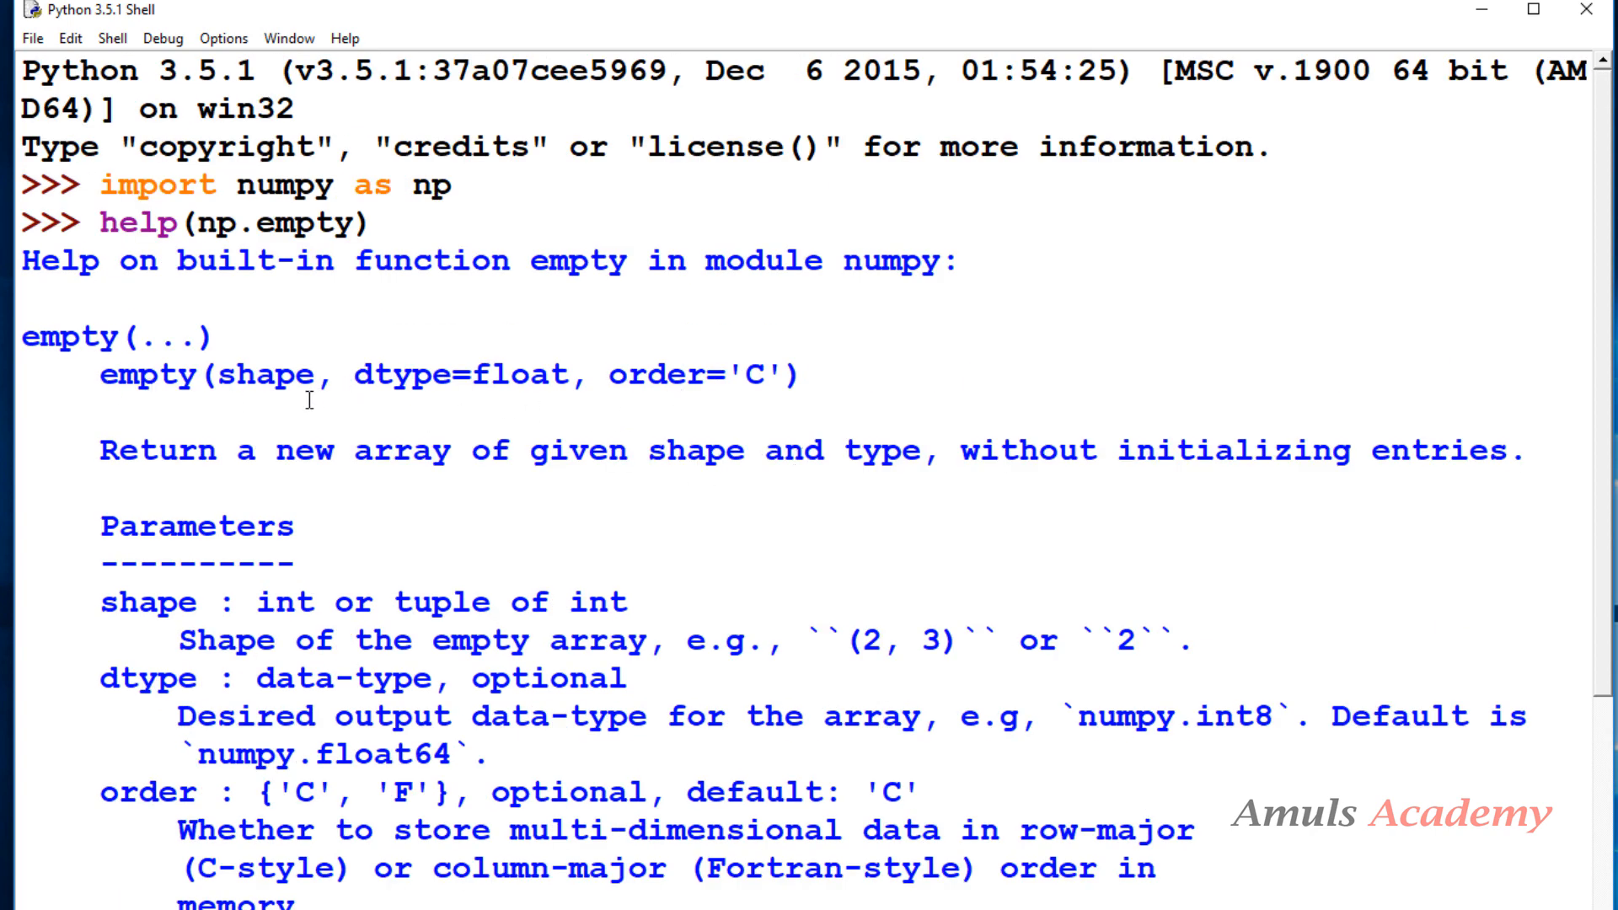
pyautogui.moveTo(260, 401)
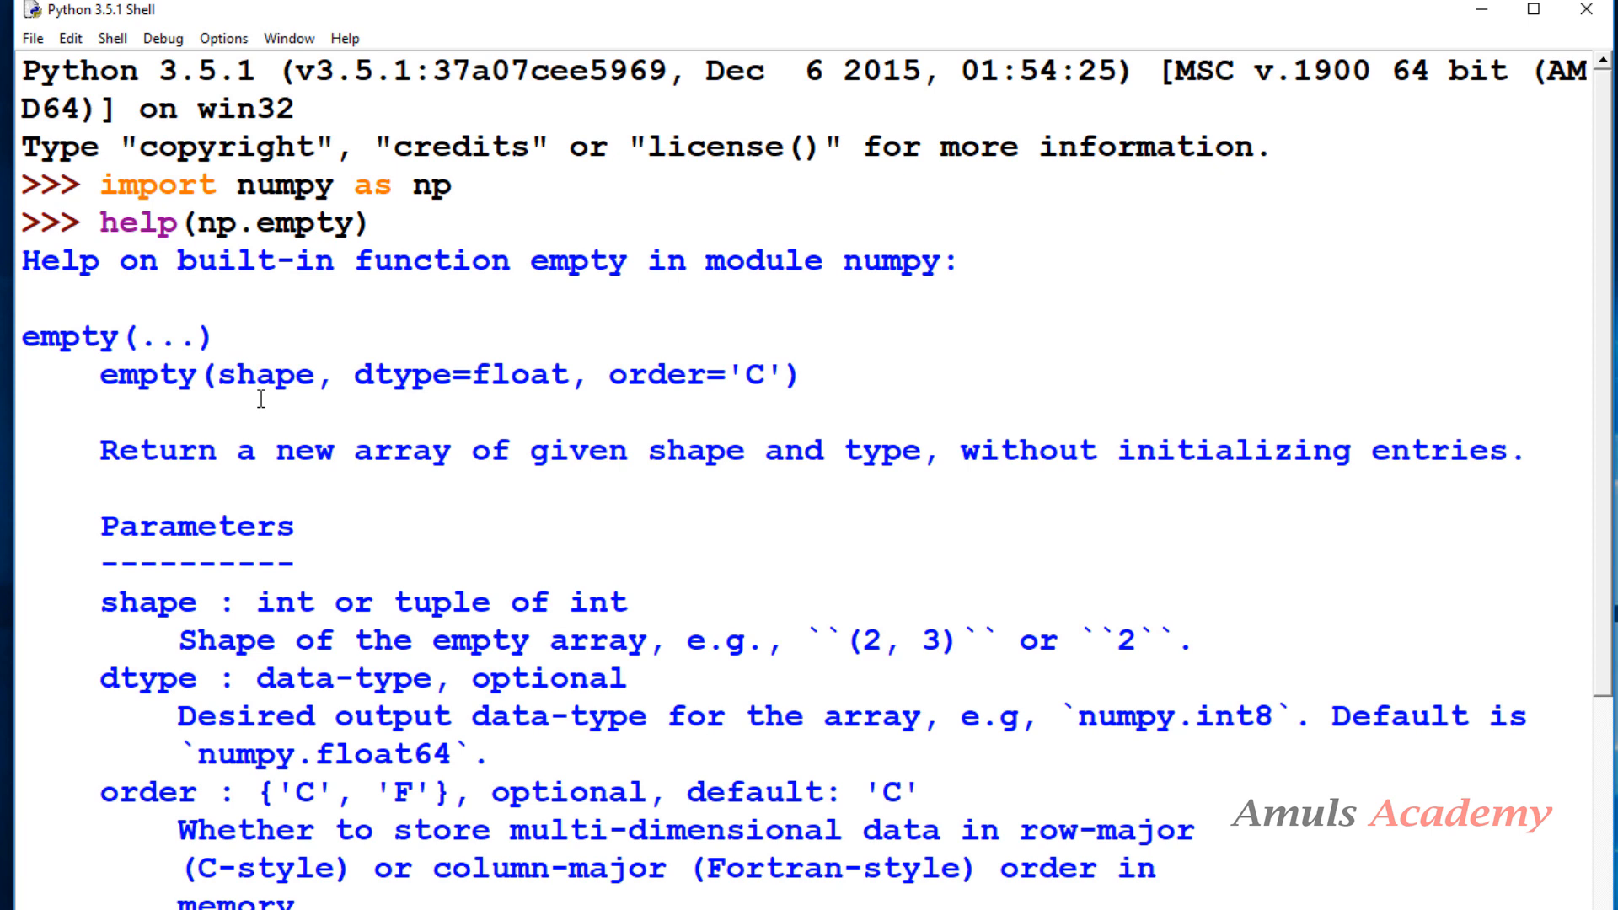
pyautogui.moveTo(662, 382)
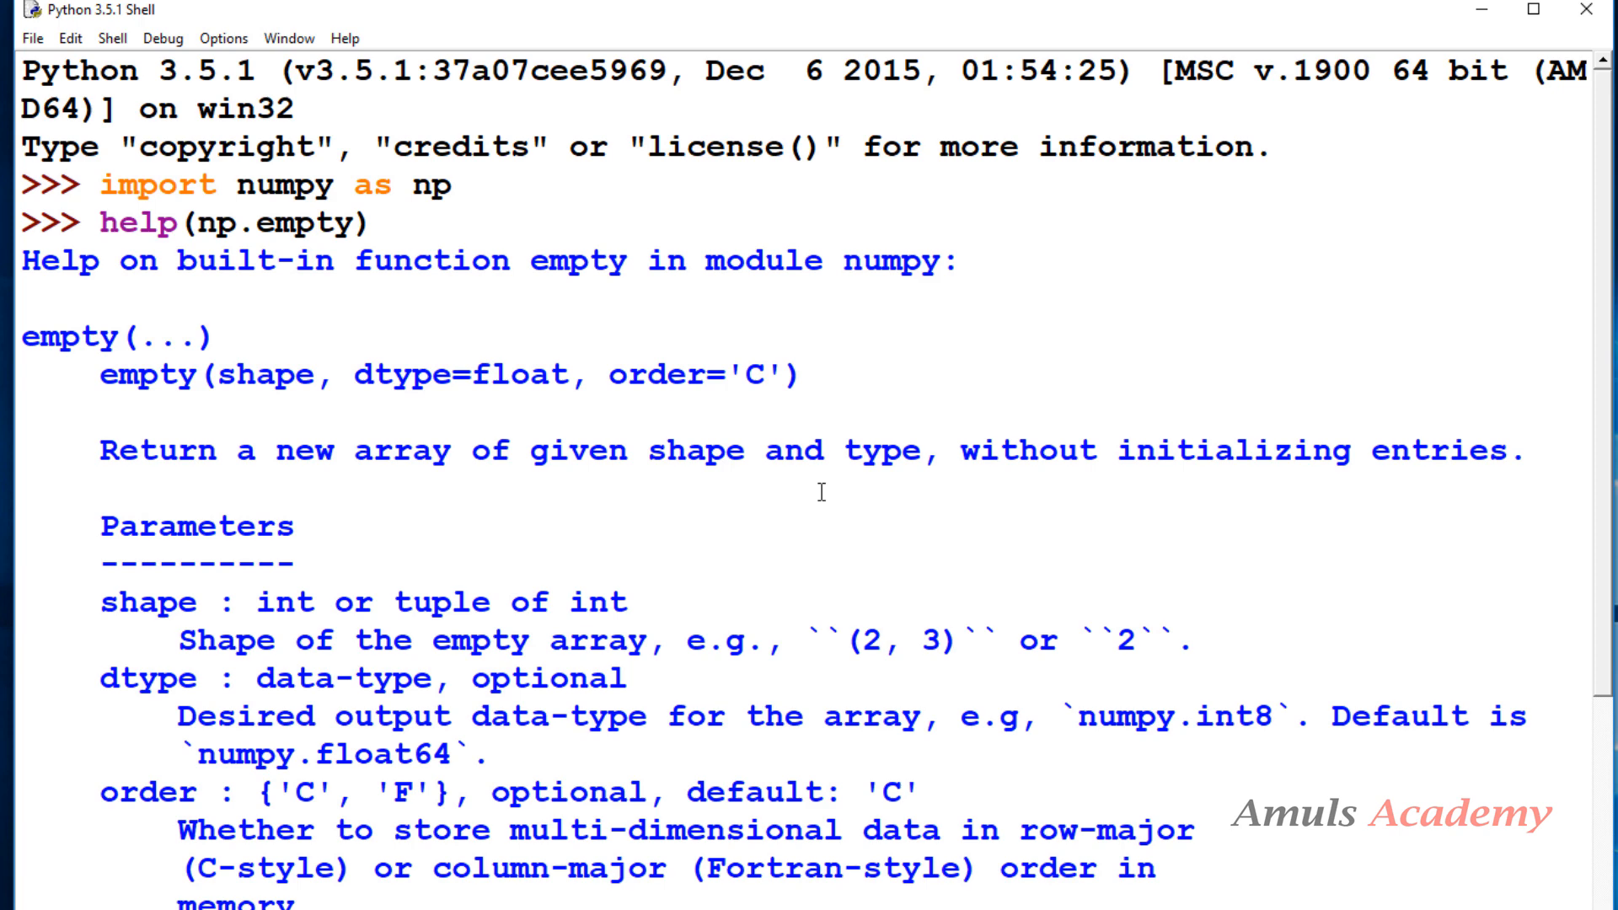
pyautogui.moveTo(1267, 494)
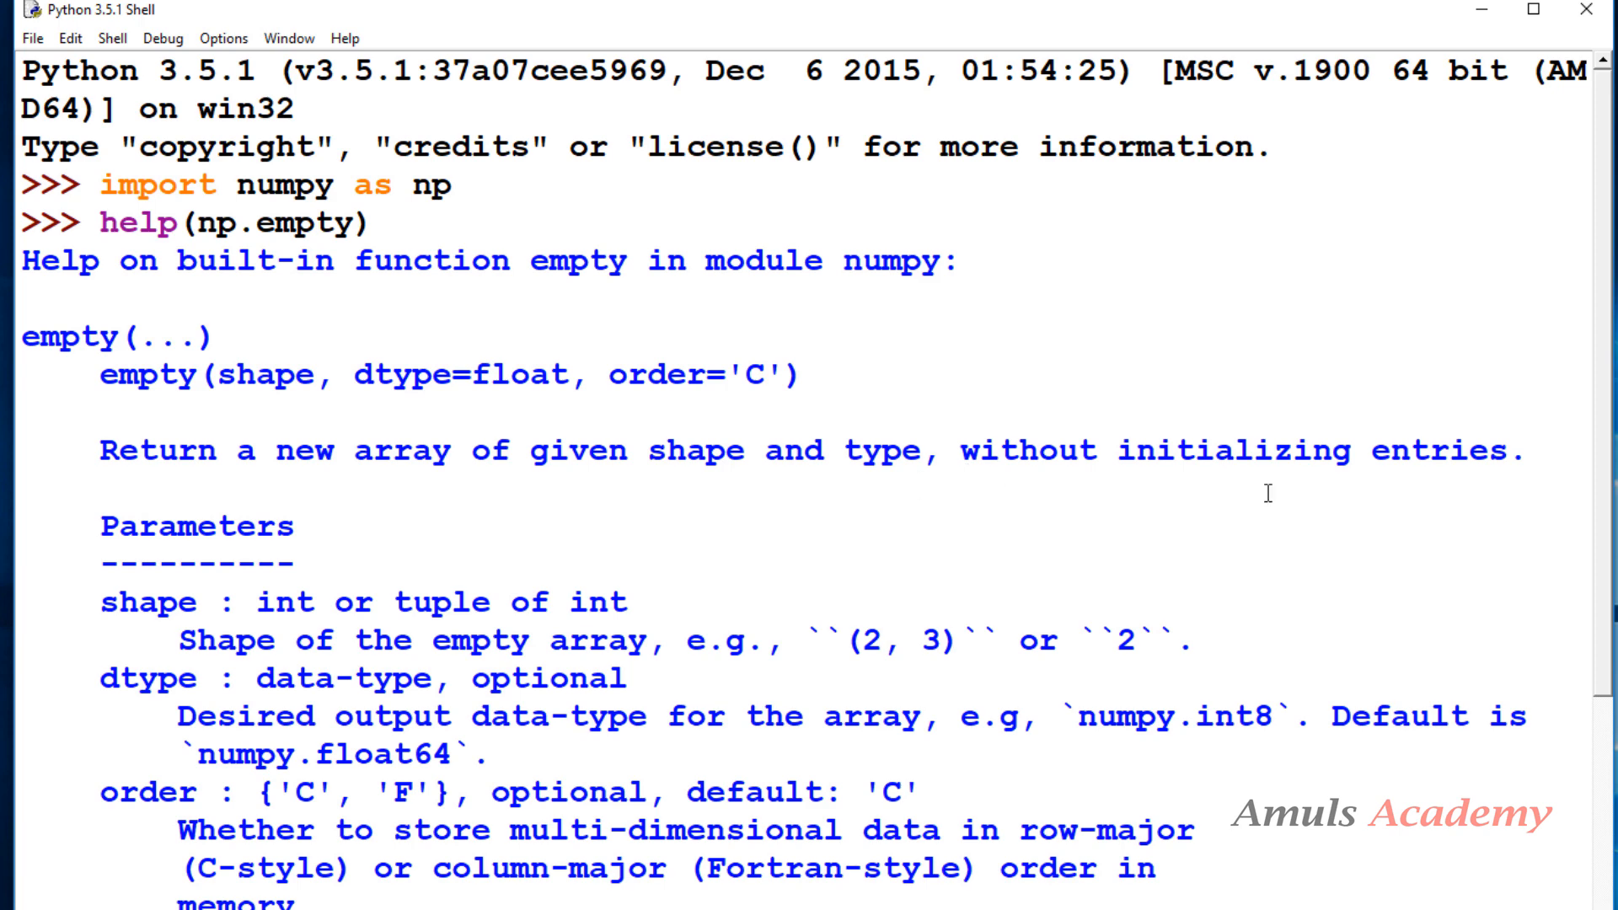
# Scroll the np.empty help down through its Parameters and Returns sections.
pyautogui.scroll(-3)
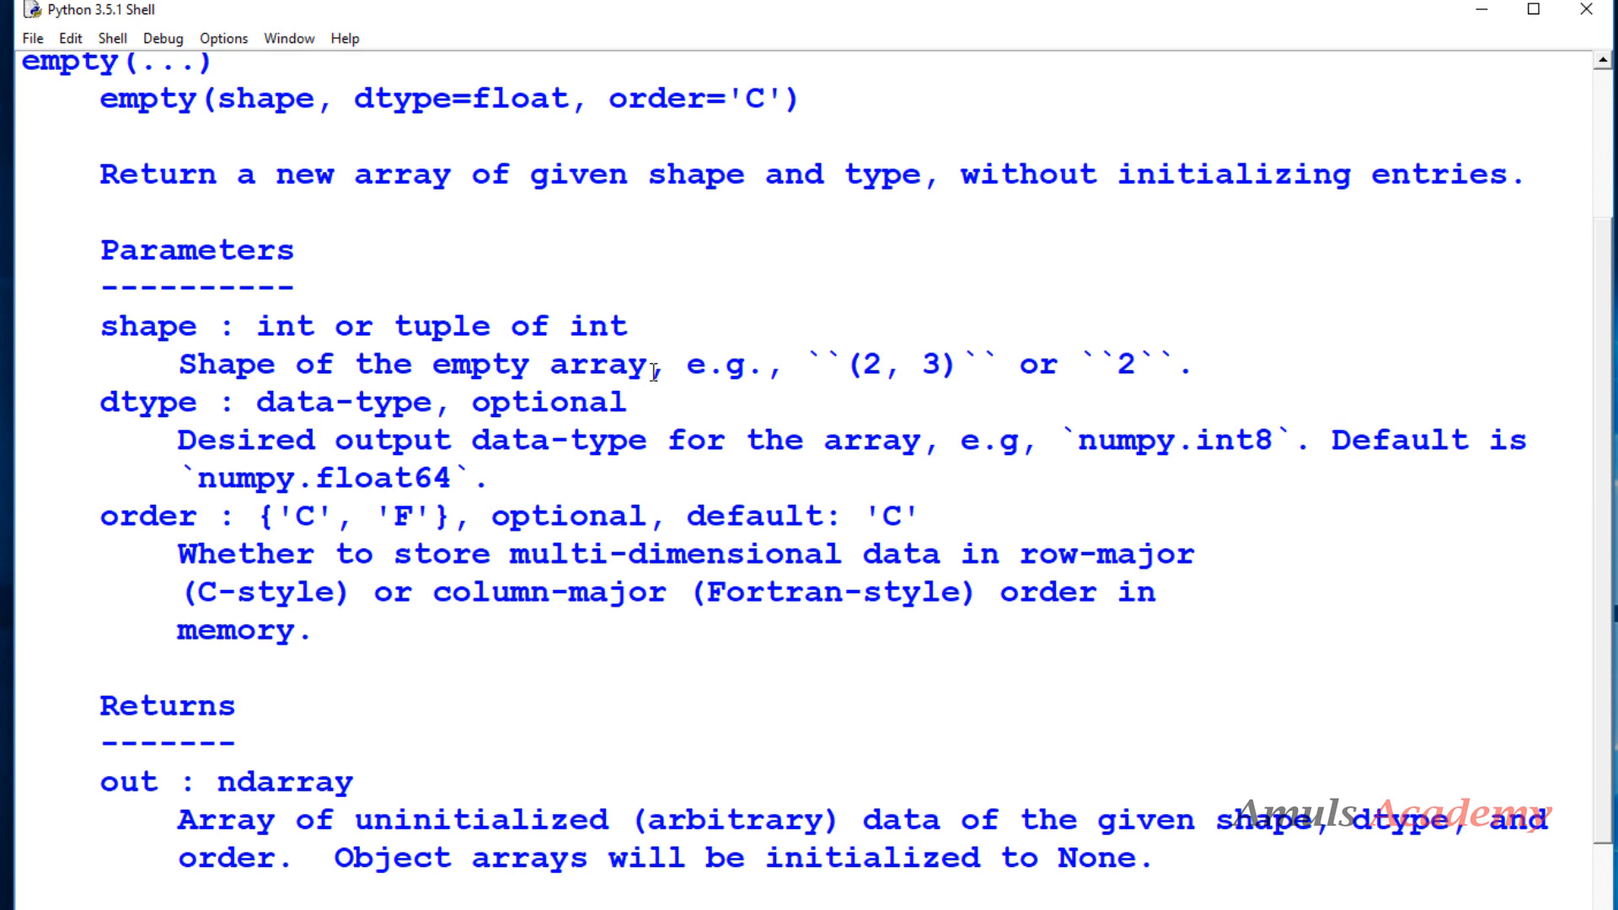
pyautogui.moveTo(424, 425)
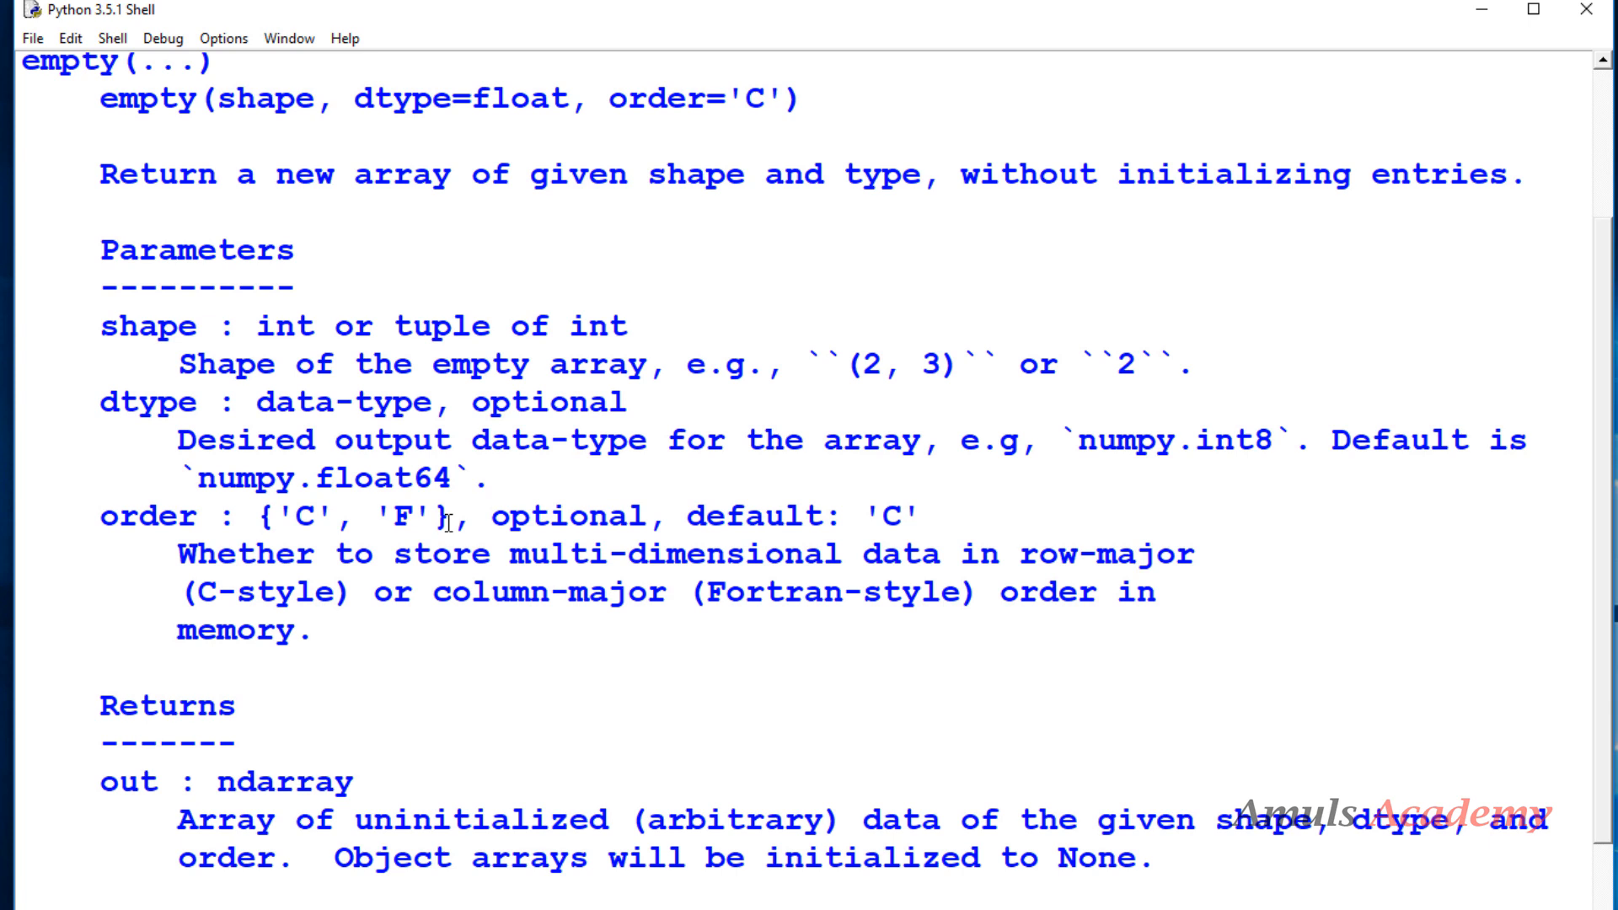
pyautogui.moveTo(303, 529)
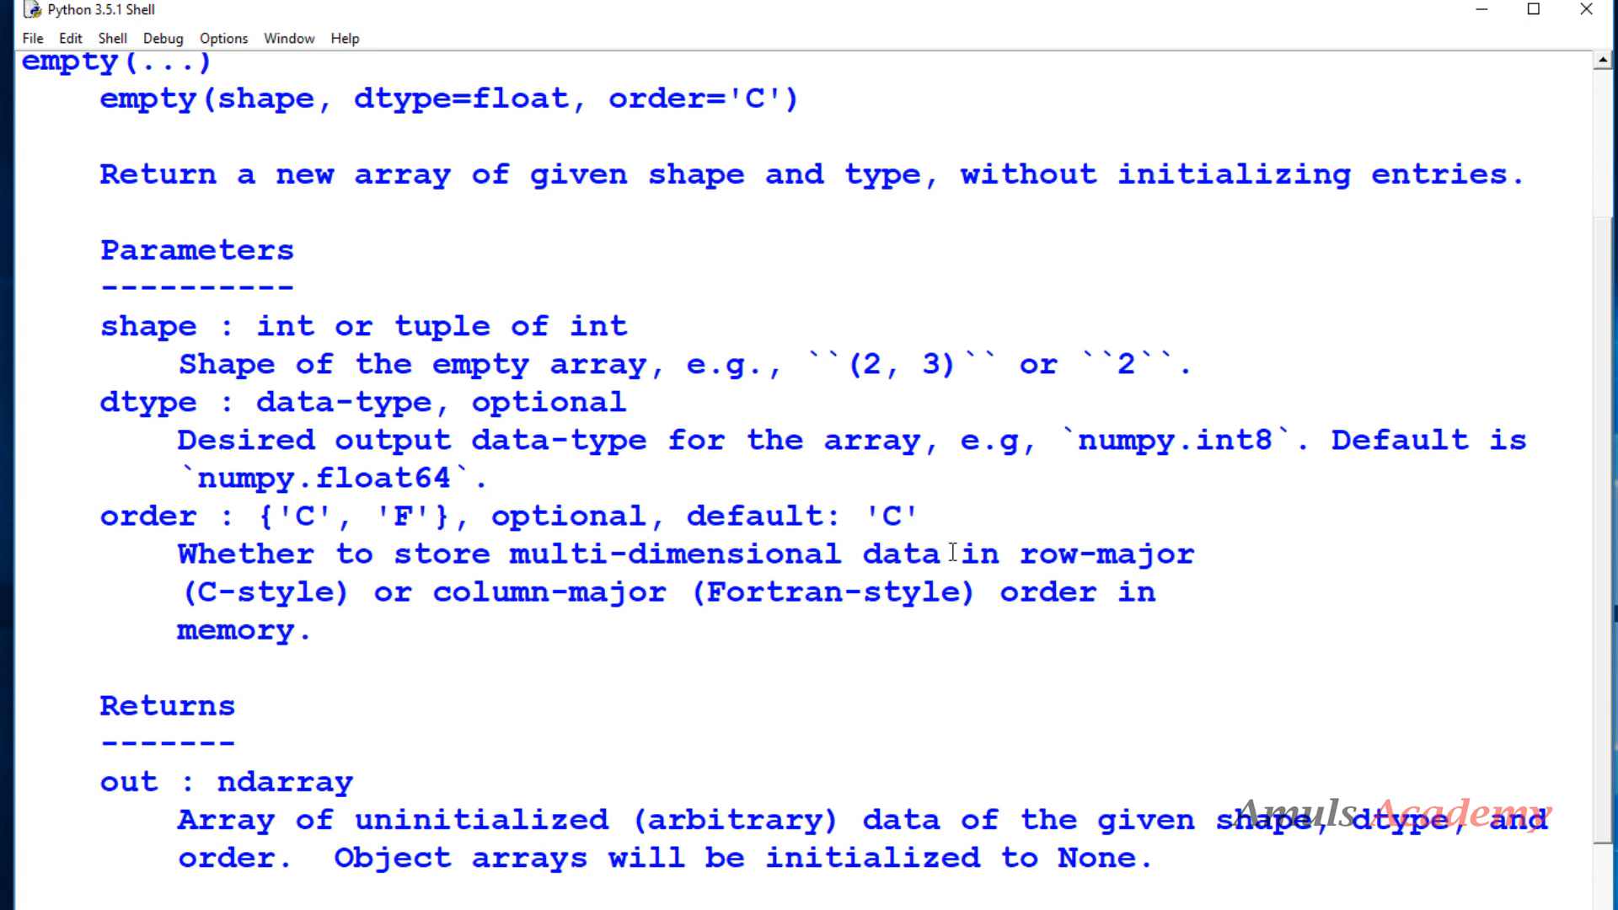
pyautogui.moveTo(623, 564)
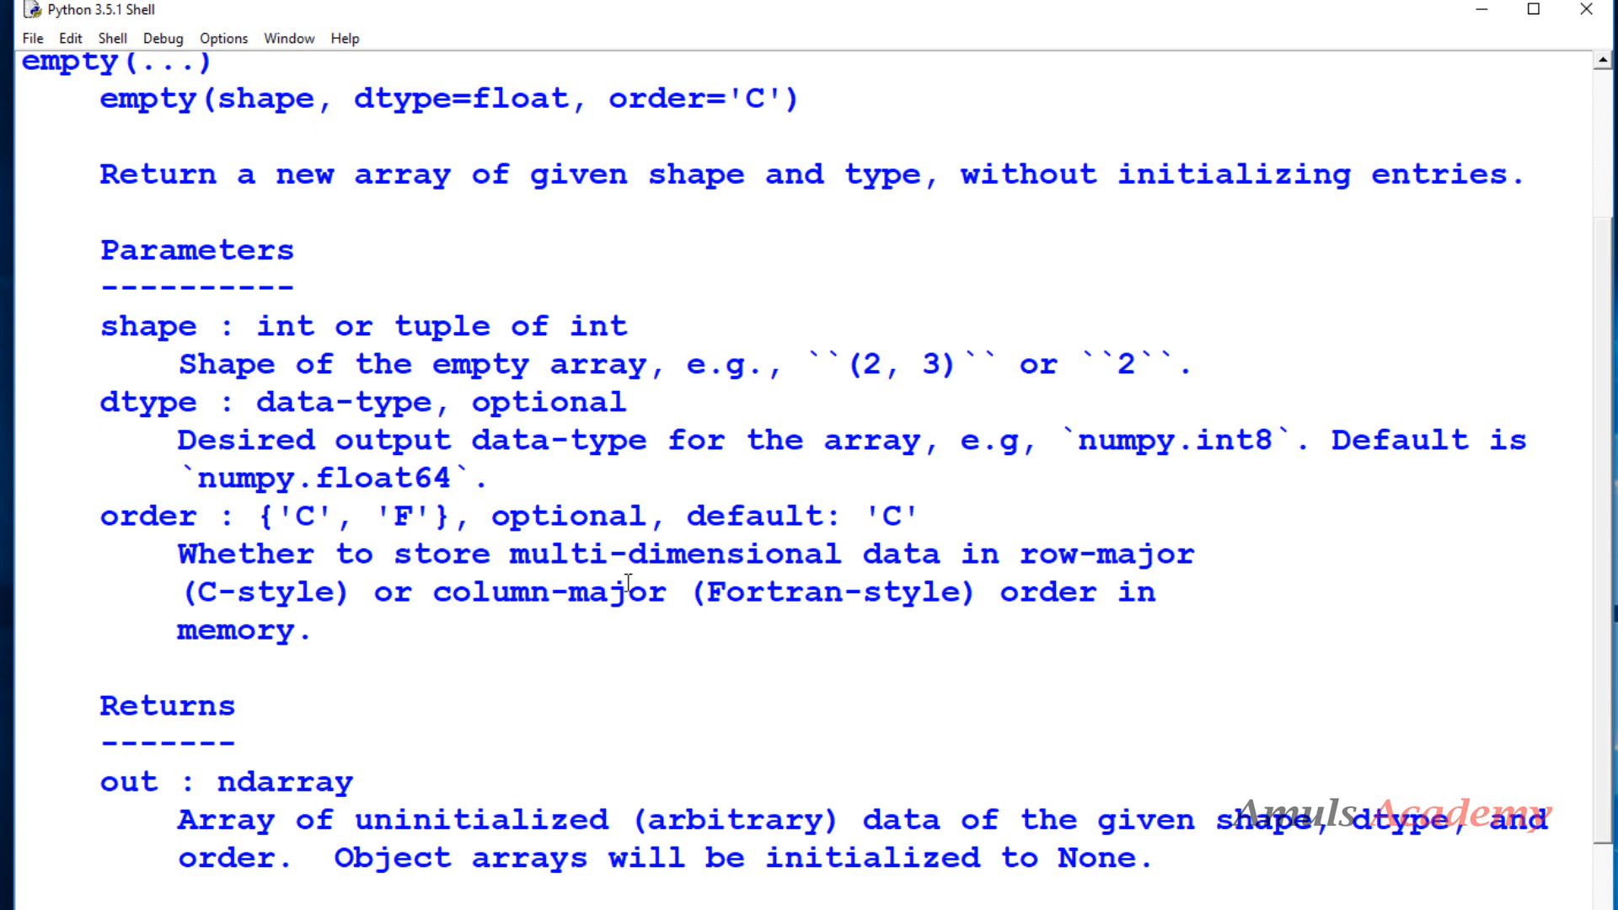
pyautogui.scroll(-3)
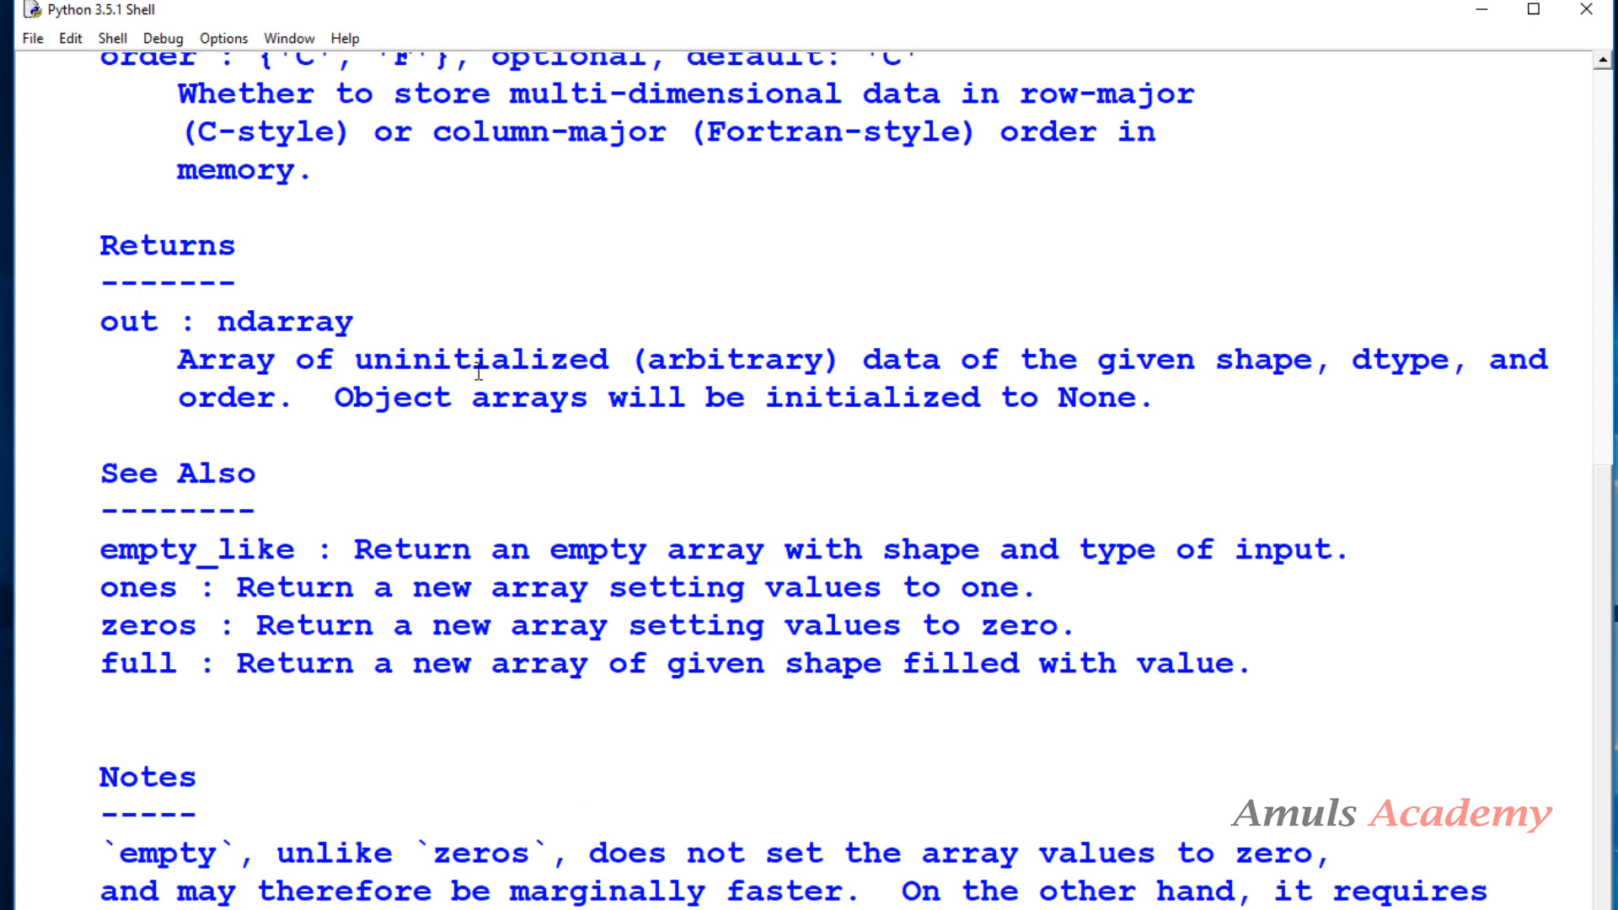
pyautogui.moveTo(1249, 347)
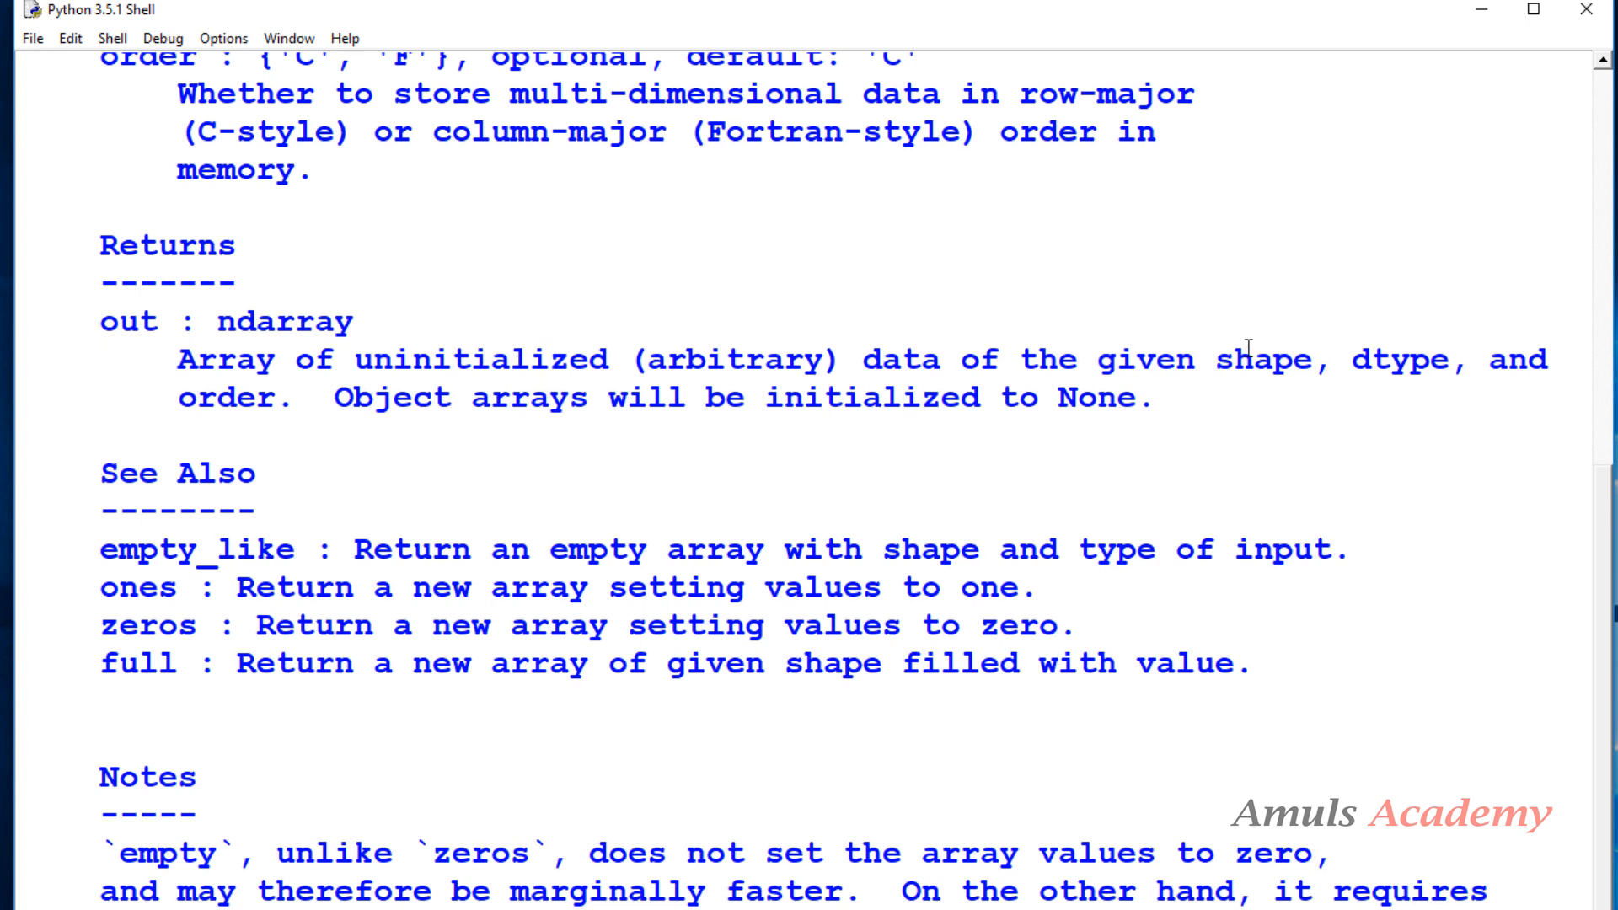
pyautogui.moveTo(989, 451)
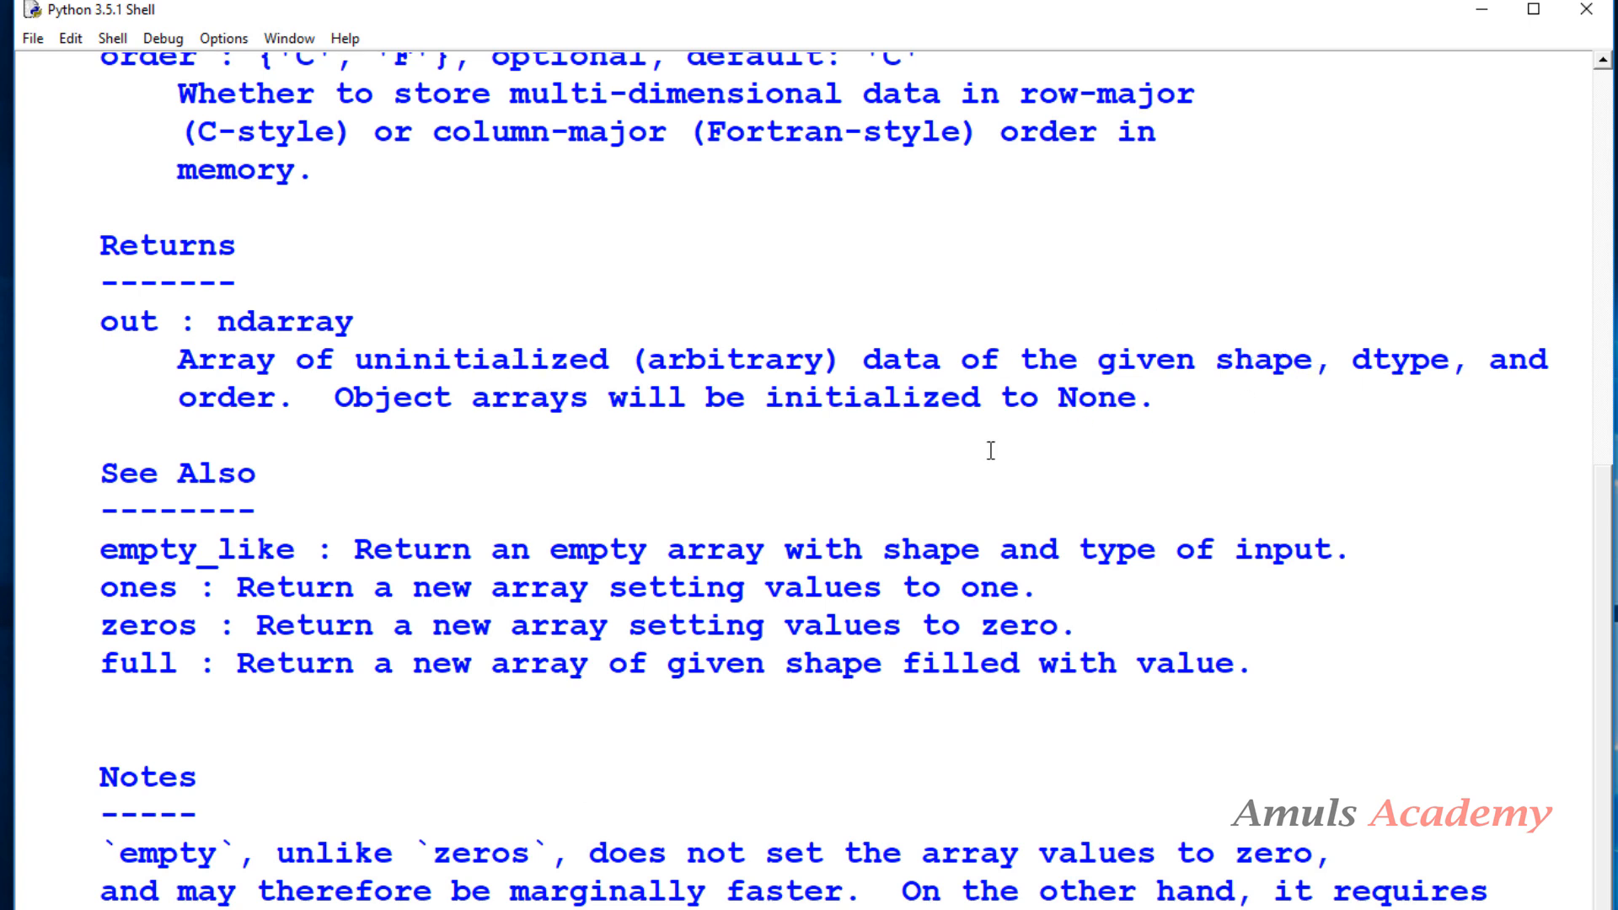
pyautogui.moveTo(1050, 450)
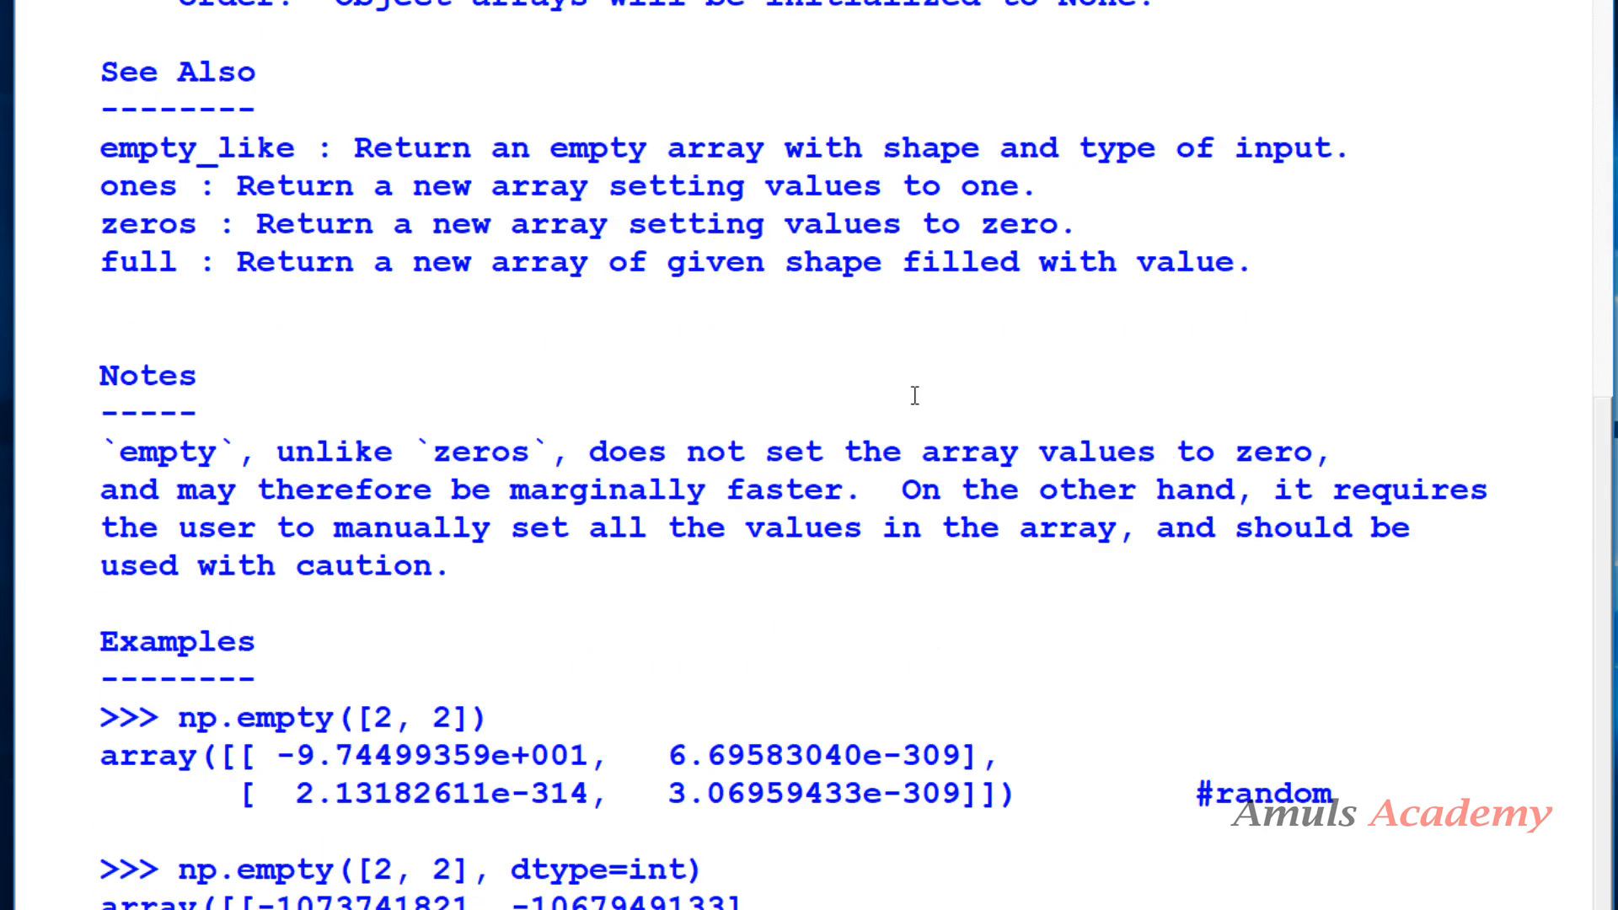
pyautogui.moveTo(337, 730)
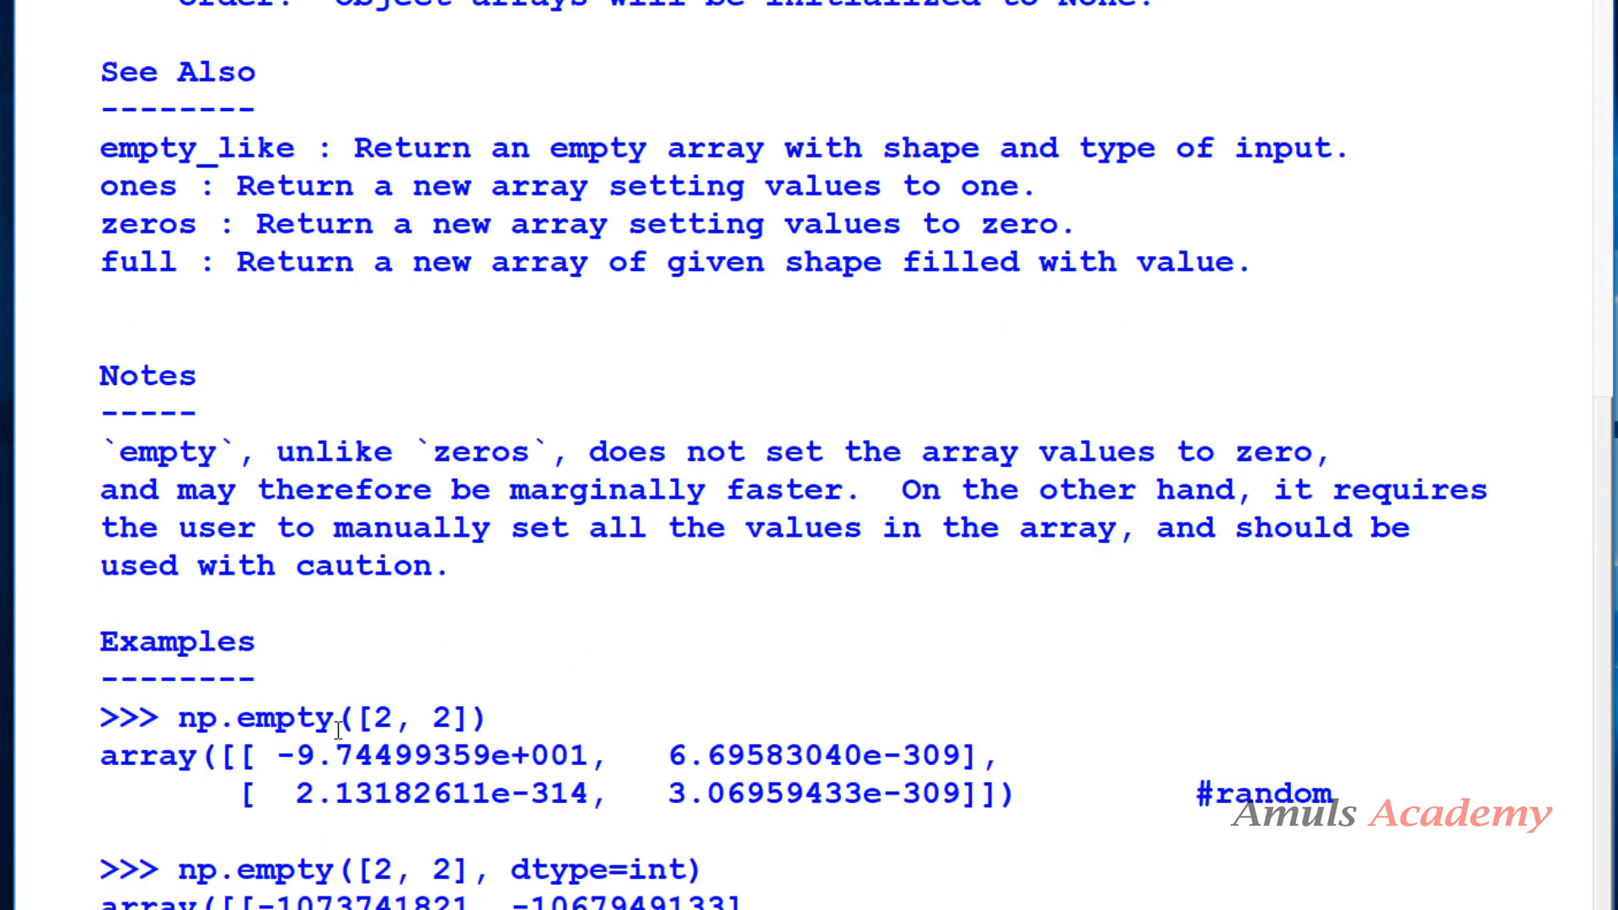
# Select text in the np.empty help's Notes and Examples section.
pyautogui.moveTo(340, 718); pyautogui.dragTo(458, 718)
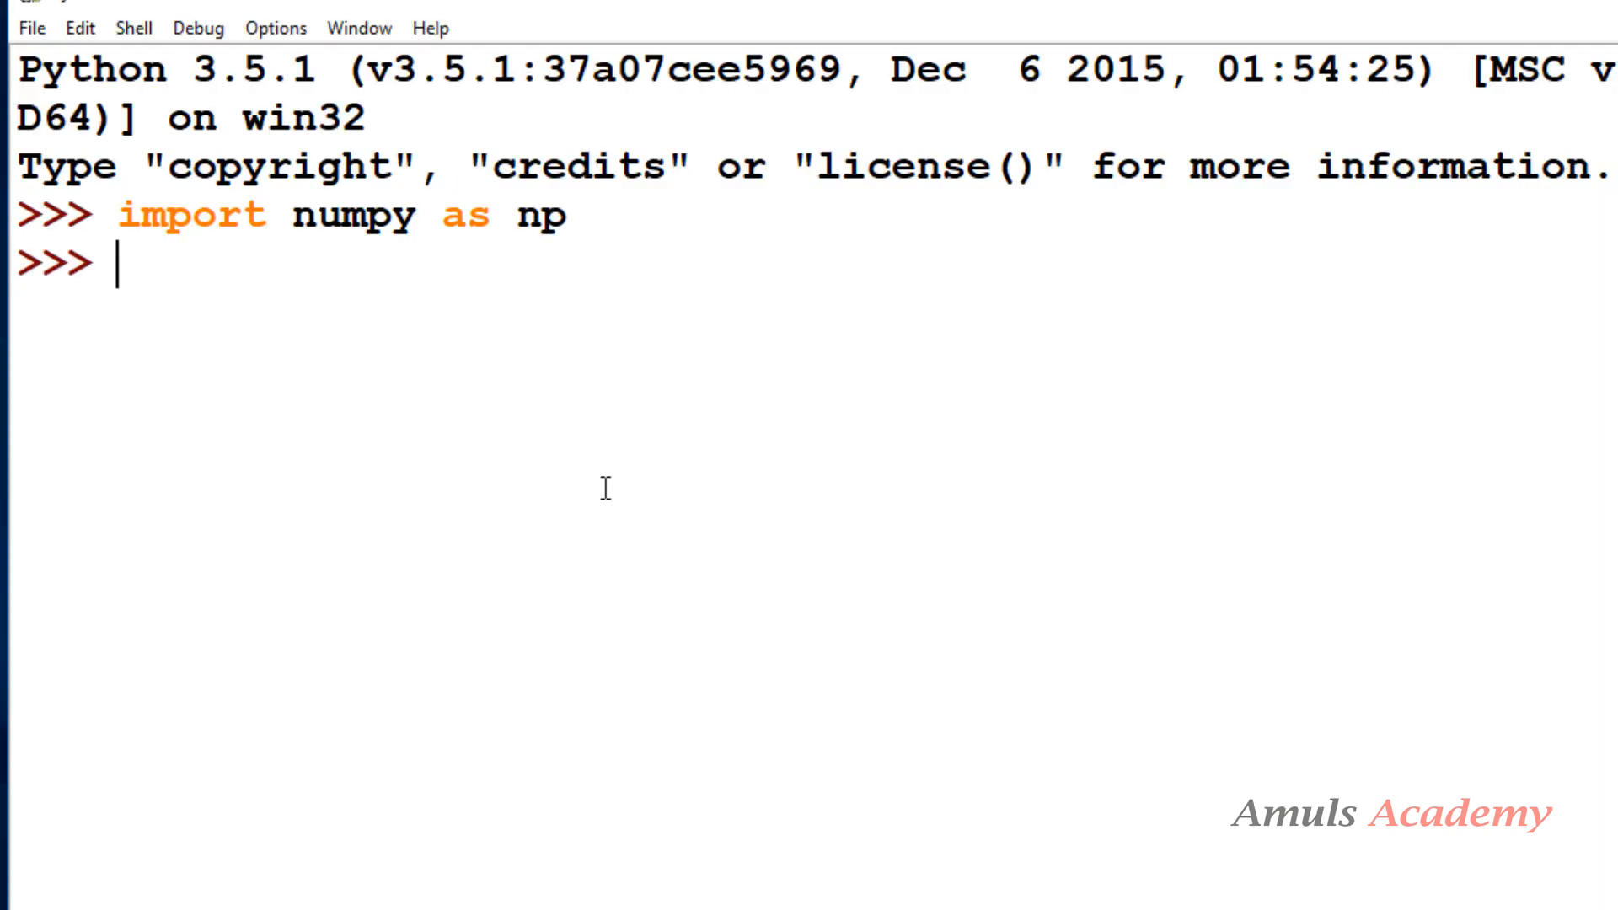
# Run np.empty(6), then enter np.empty([3,4], dtype="int").
pyautogui.write('np.empty(6')
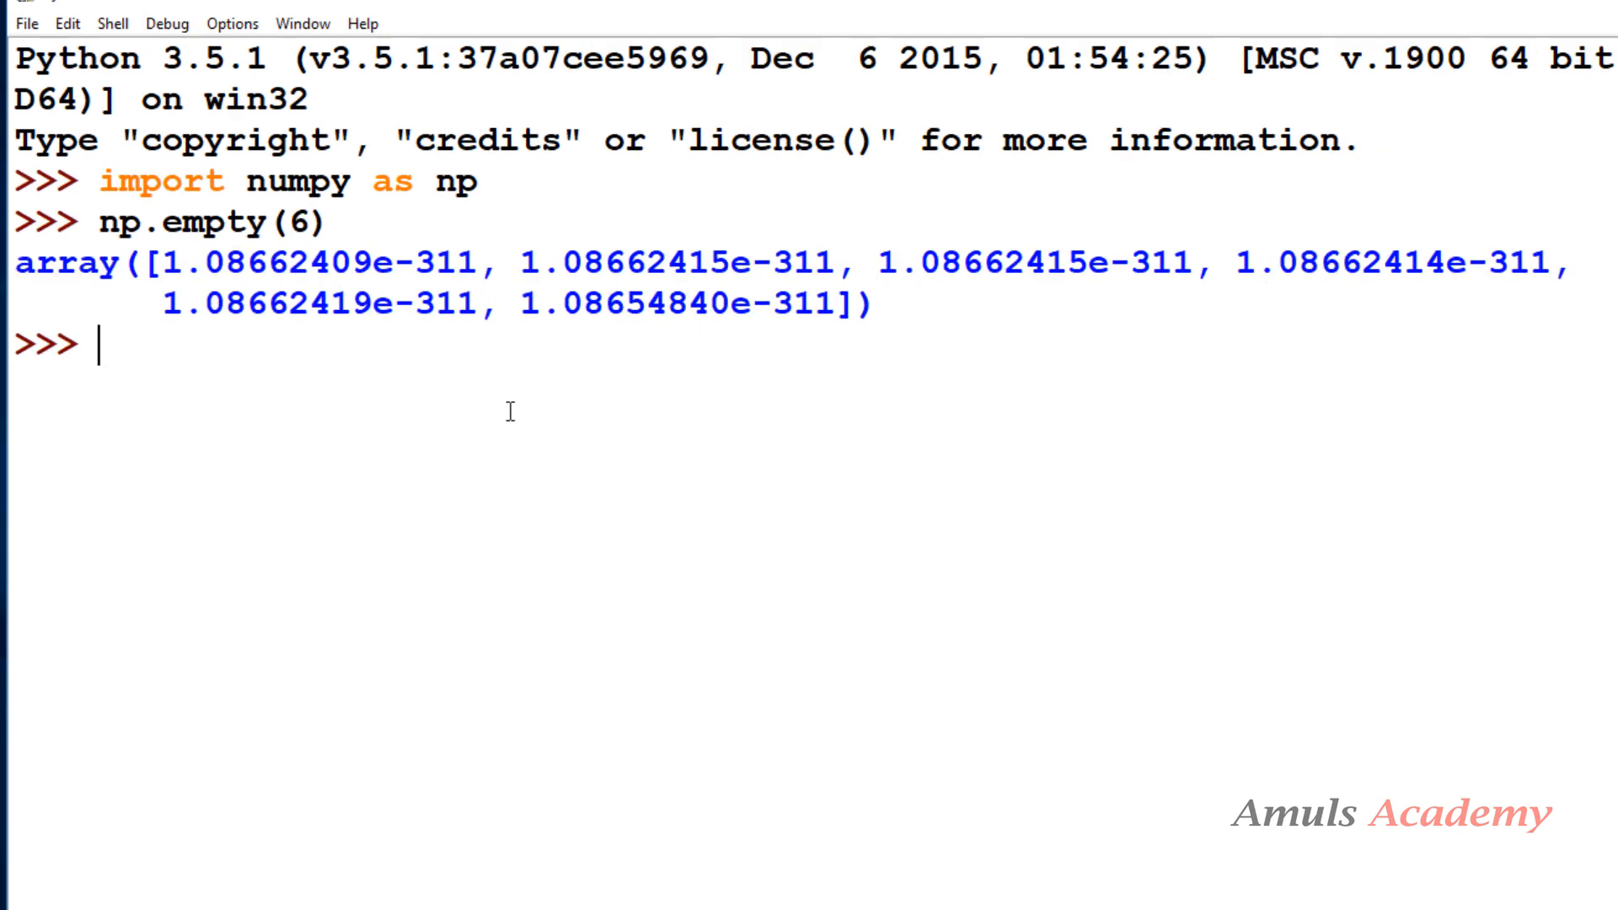
pyautogui.moveTo(253, 398)
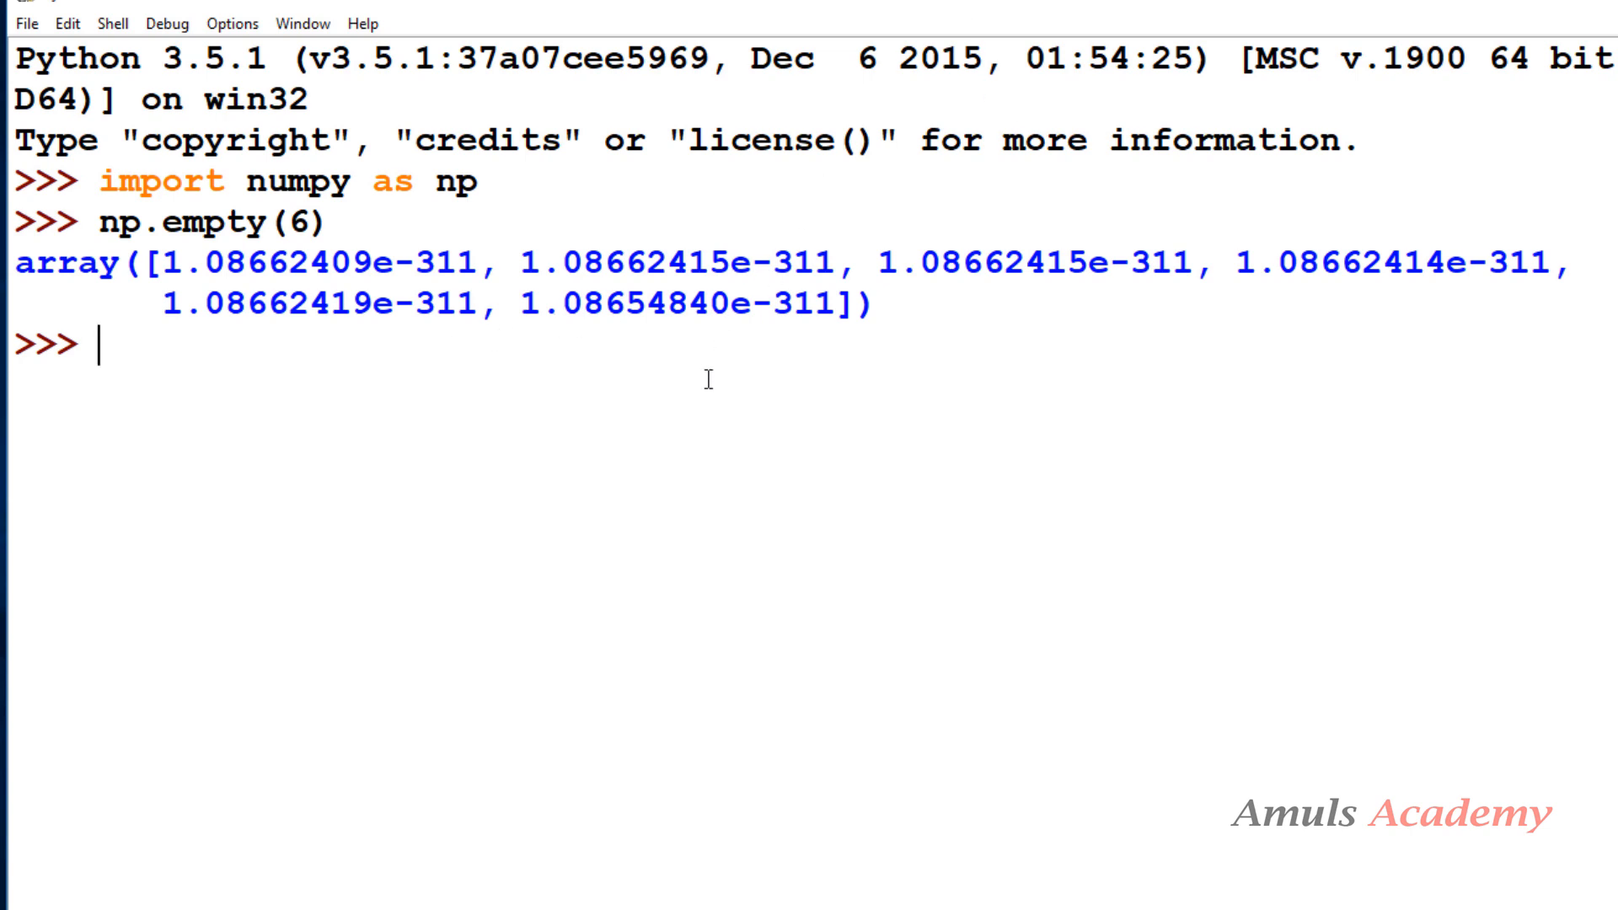
pyautogui.write('np.empty([])')
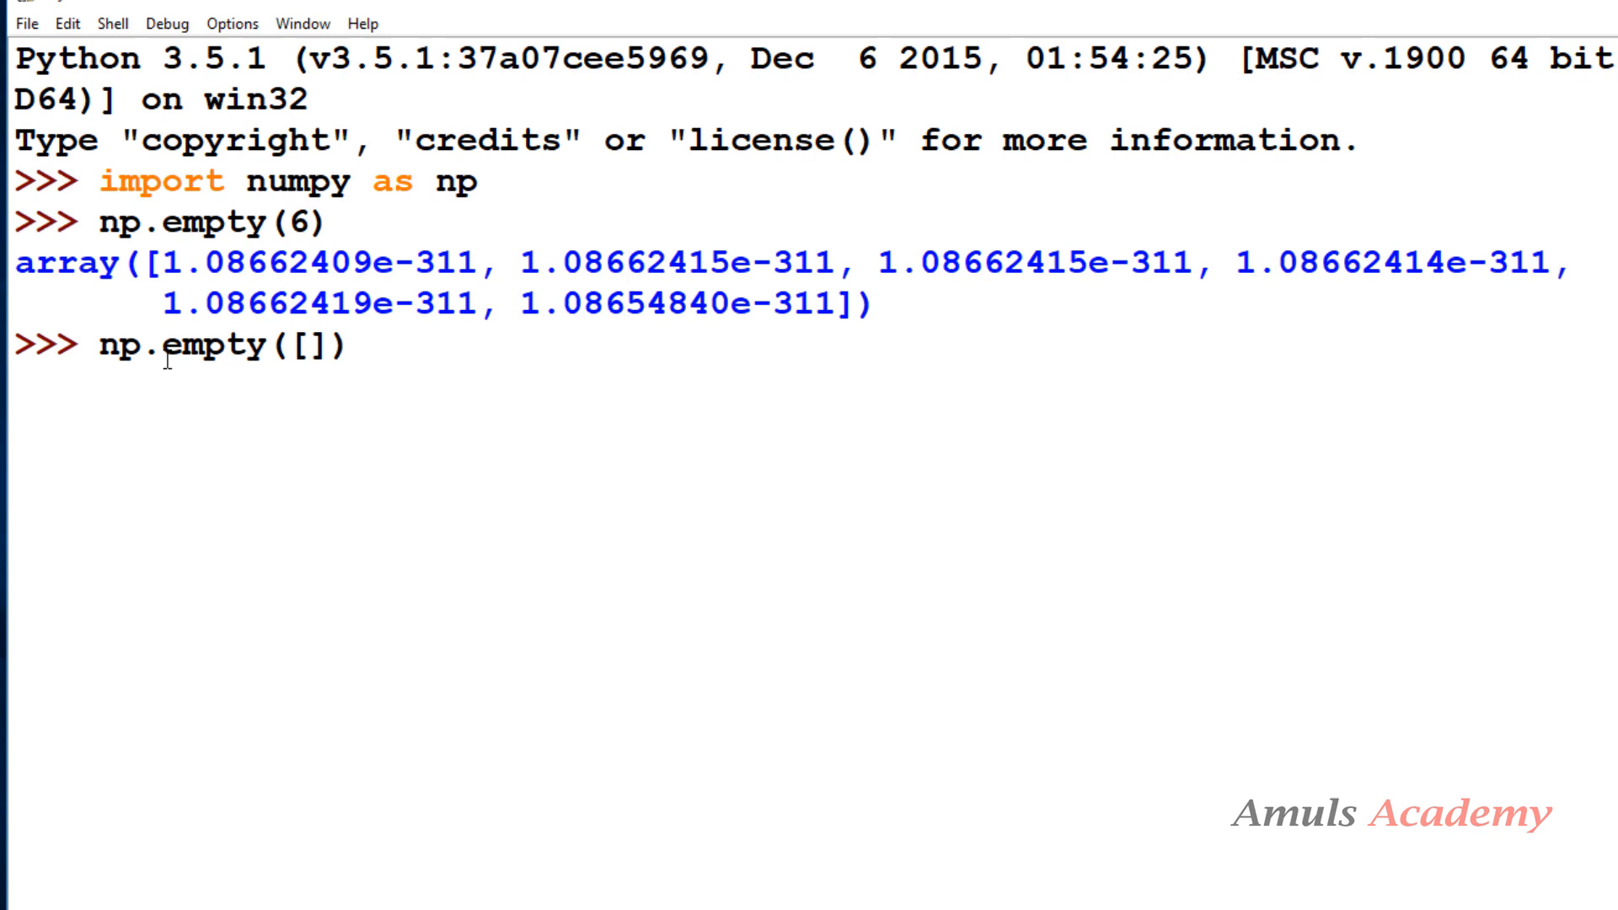
pyautogui.write('3,4')
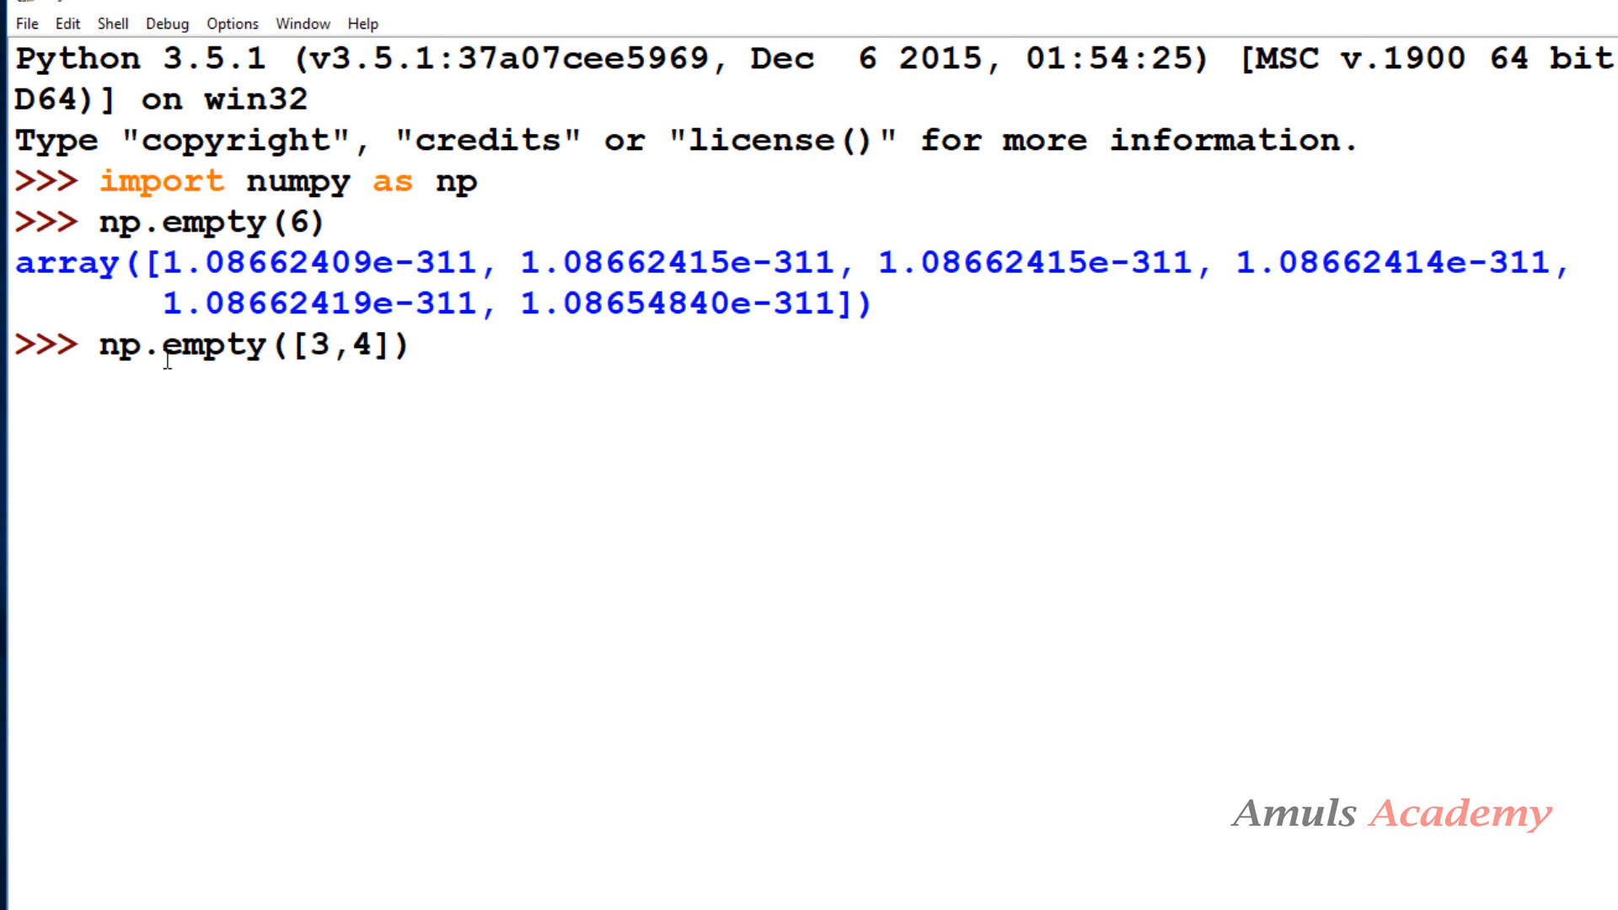
pyautogui.write(',')
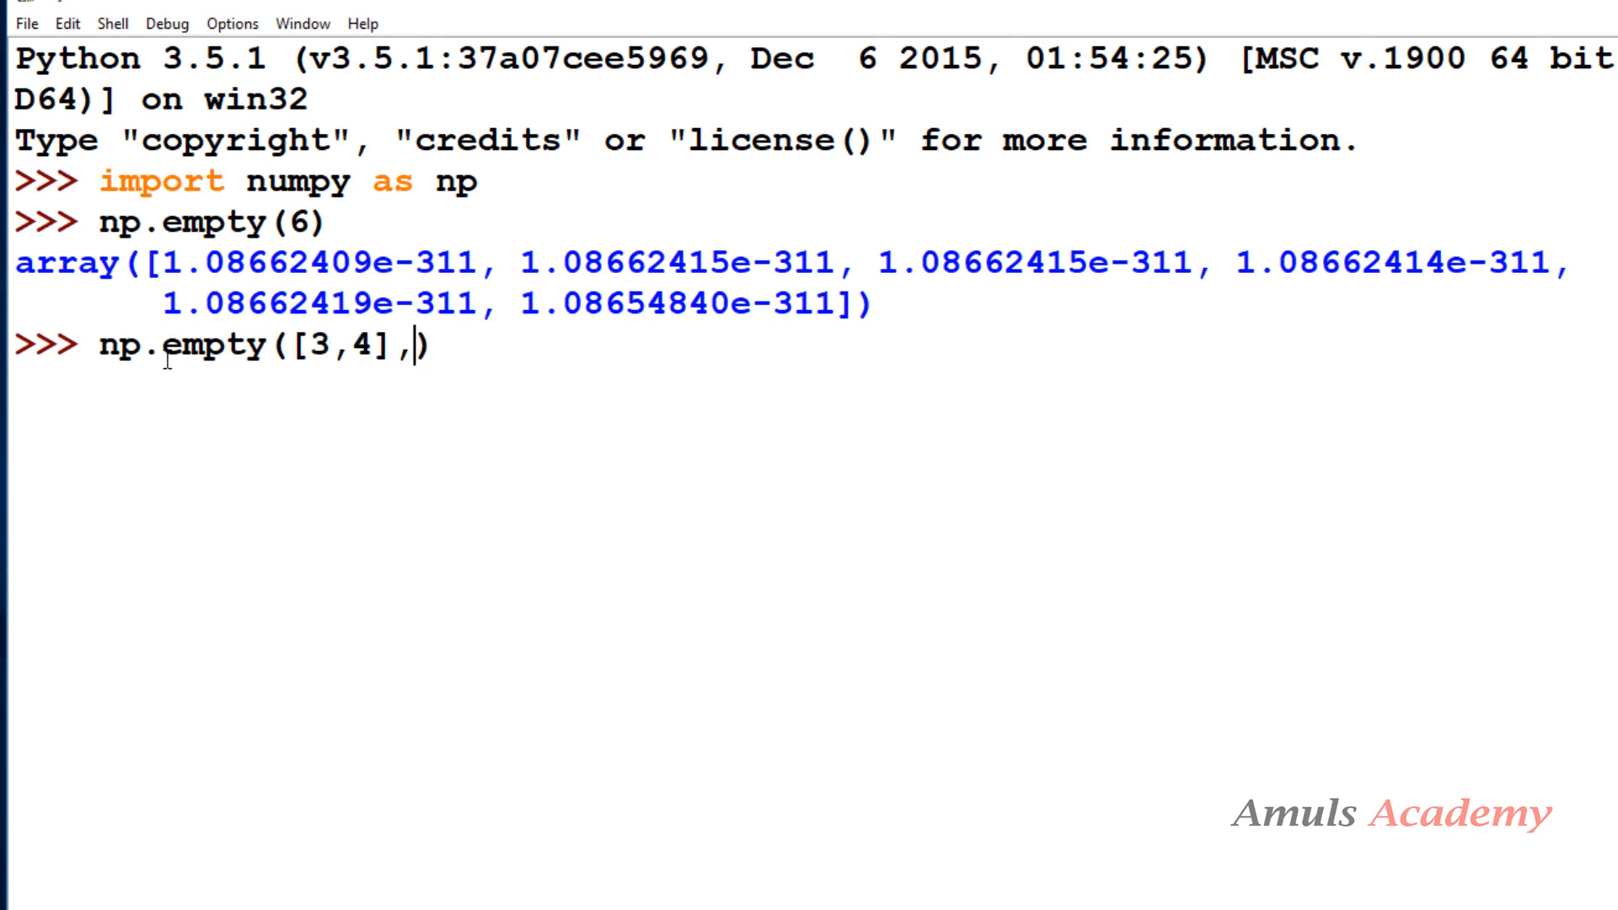
pyautogui.write('dtype="')
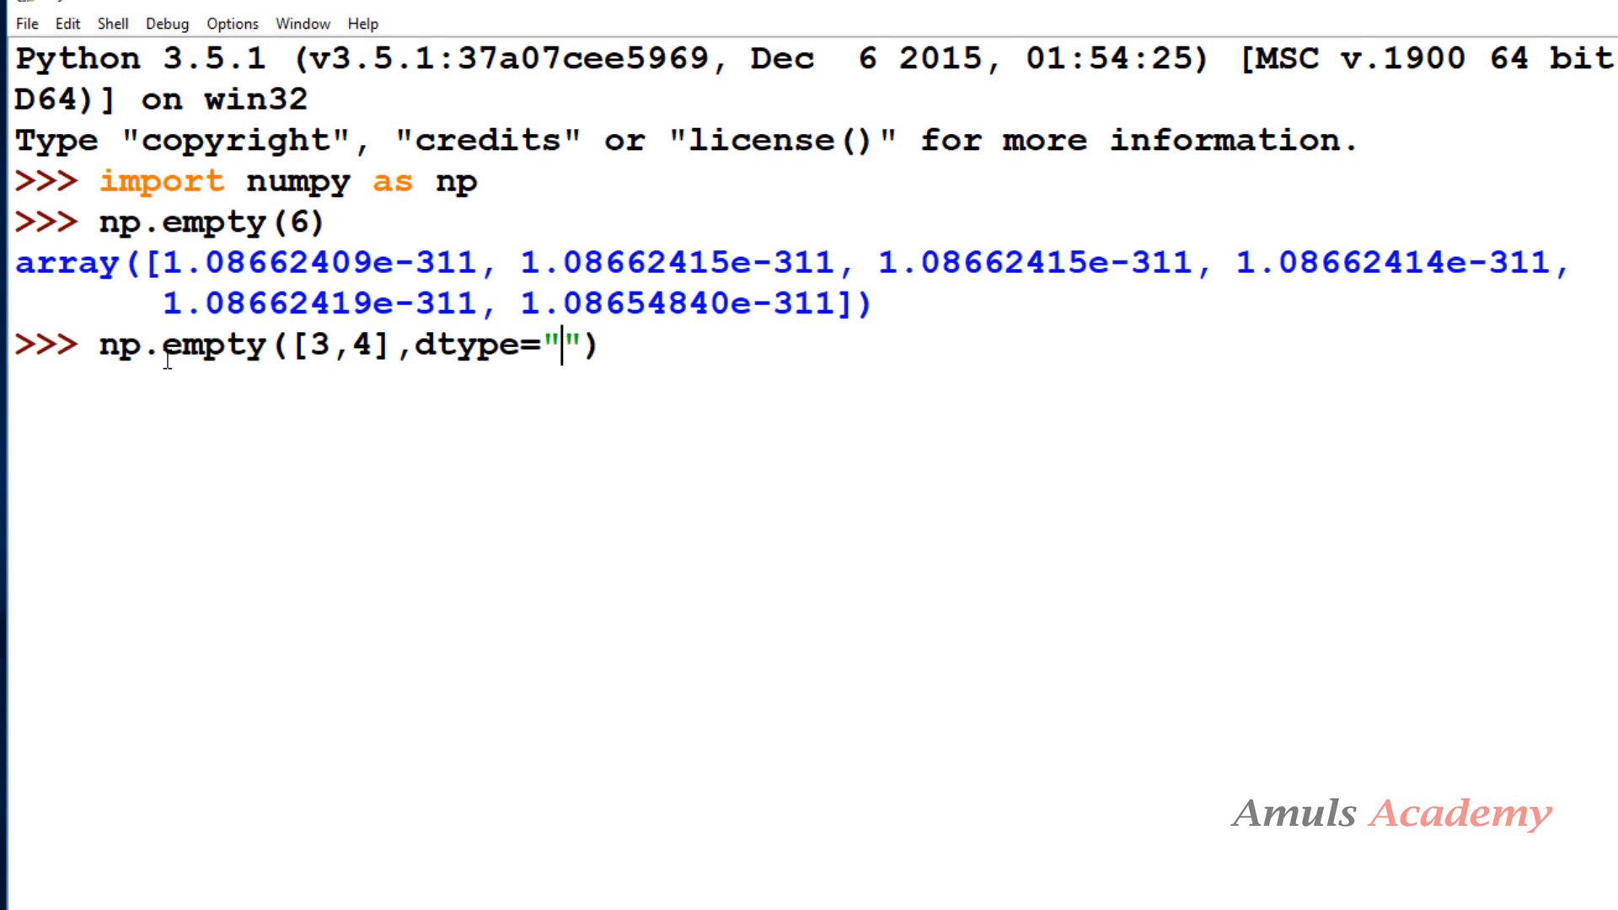
pyautogui.write('int')
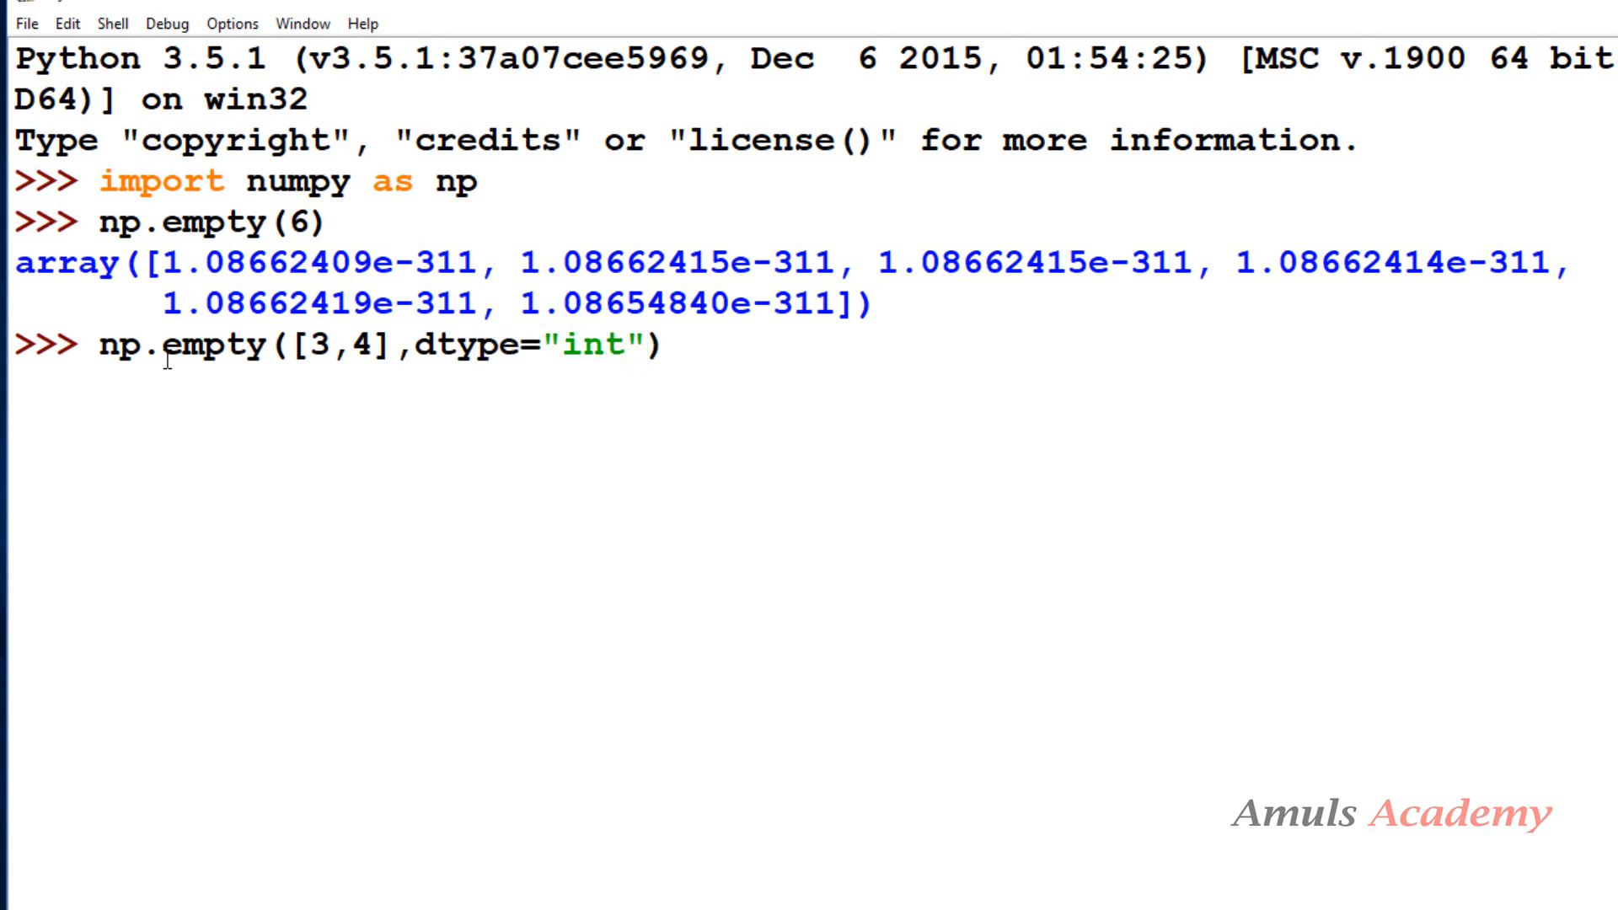